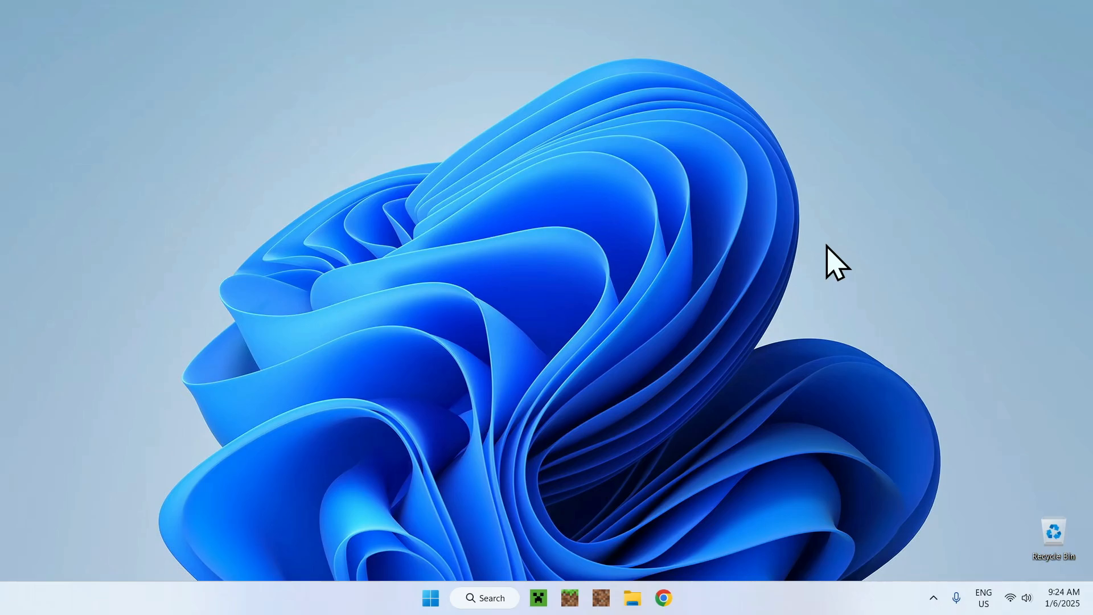
mouse_move(806, 270)
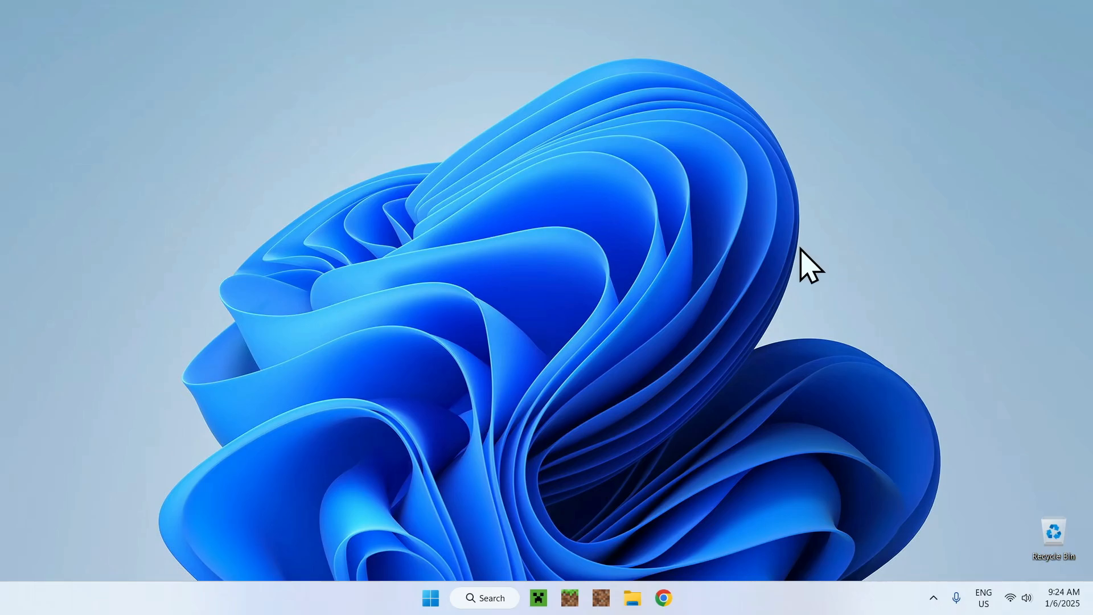
mouse_move(901, 262)
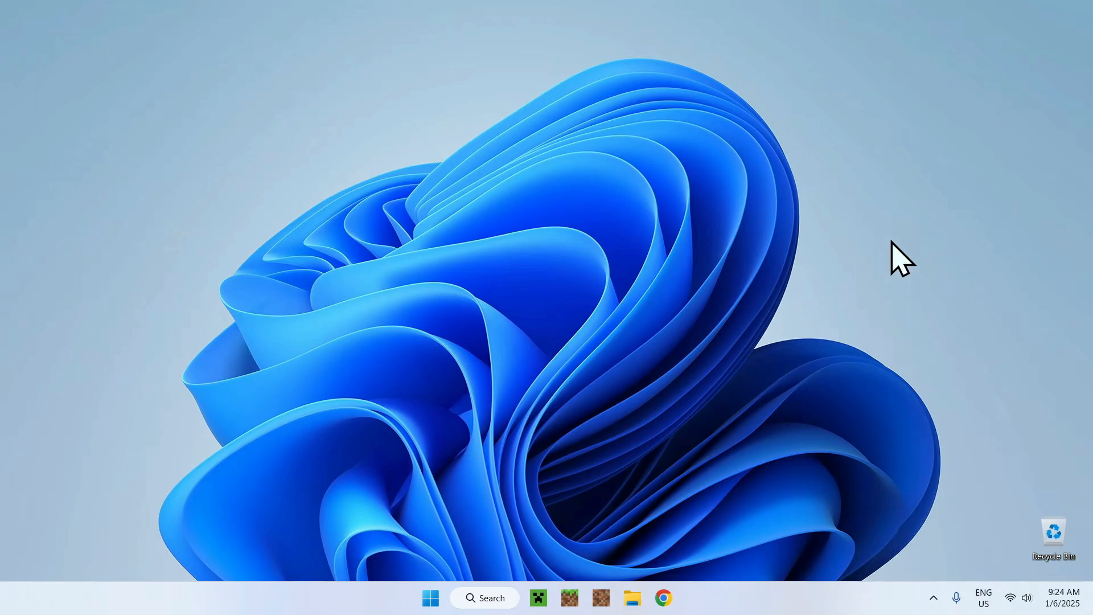
- Launch Google Chrome from the taskbar, opening a new Google search tab
click(662, 597)
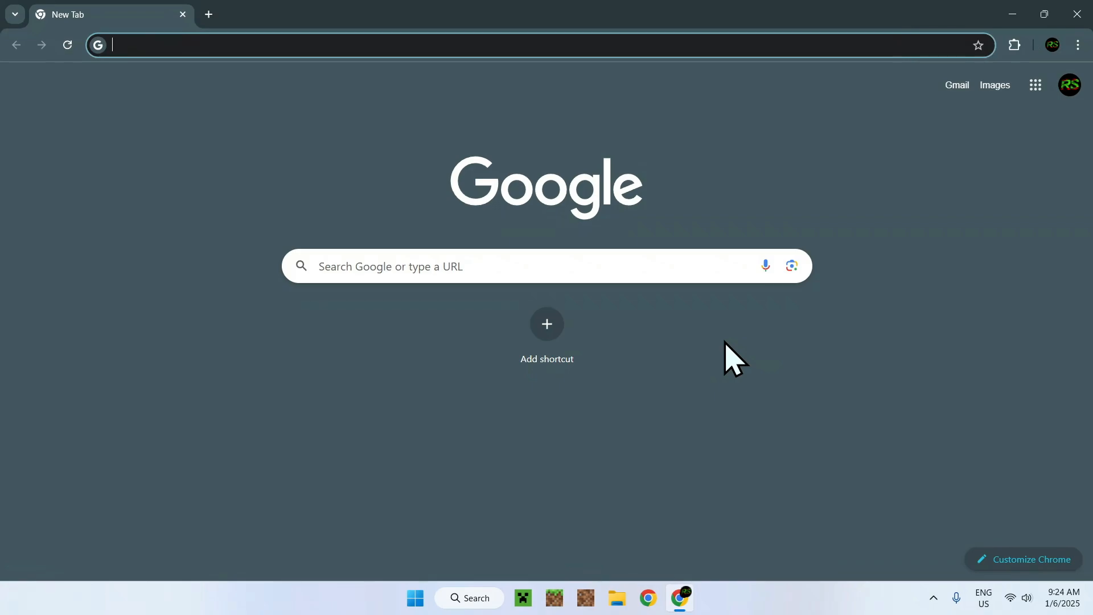
- Search Google for 'Modrinth' and open the Modrinth homepage from the results
click(488, 266)
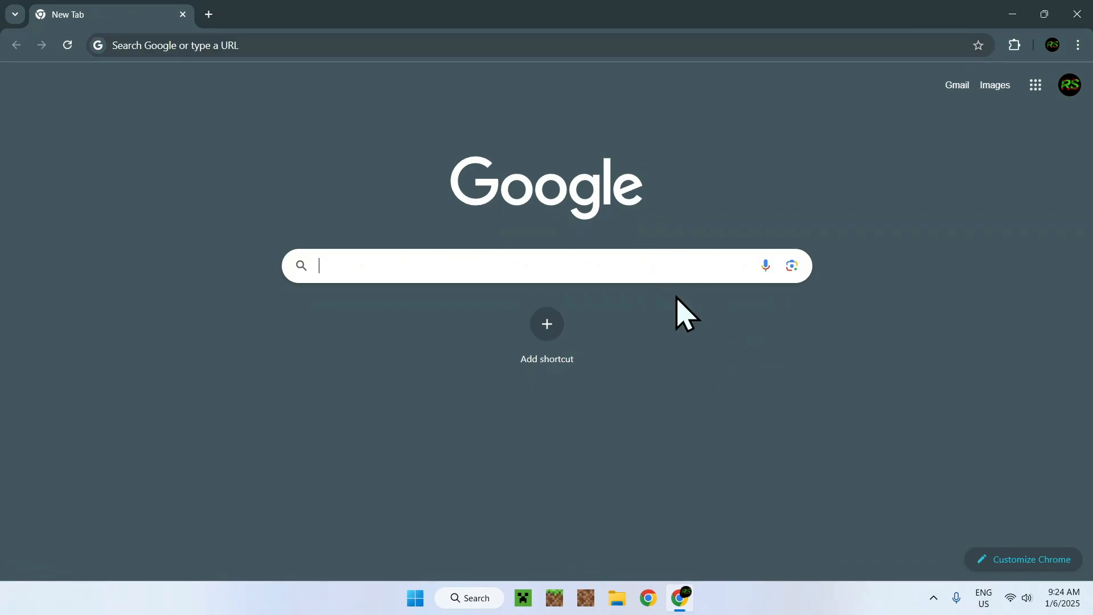
text(Modrinth)
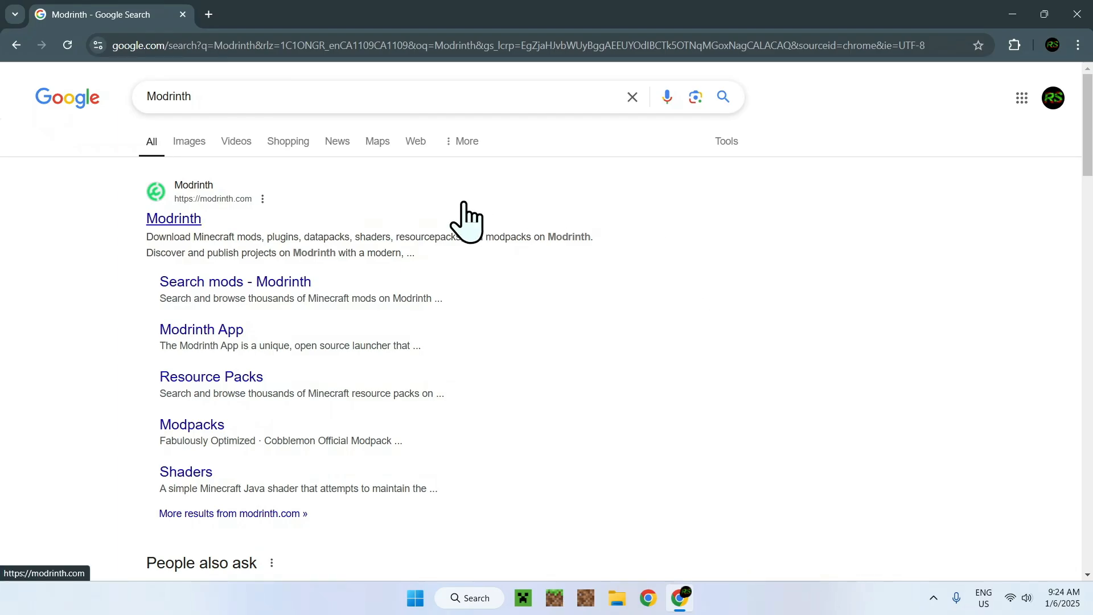
click(173, 218)
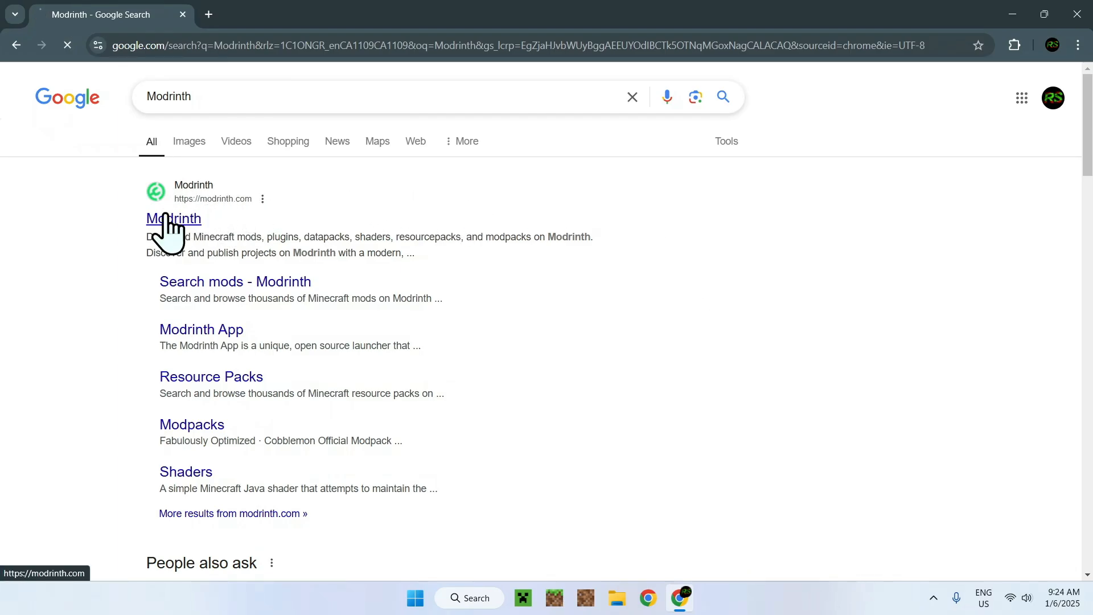
click(173, 218)
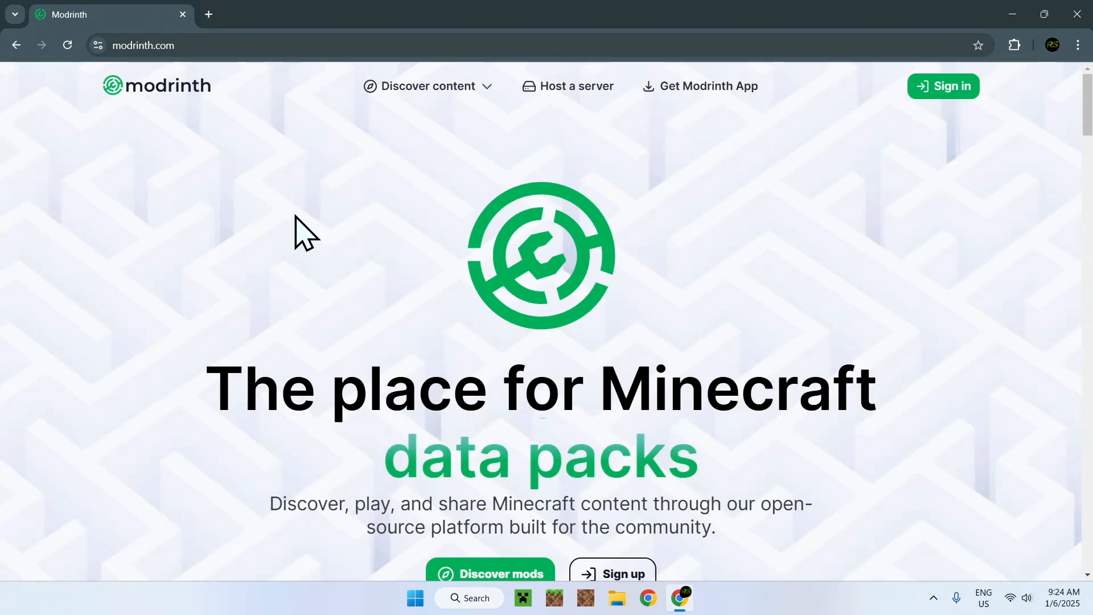
- Browse Modrinth's Mods catalogue with the Loader filter set to Forge, scrolling for Xaero's Minimap
click(428, 86)
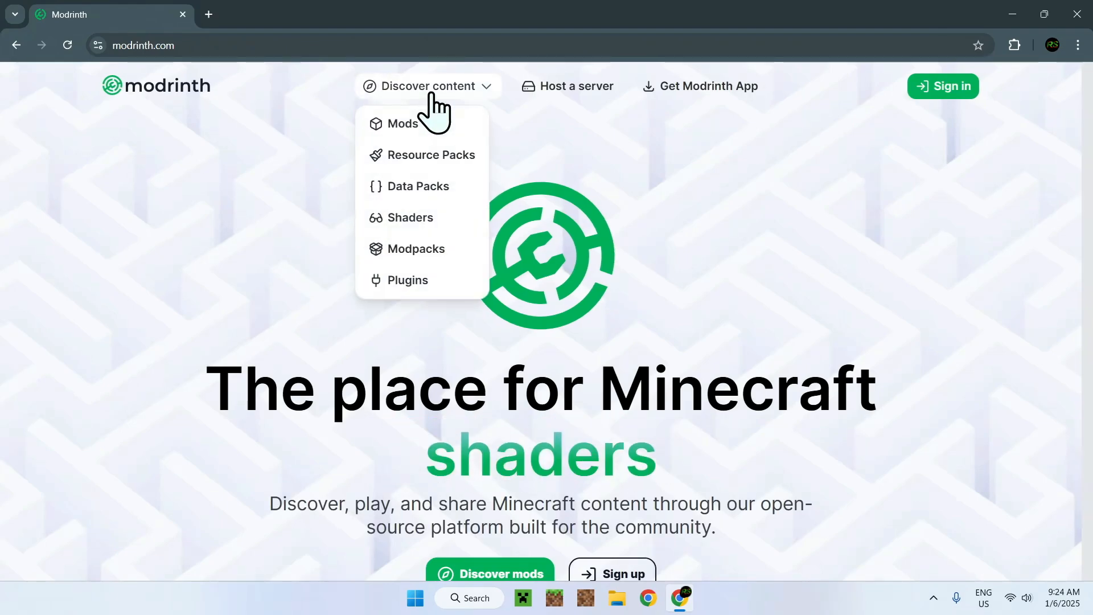
click(403, 124)
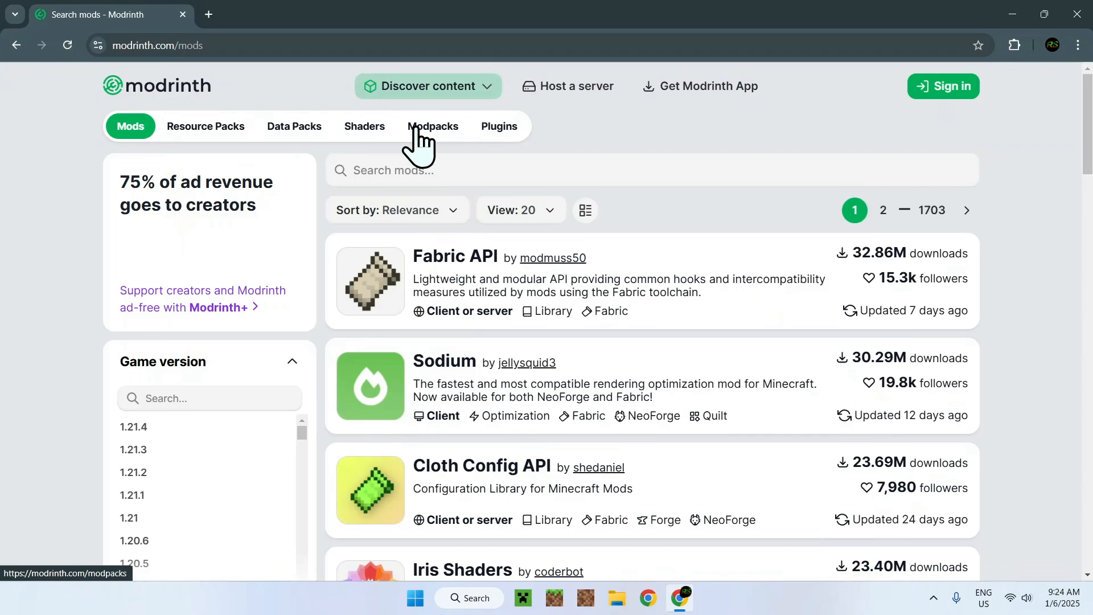
scroll(down, 3)
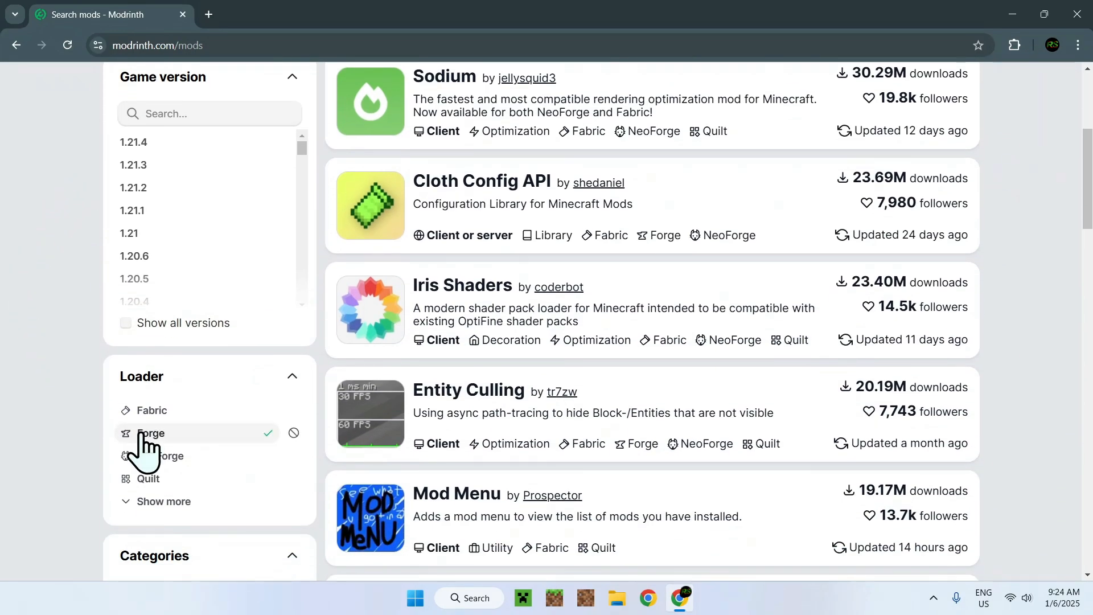
click(151, 434)
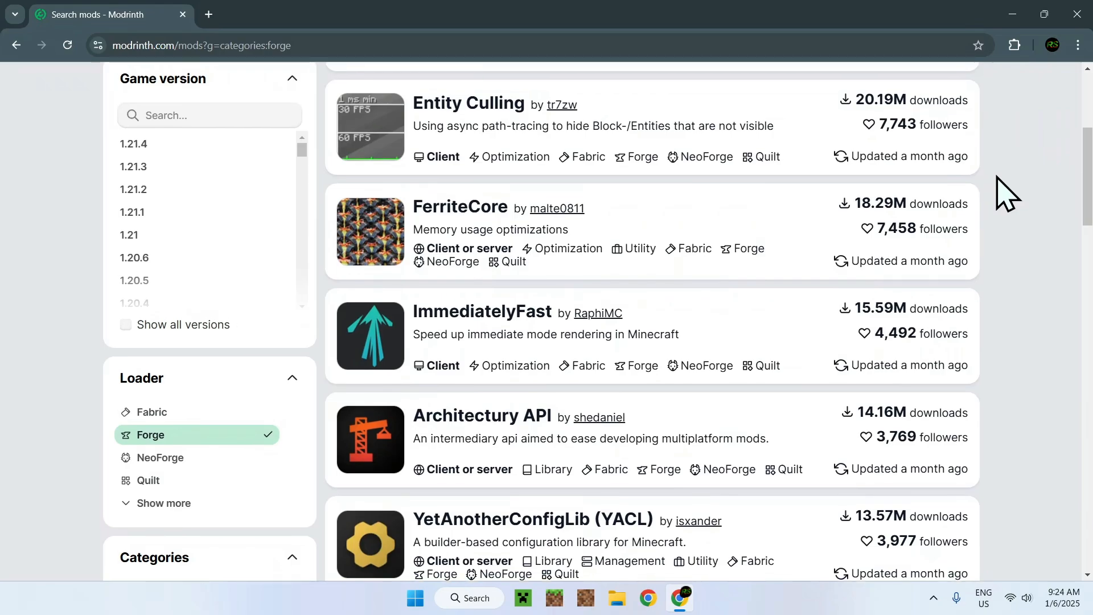
scroll(up, 3)
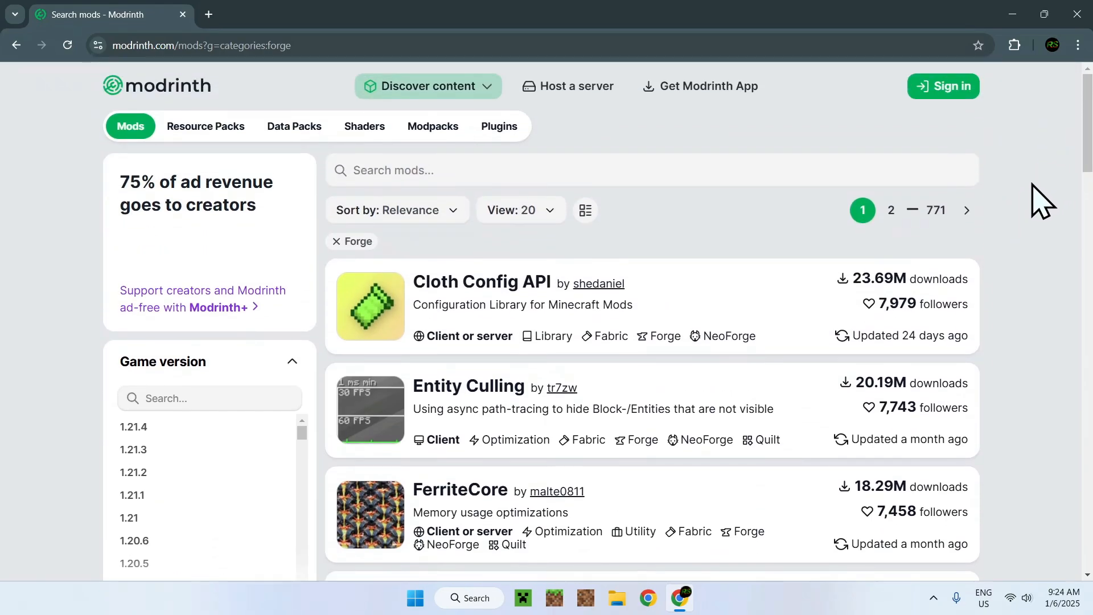
scroll(down, 3)
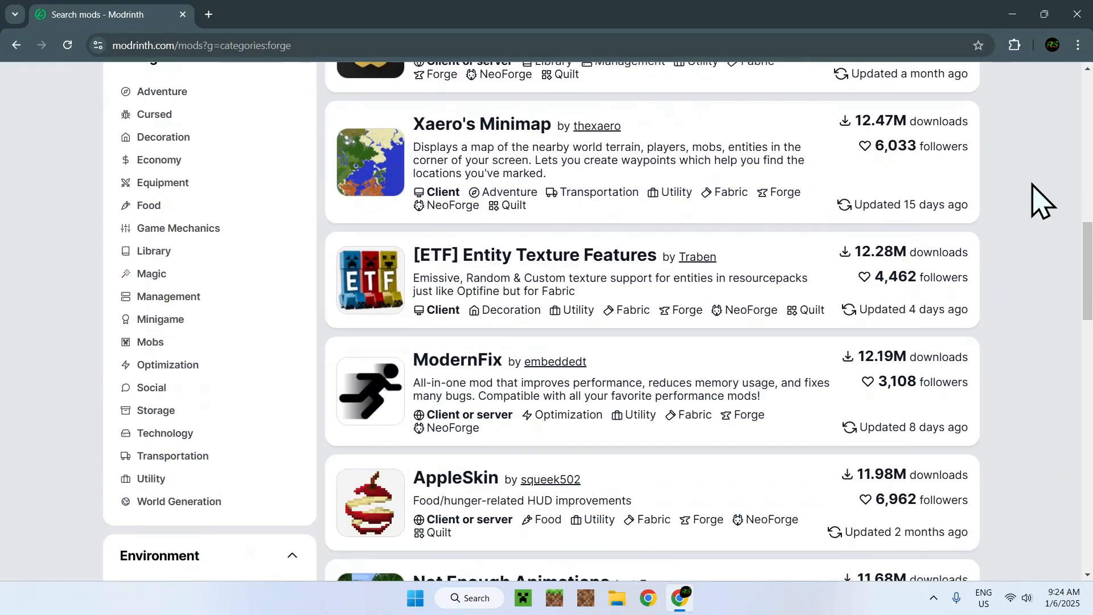
scroll(down, 3)
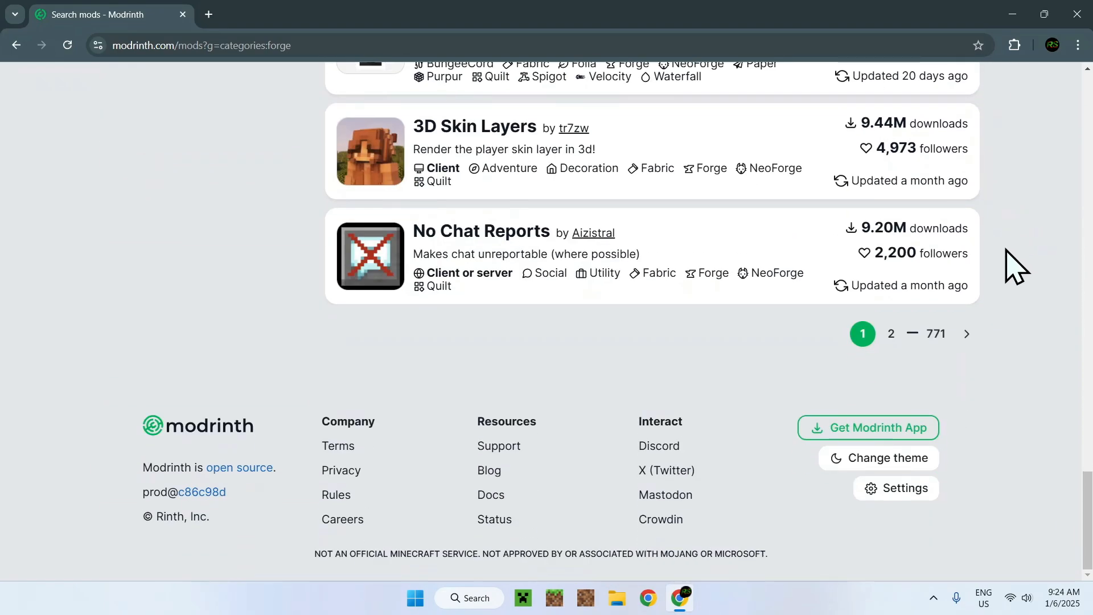
mouse_move(1015, 352)
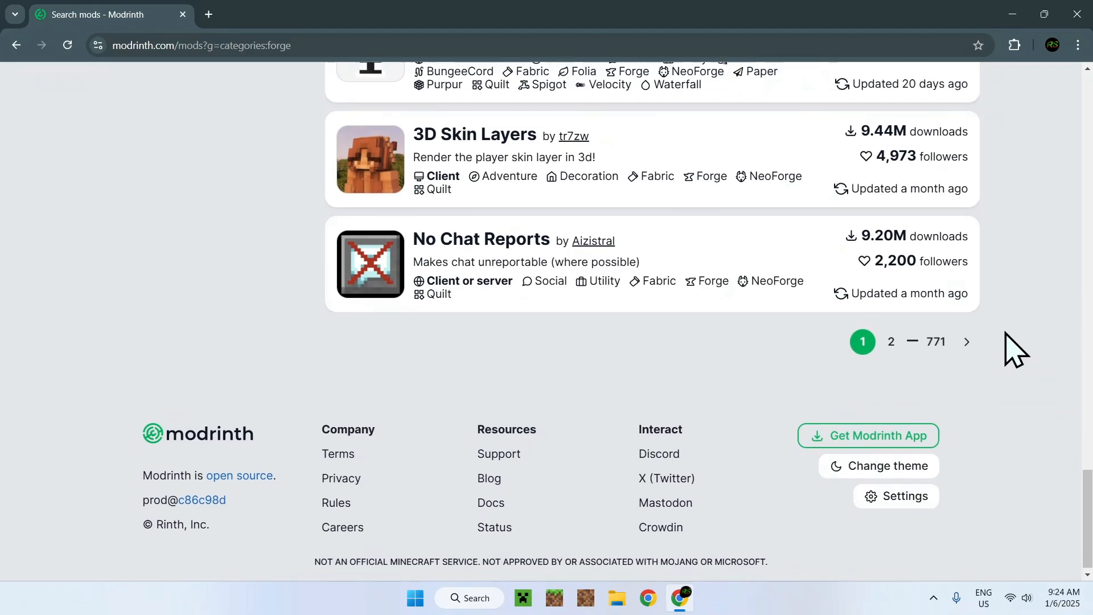
scroll(up, 3)
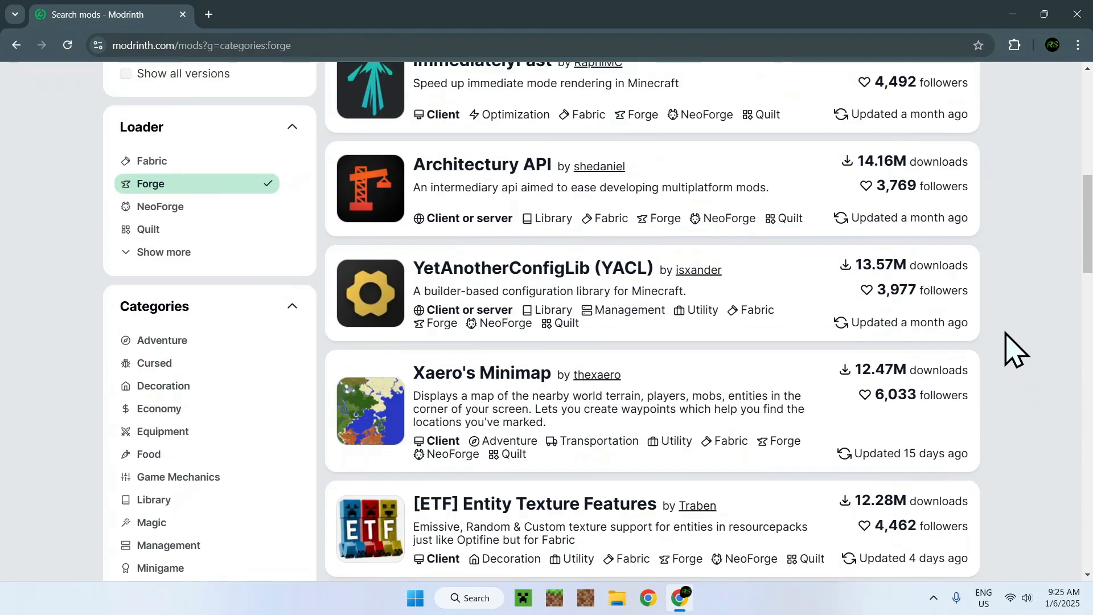
mouse_move(1042, 419)
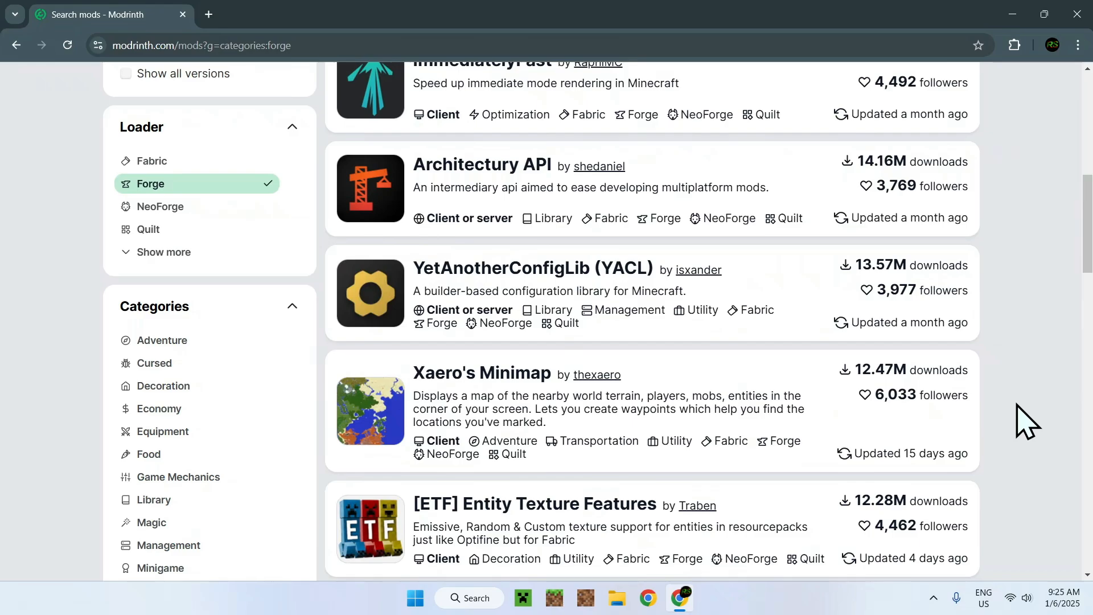
mouse_move(474, 383)
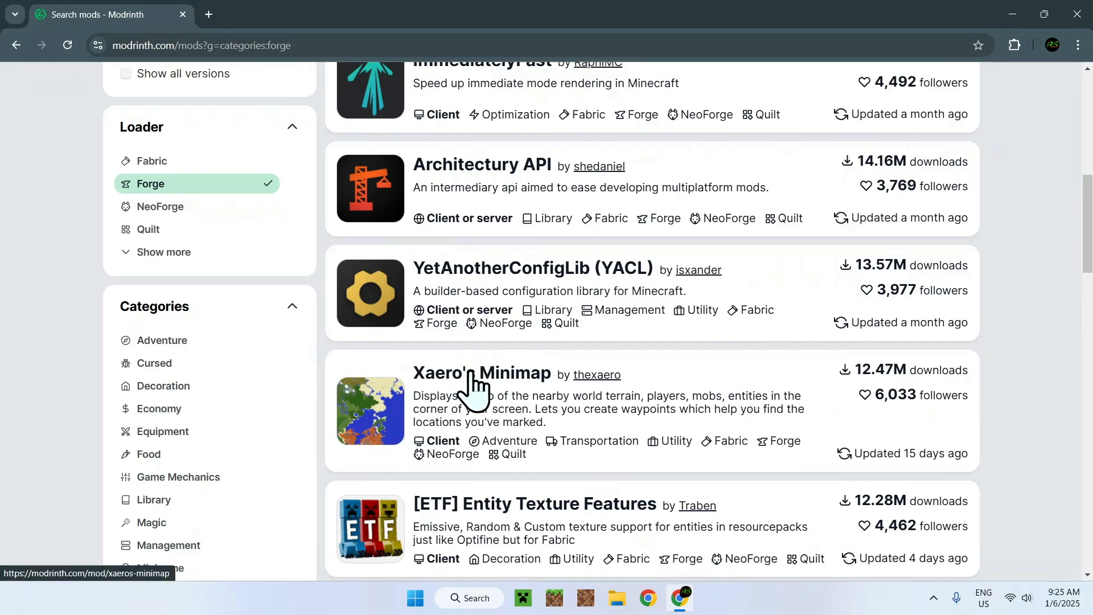
- Open the Xaero's Minimap project page and its Versions tab
click(481, 372)
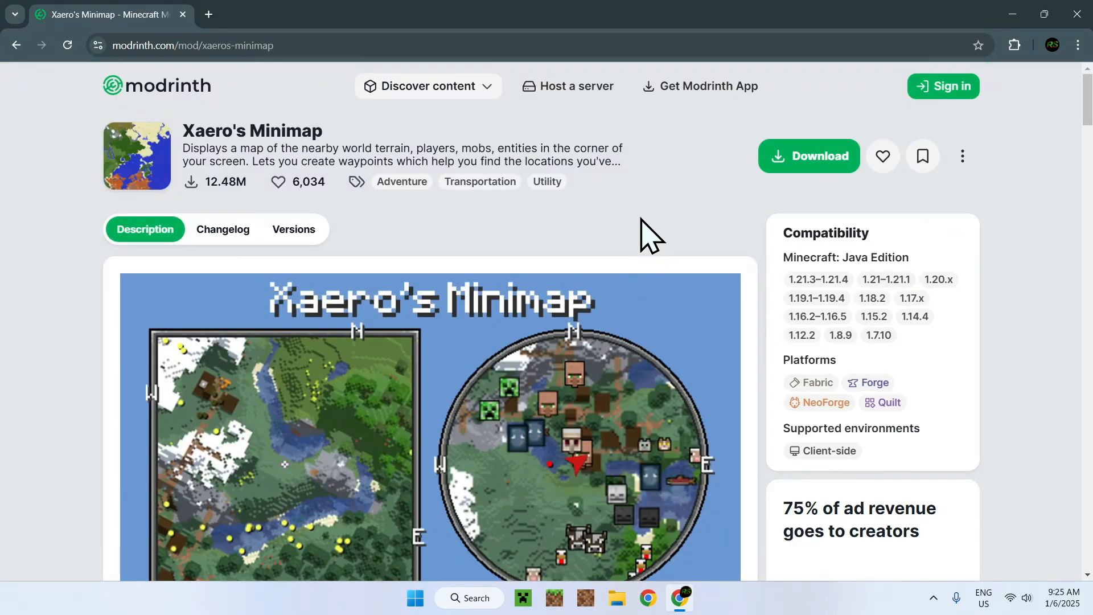
mouse_move(878, 300)
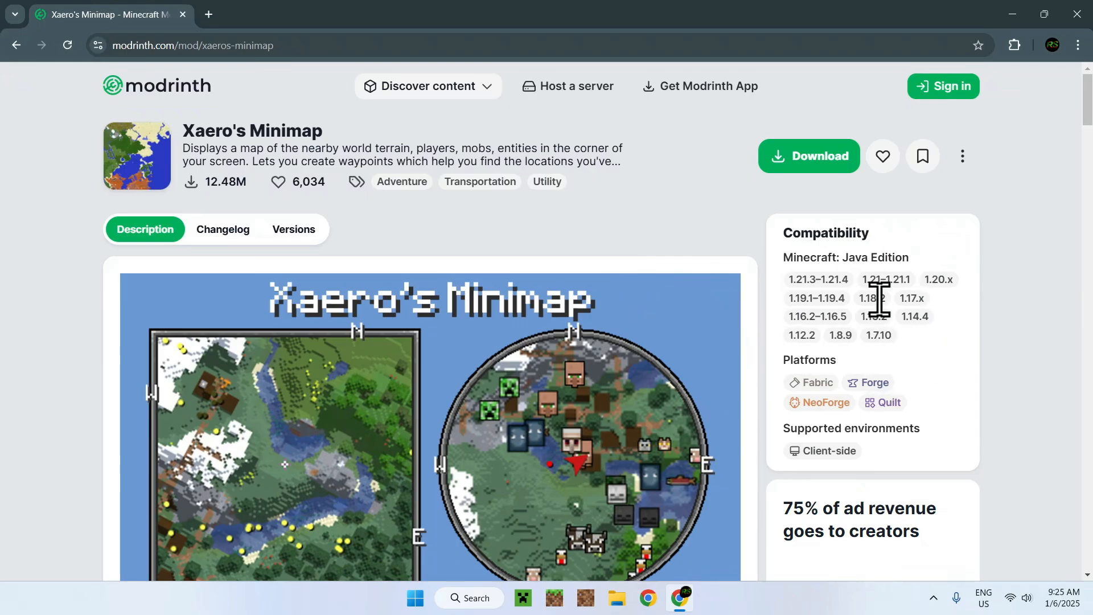
mouse_move(631, 214)
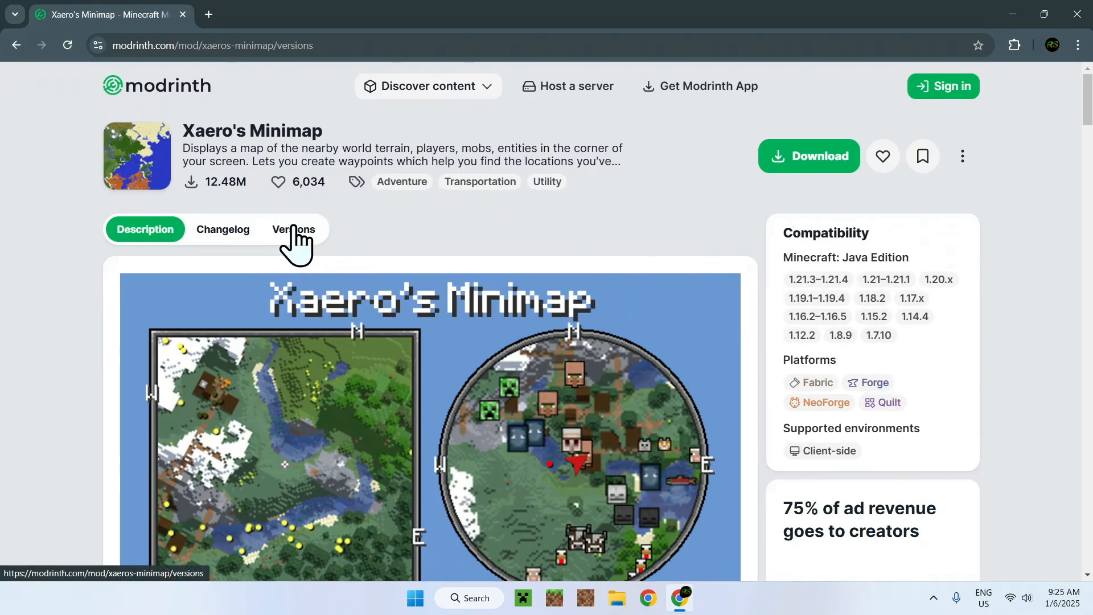
click(294, 229)
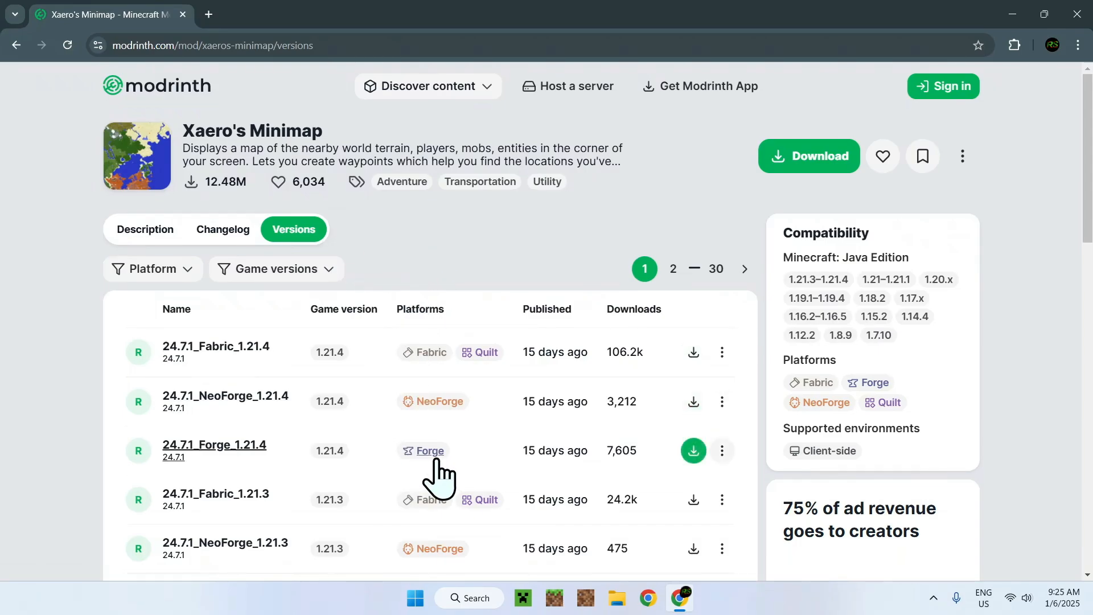
mouse_move(363, 466)
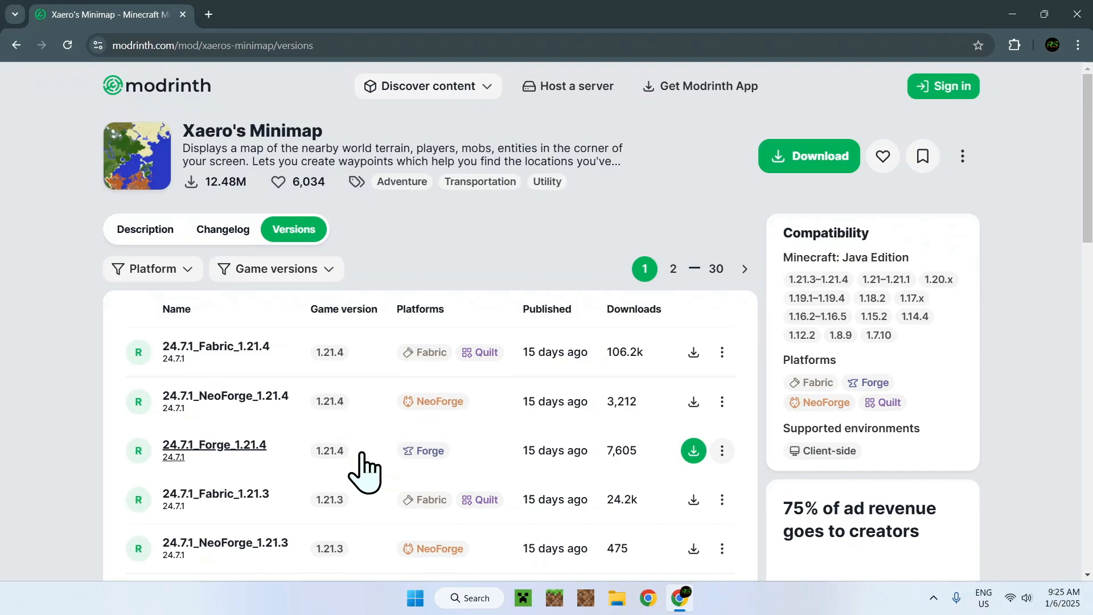
mouse_move(481, 466)
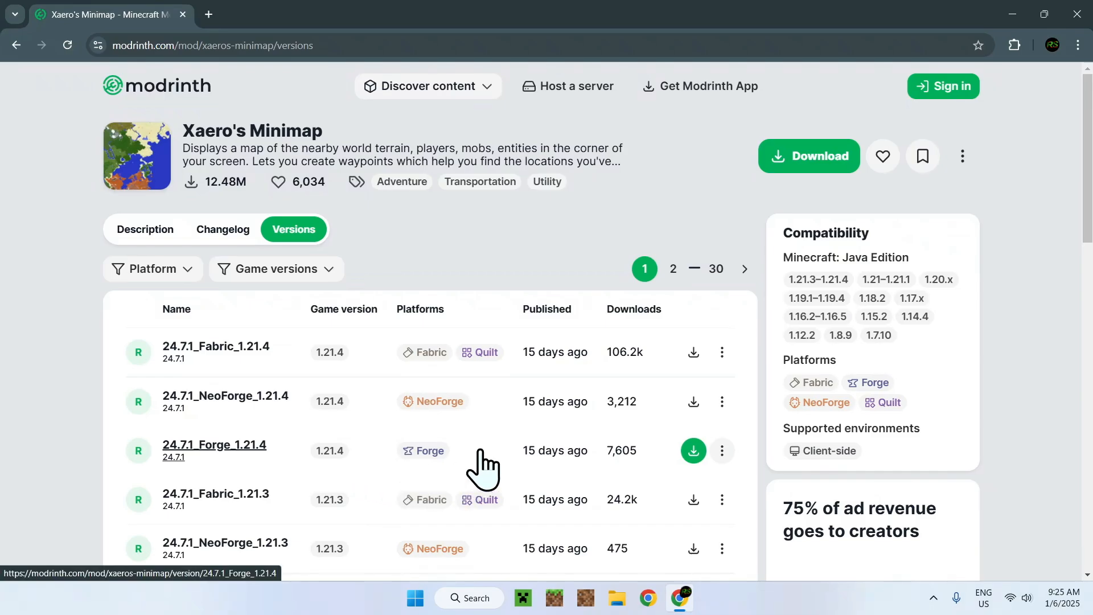
mouse_move(459, 474)
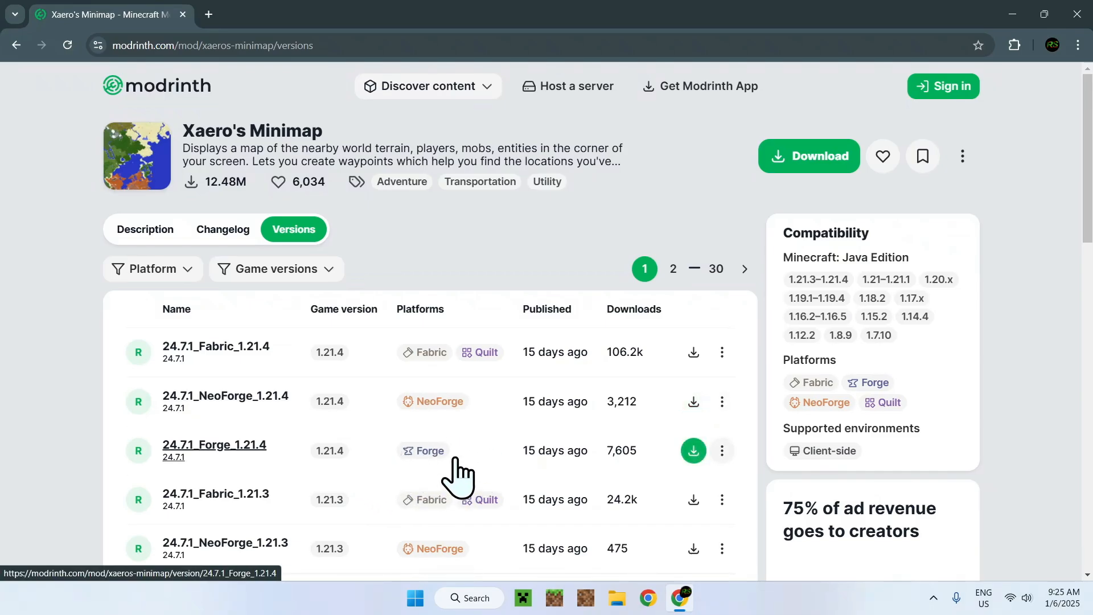
mouse_move(638, 471)
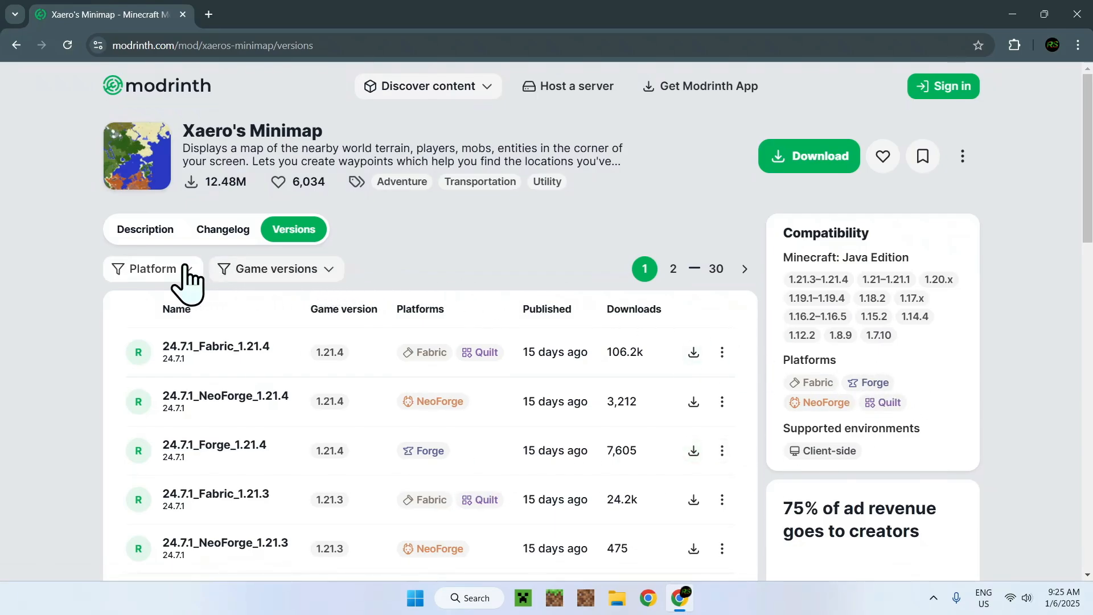
- Filter the minimap versions to Forge and download the 24.7.1_Forge_1.21.4 jar
click(152, 269)
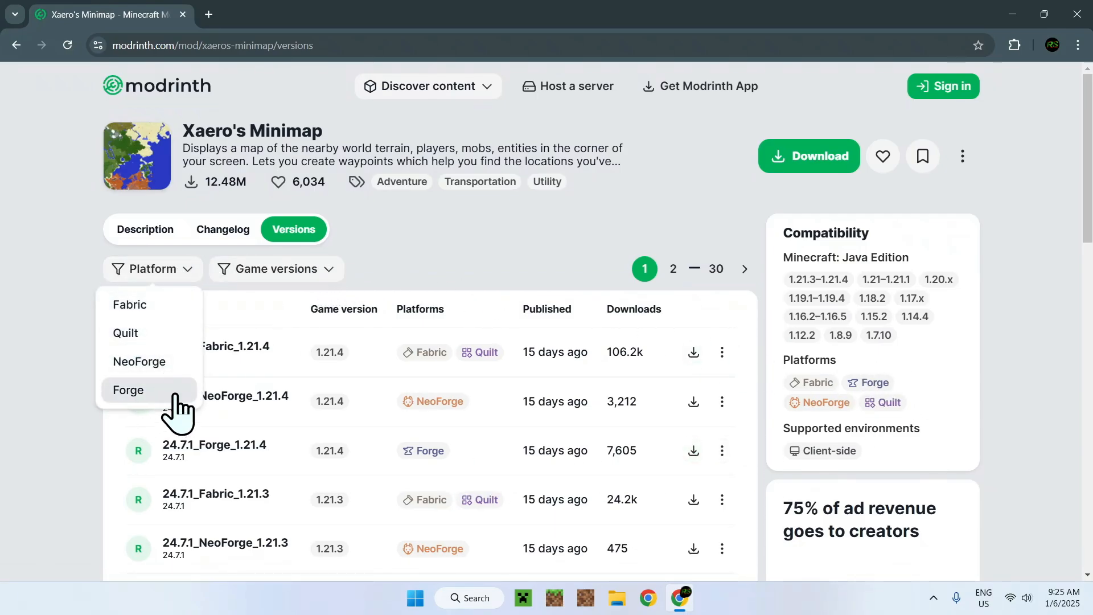
click(128, 389)
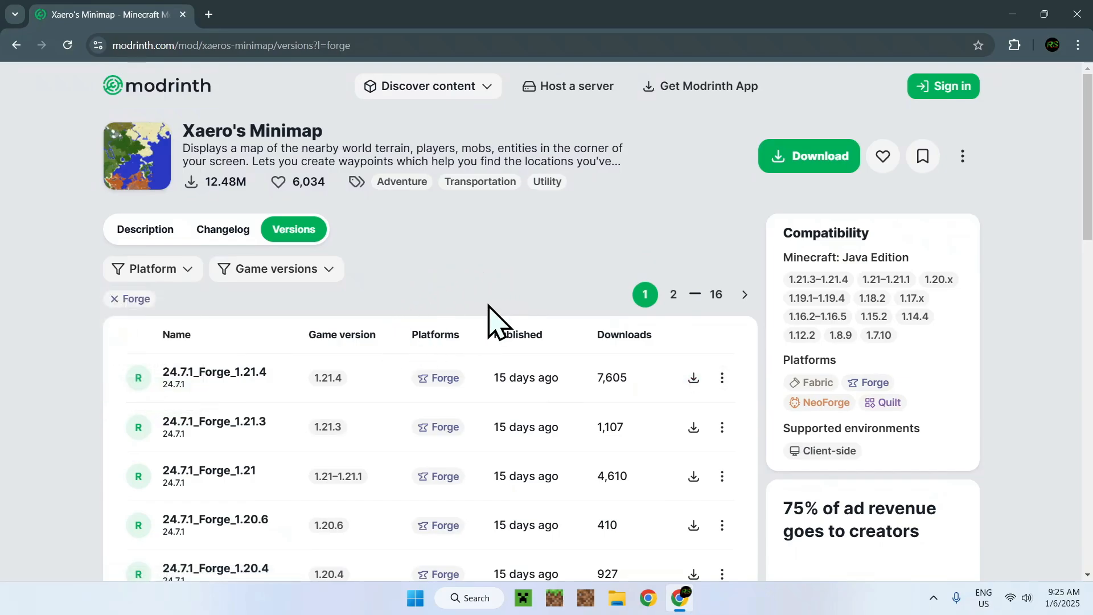
mouse_move(443, 279)
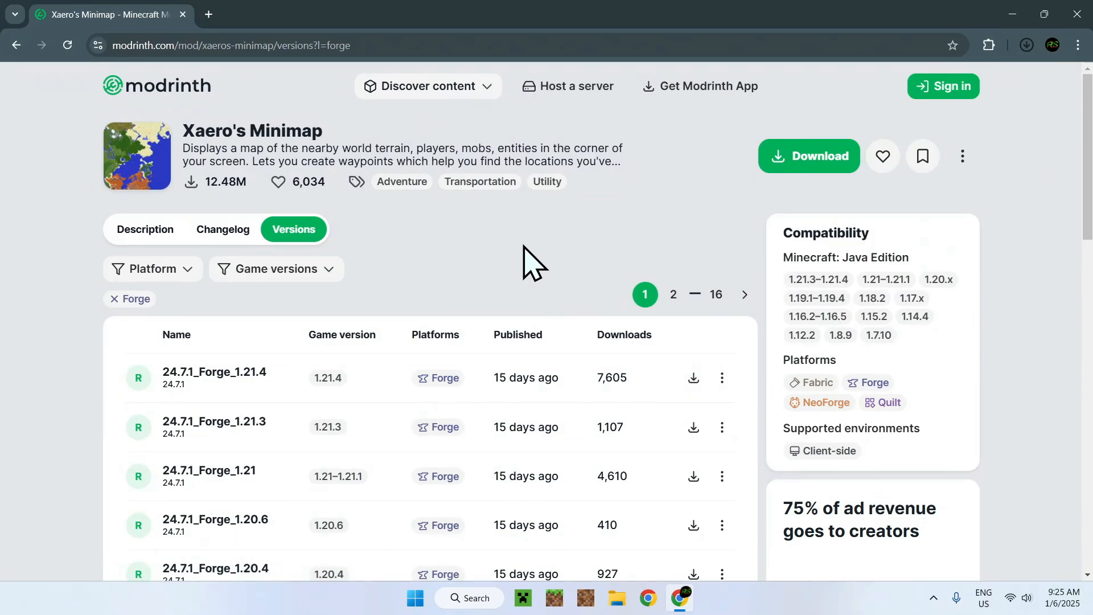
click(693, 376)
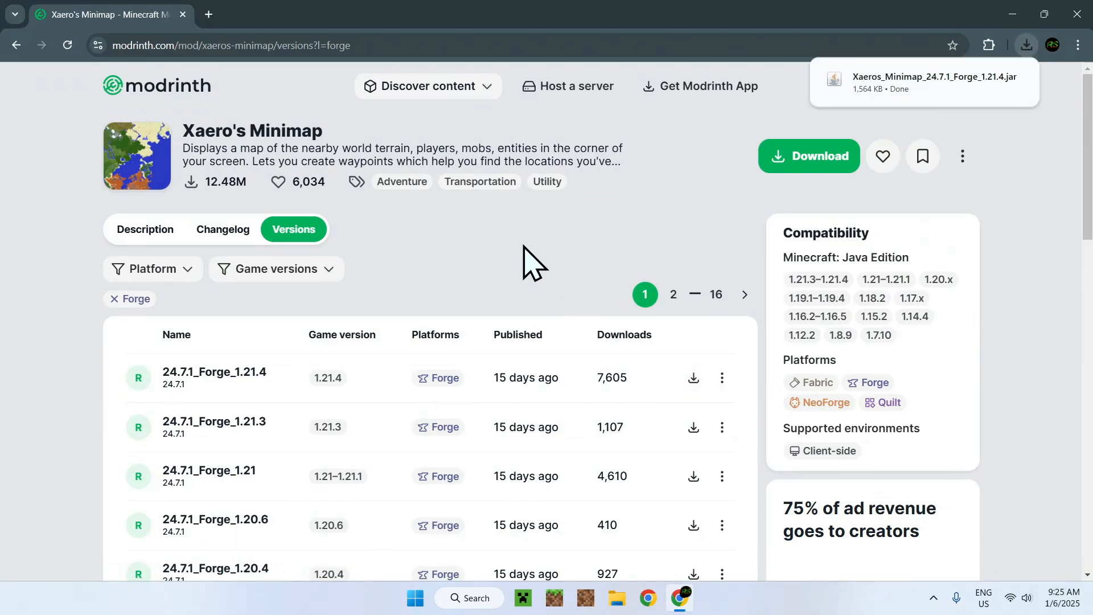
mouse_move(867, 105)
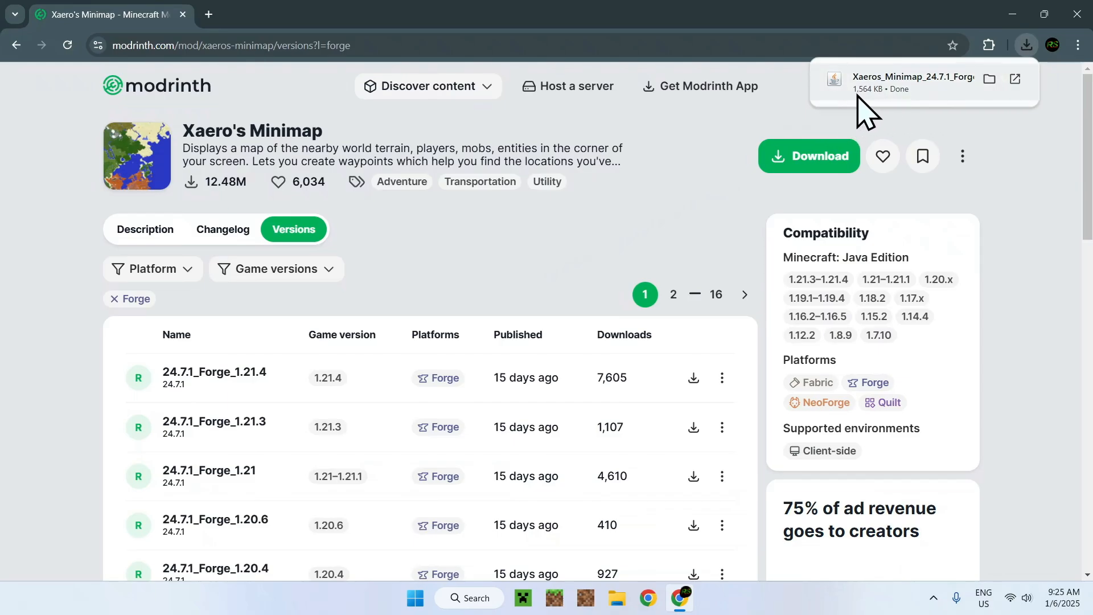
mouse_move(596, 244)
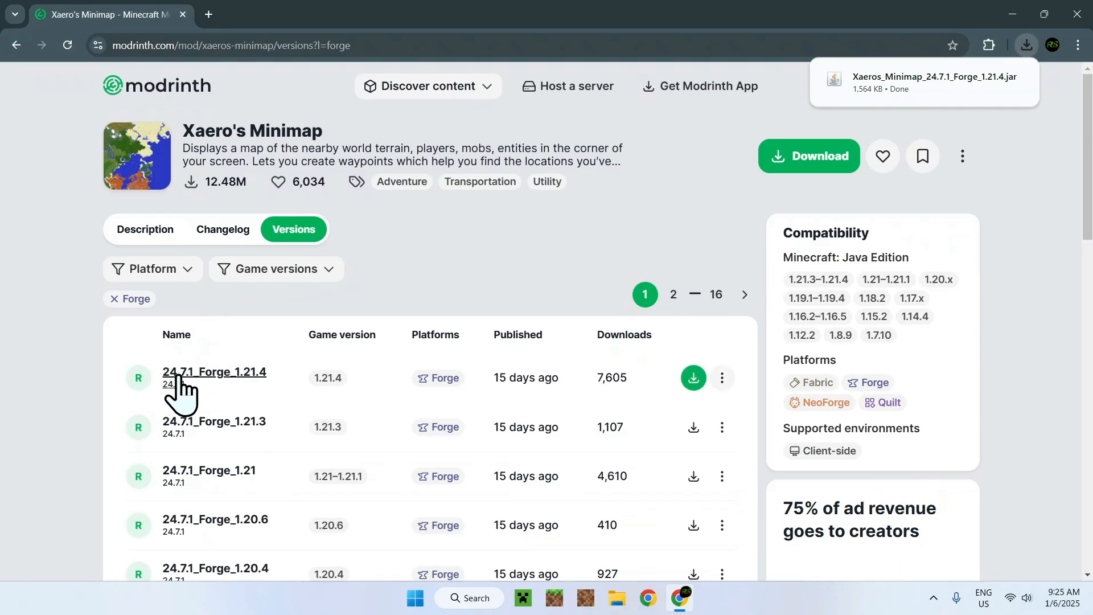
- Open the 24.7.1_Forge_1.21.4 version page and review its files, dependencies and metadata
click(214, 372)
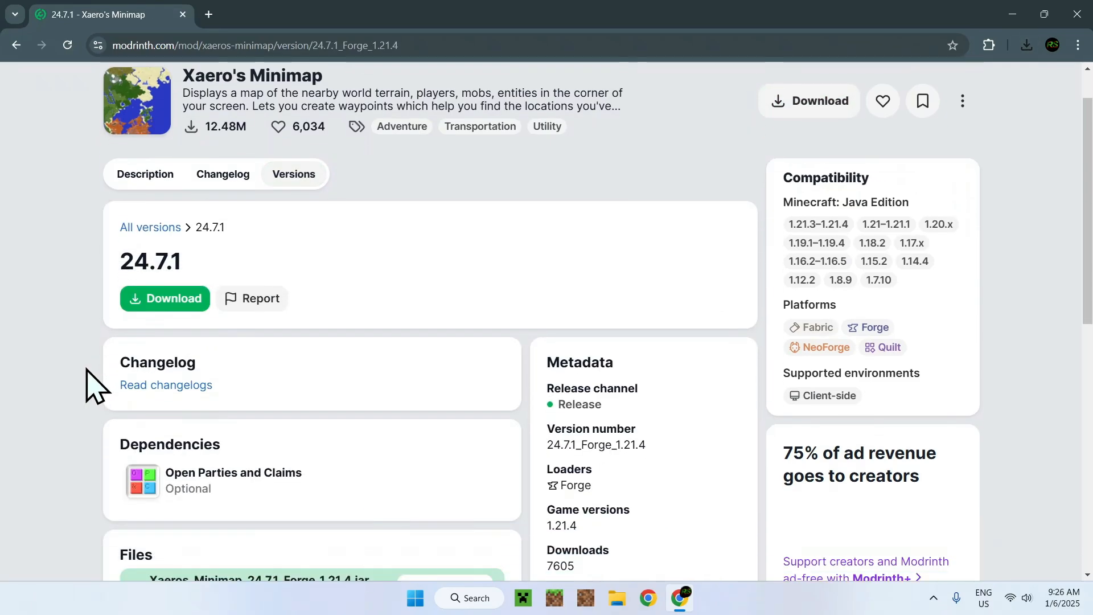
scroll(down, 3)
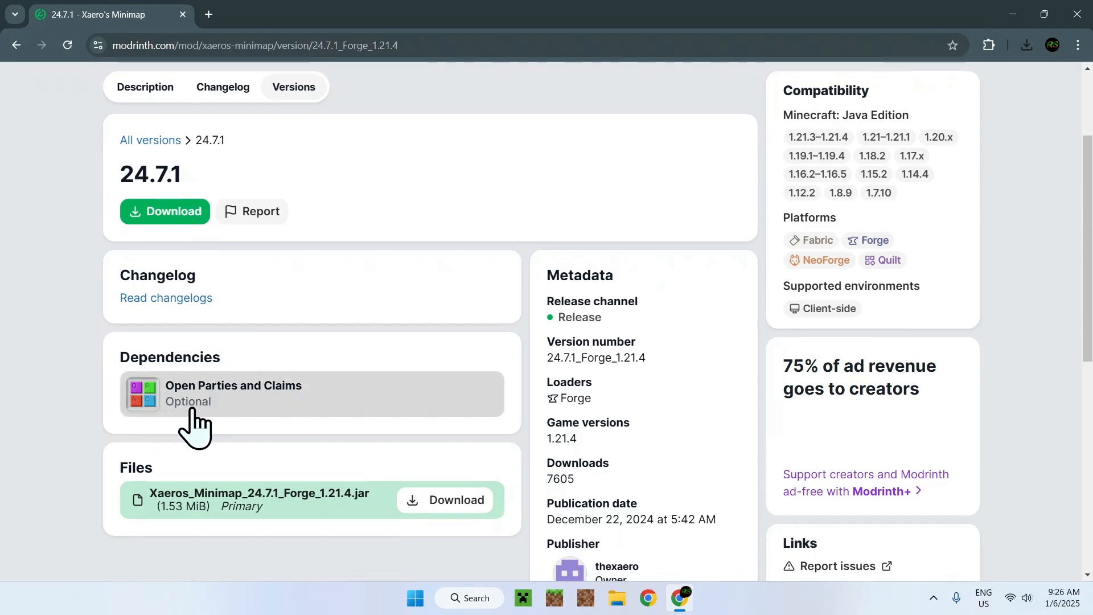
mouse_move(66, 382)
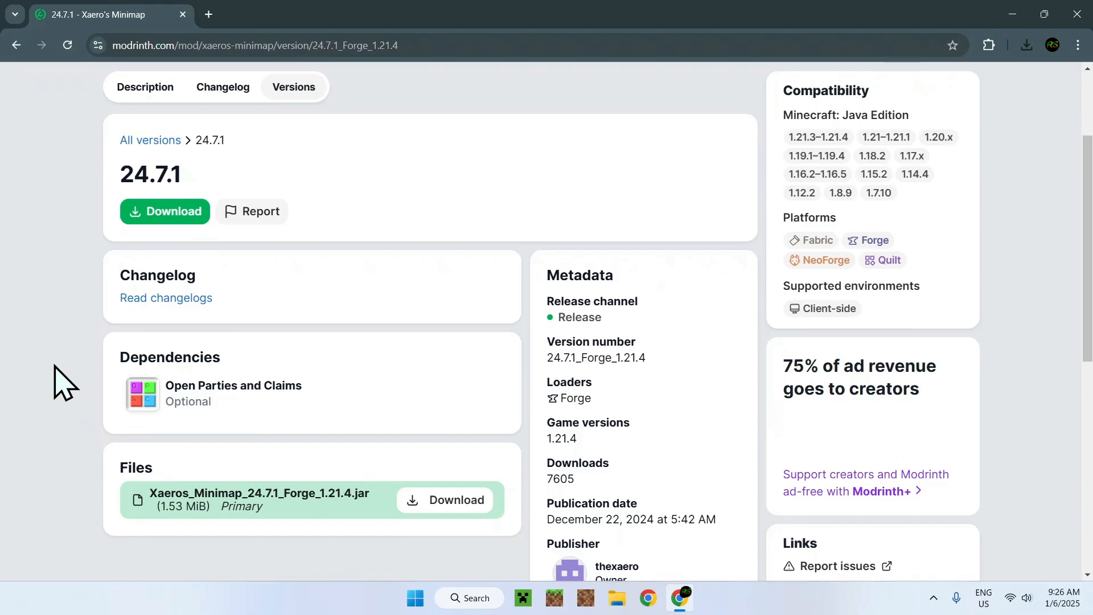
scroll(up, 3)
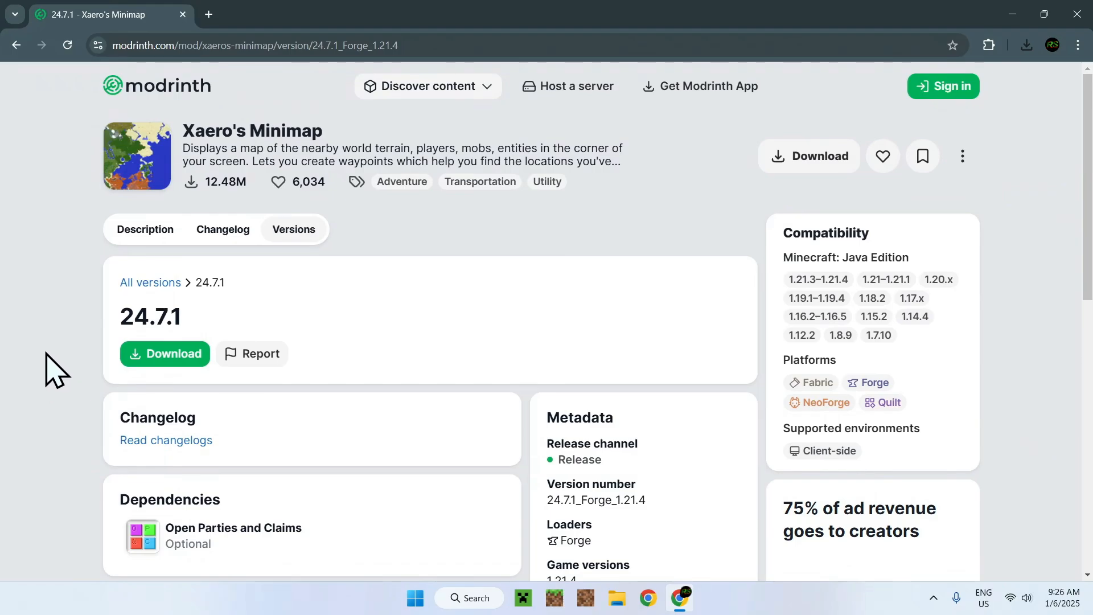
mouse_move(62, 335)
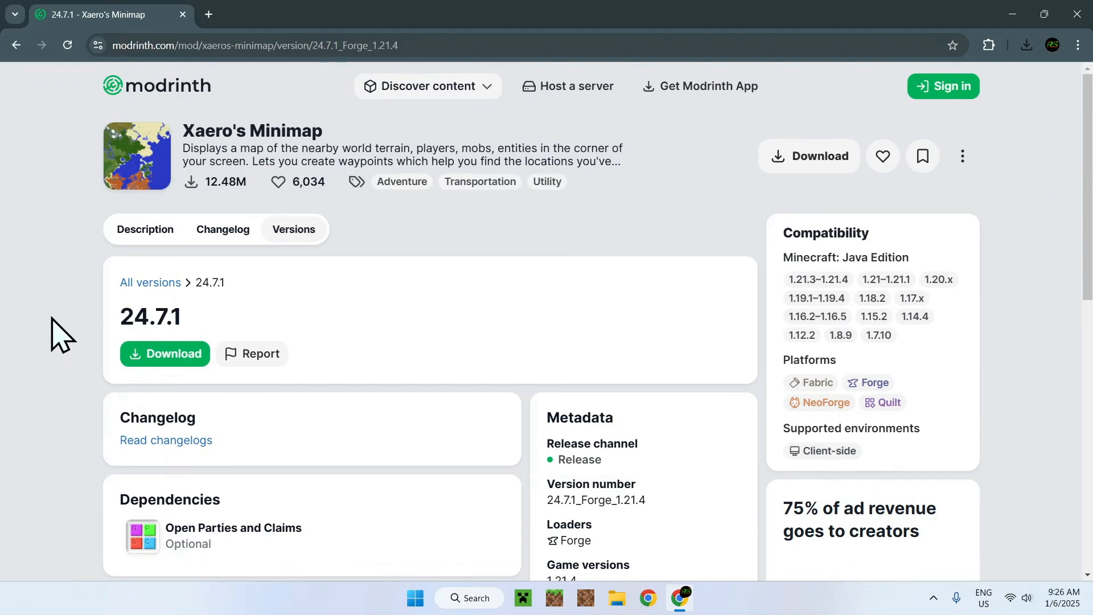
- Search Google for 'Forge Minecraft' in a new browser tab
click(377, 13)
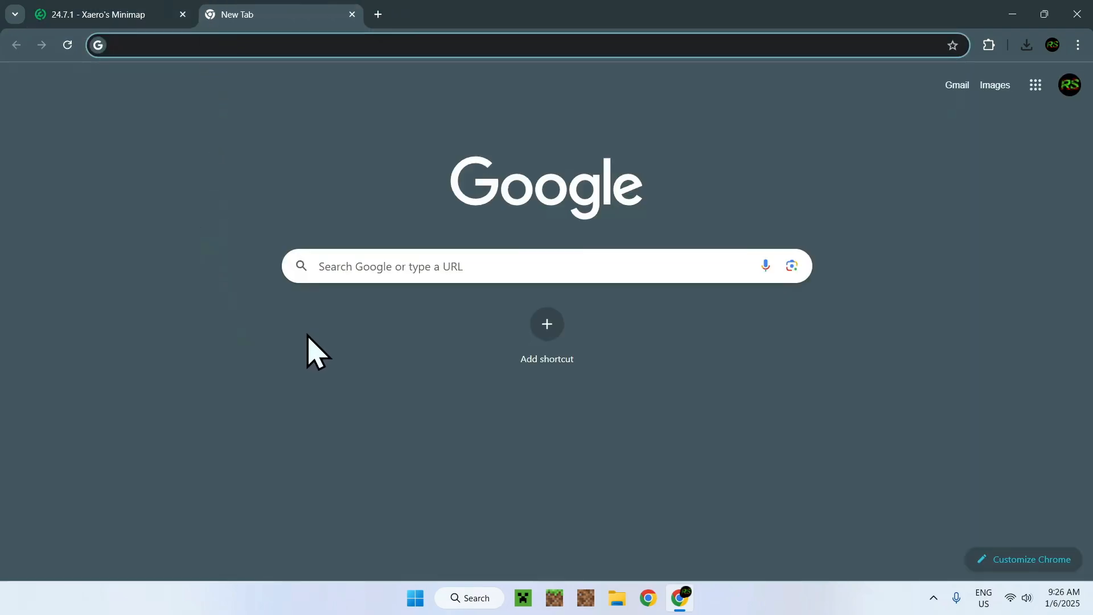
click(487, 266)
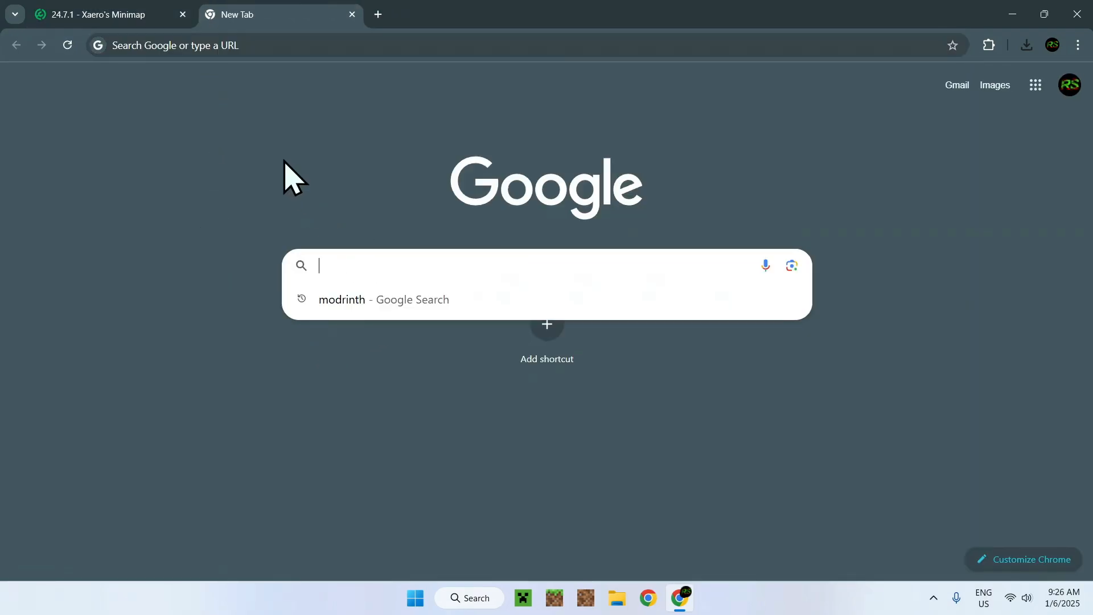
text(F)
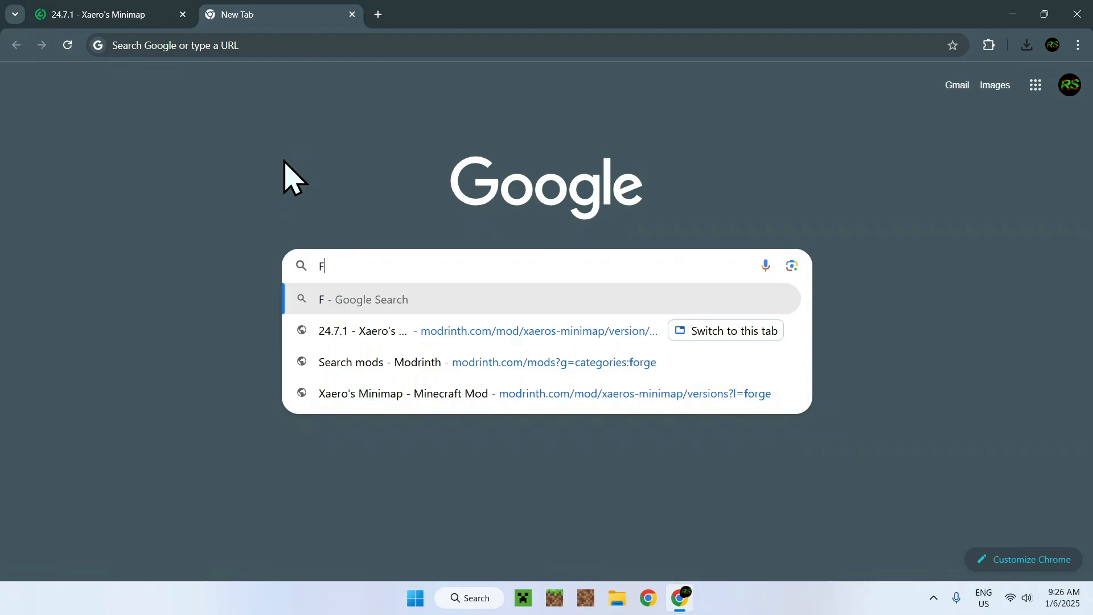
text(orge Minecraf)
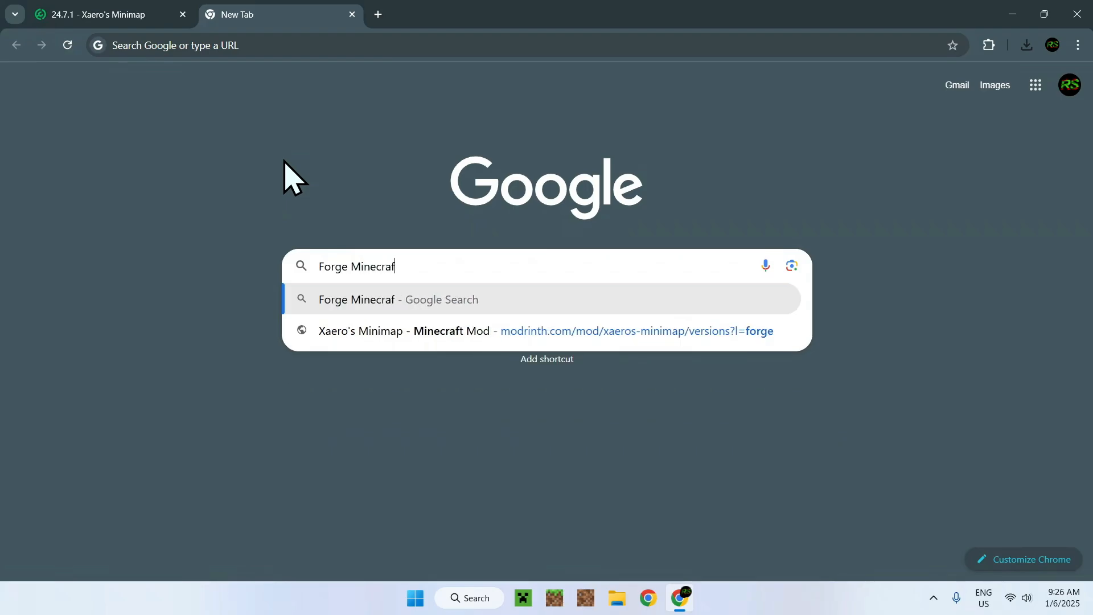
key(Return)
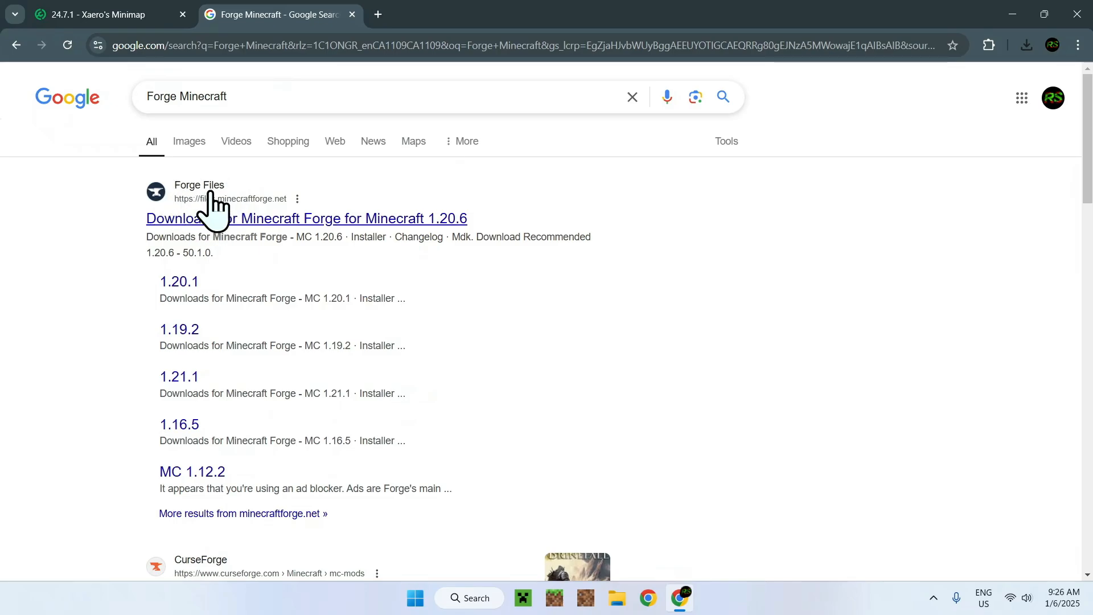
mouse_move(209, 223)
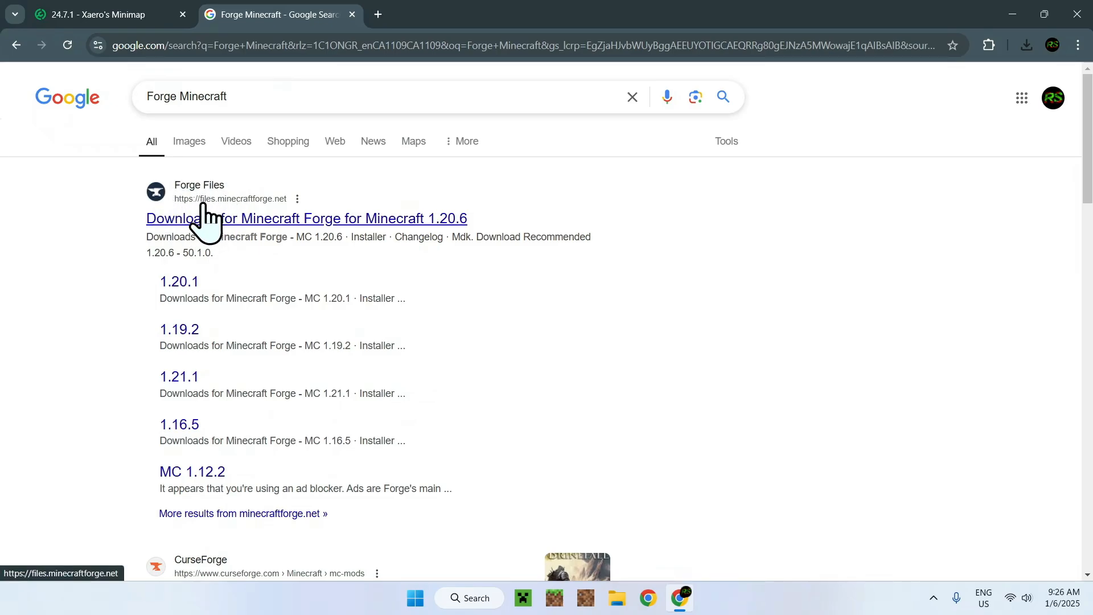
mouse_move(155, 202)
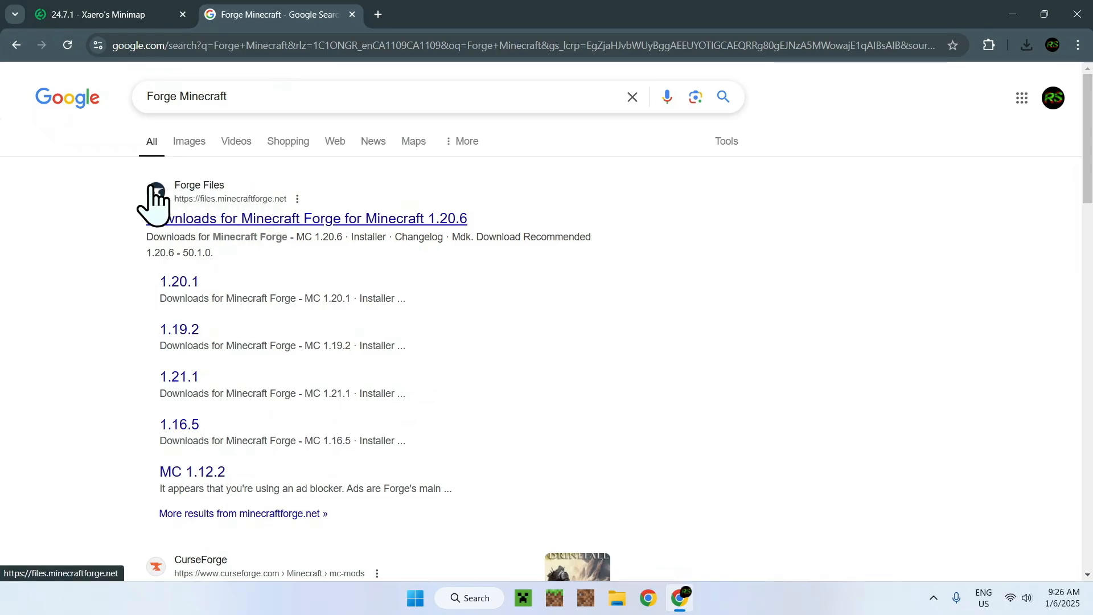
- Open files.minecraftforge.net and expand its 1.21 and 1.18 version groups
click(312, 218)
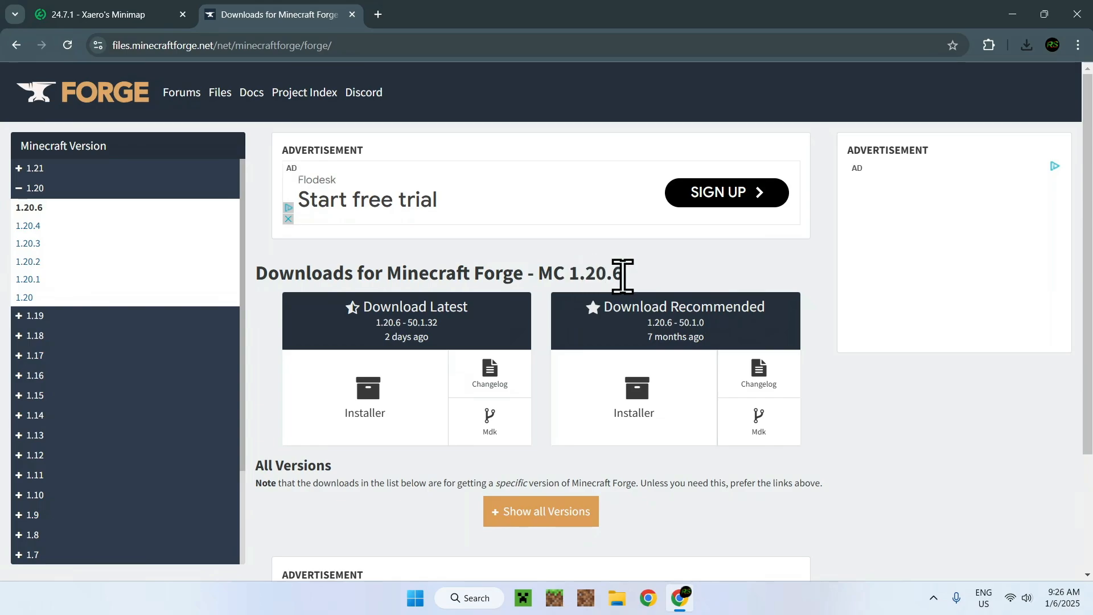
mouse_move(567, 270)
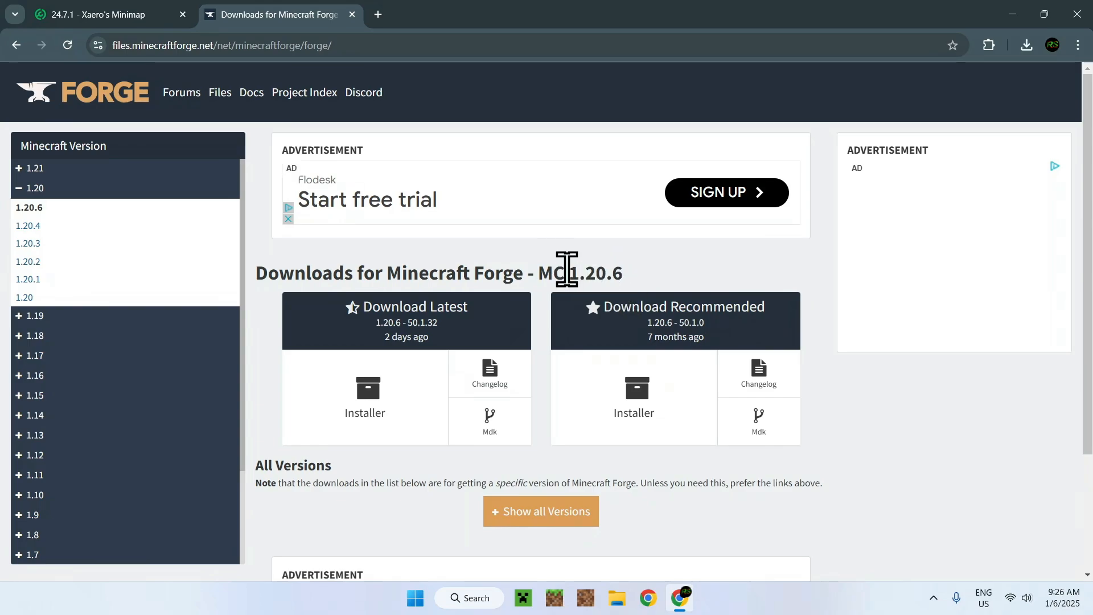
mouse_move(66, 181)
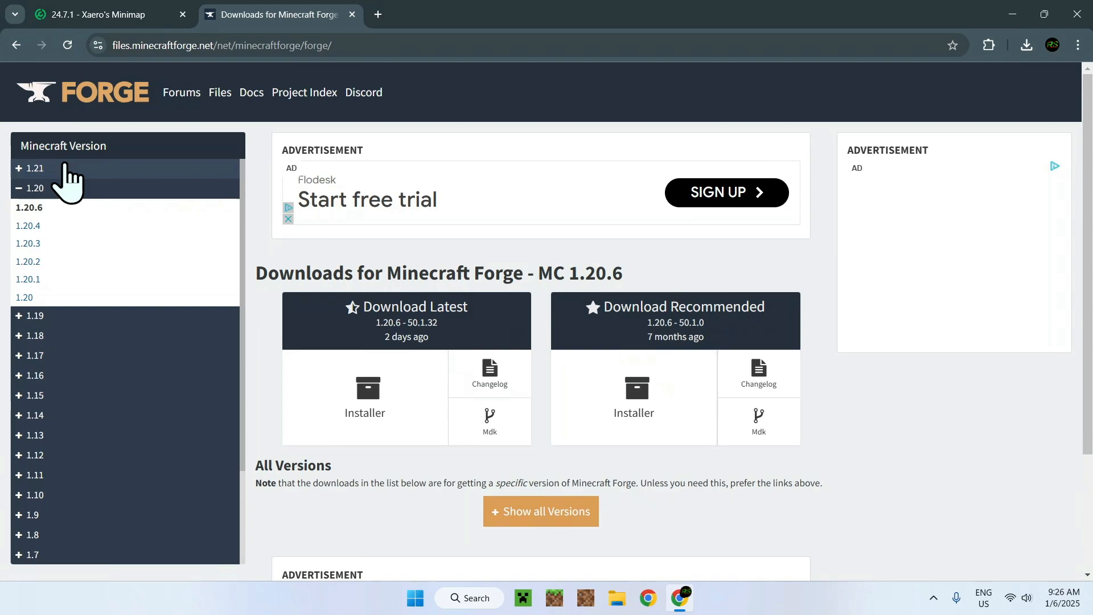
mouse_move(94, 178)
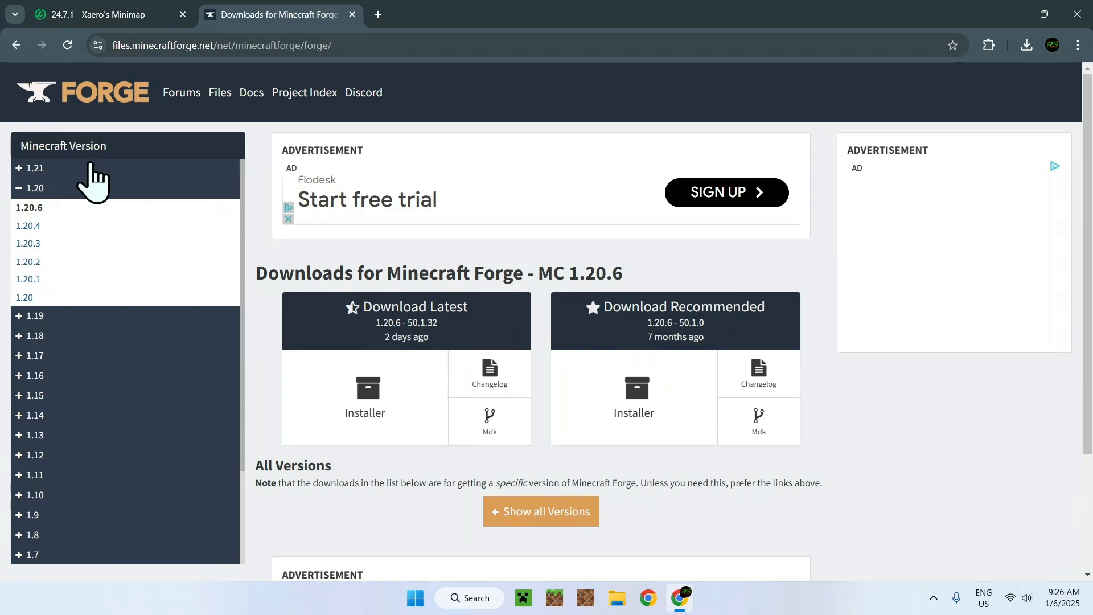
click(33, 168)
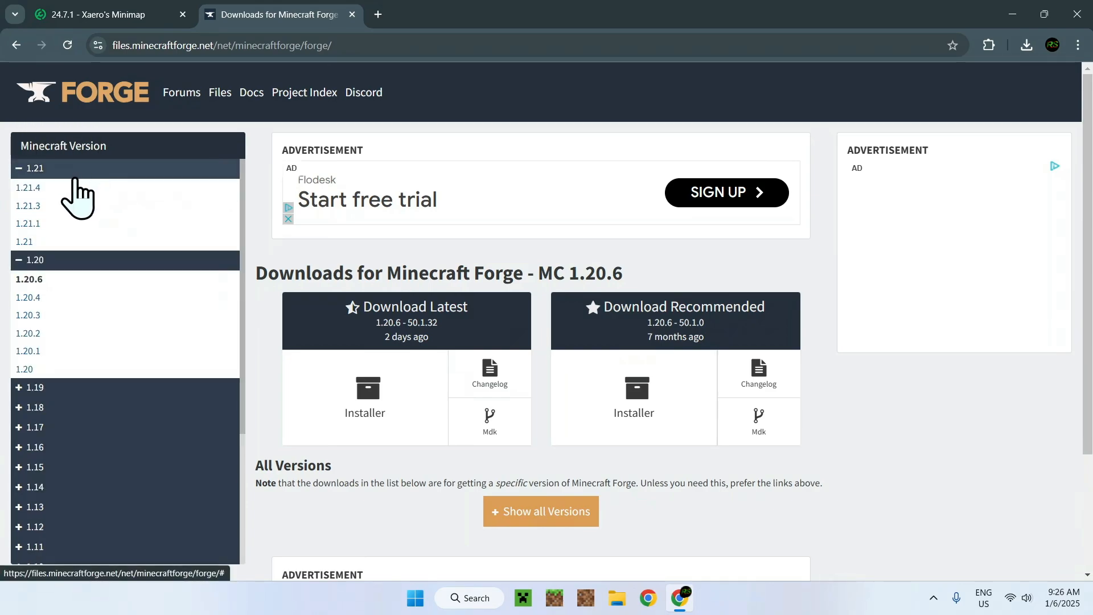
mouse_move(84, 202)
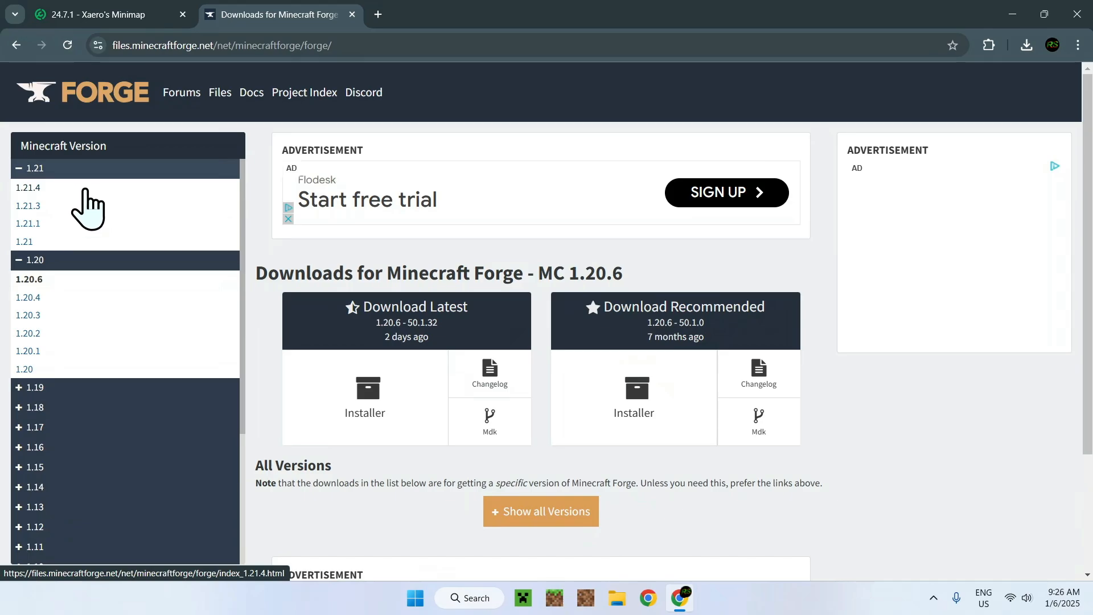
scroll(down, 3)
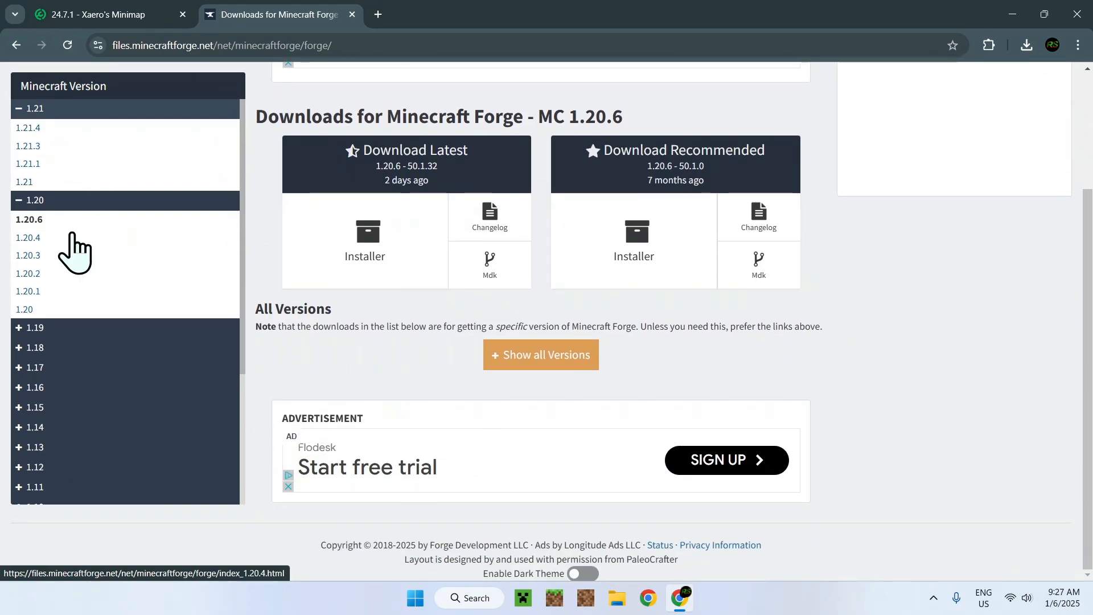
click(34, 347)
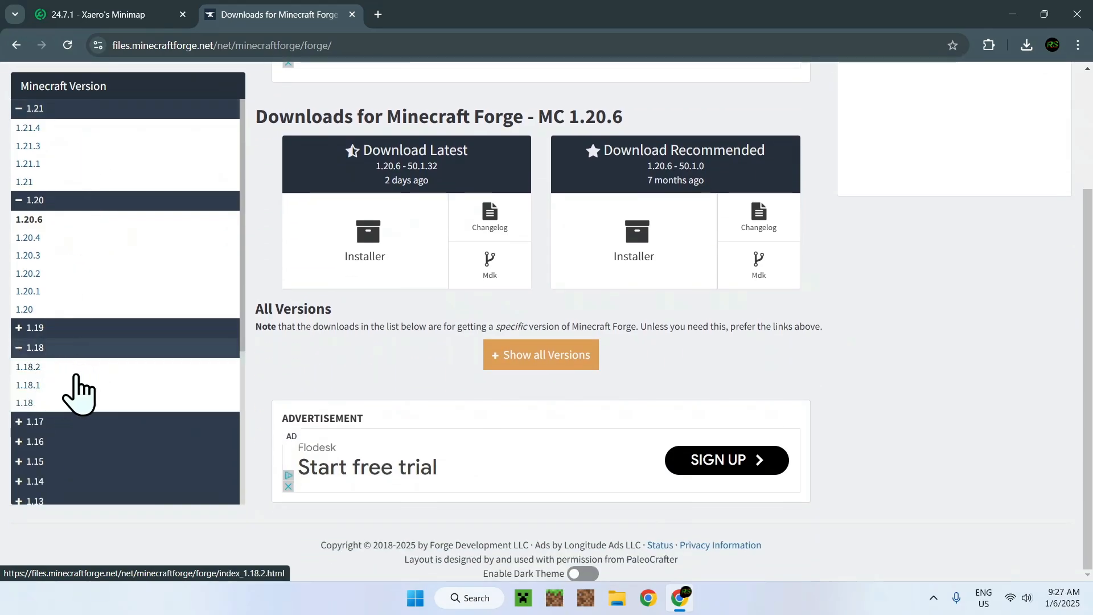
scroll(up, 3)
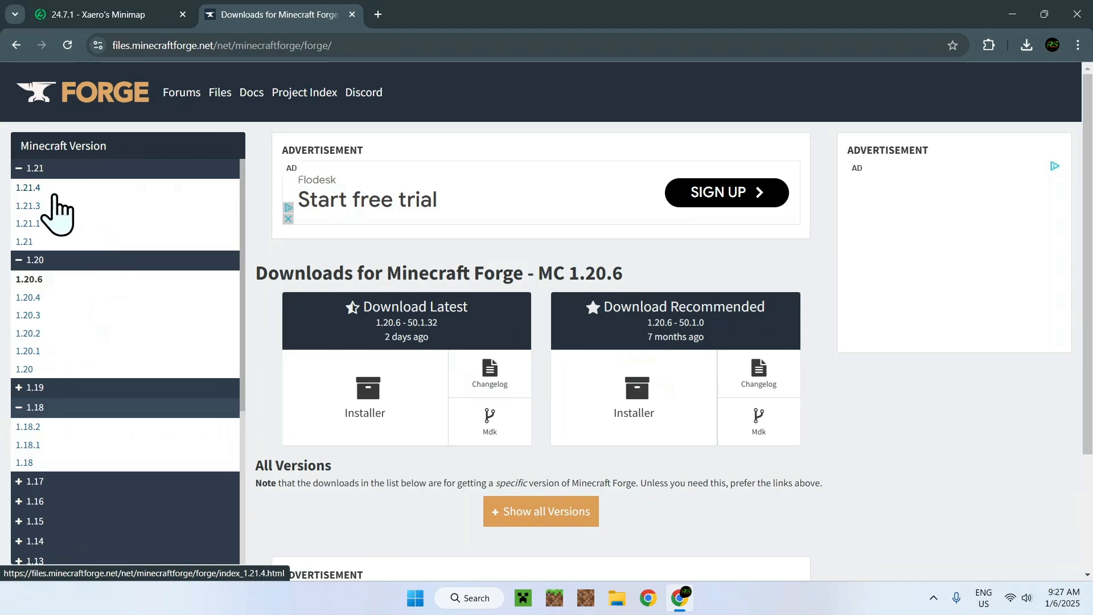
mouse_move(122, 35)
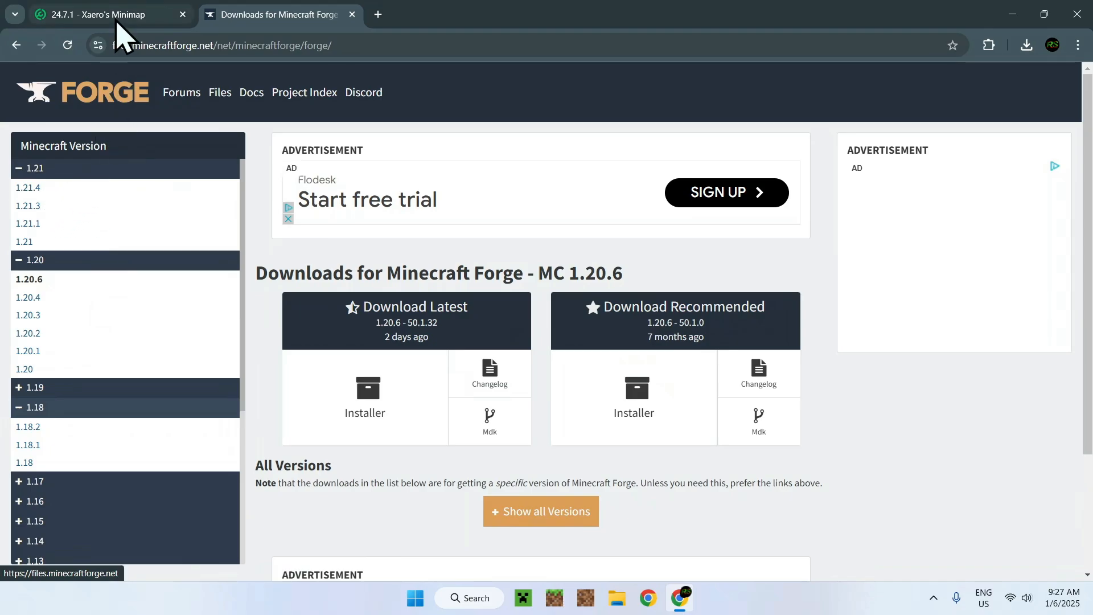
- Confirm in the minimap tab that the build needs Minecraft 1.21.4, then return to Forge
click(105, 14)
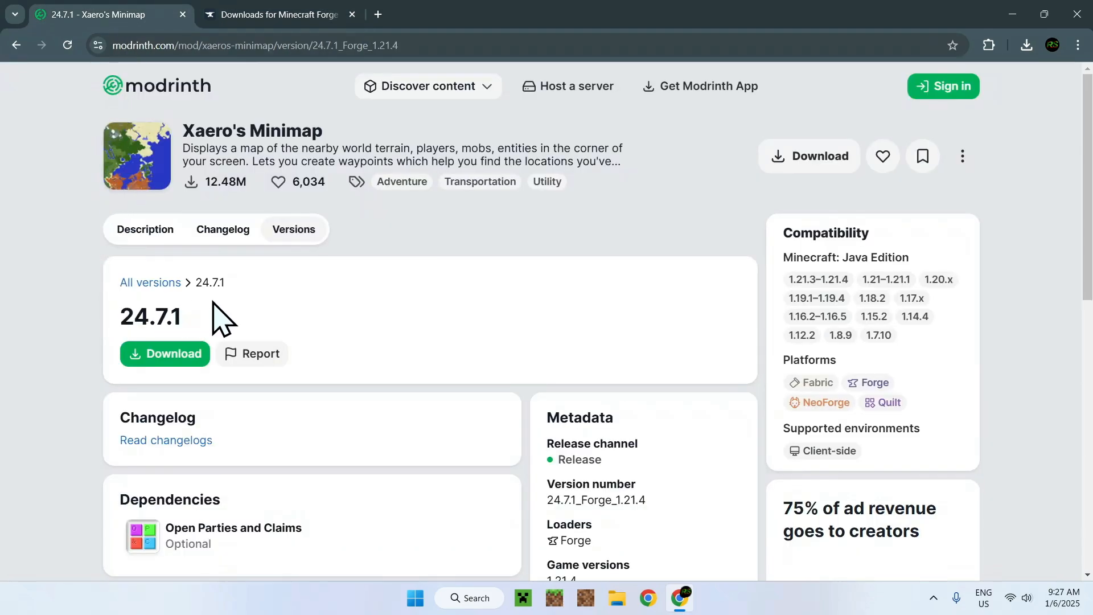
scroll(down, 3)
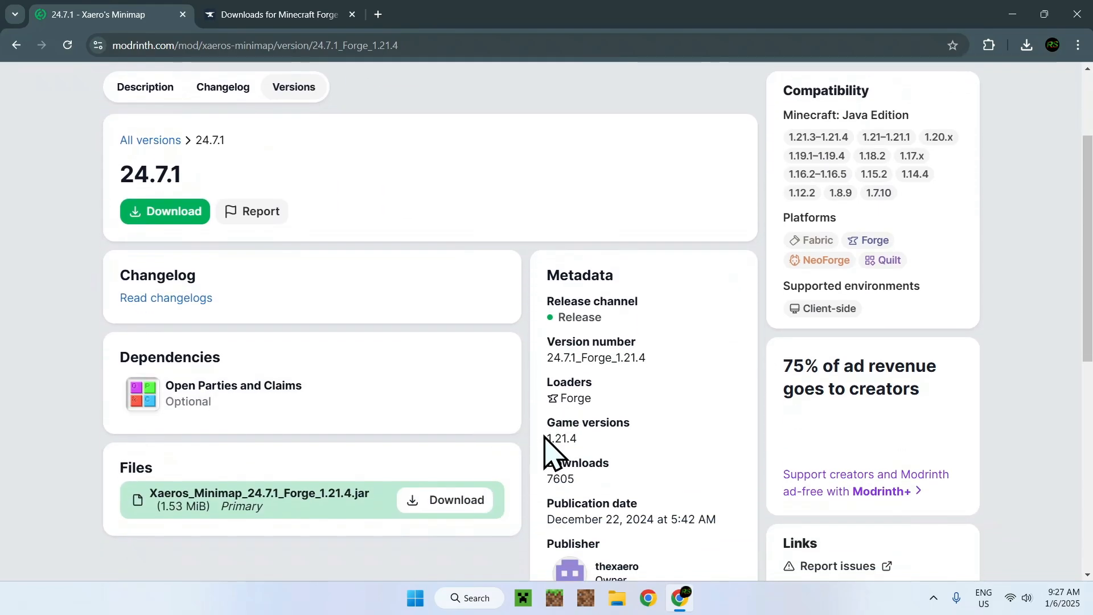
click(276, 14)
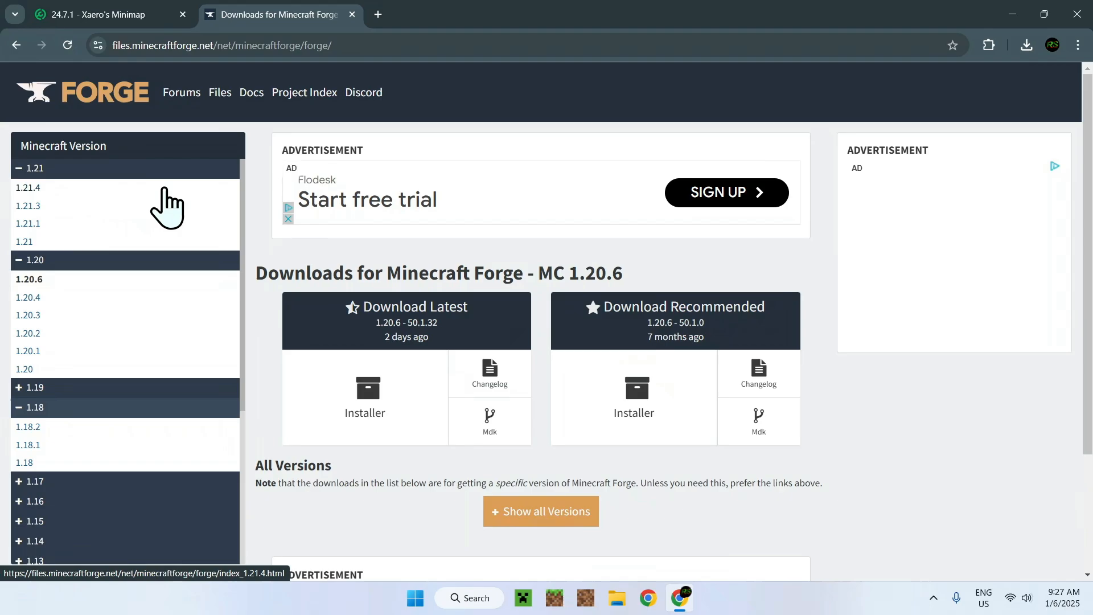
mouse_move(261, 209)
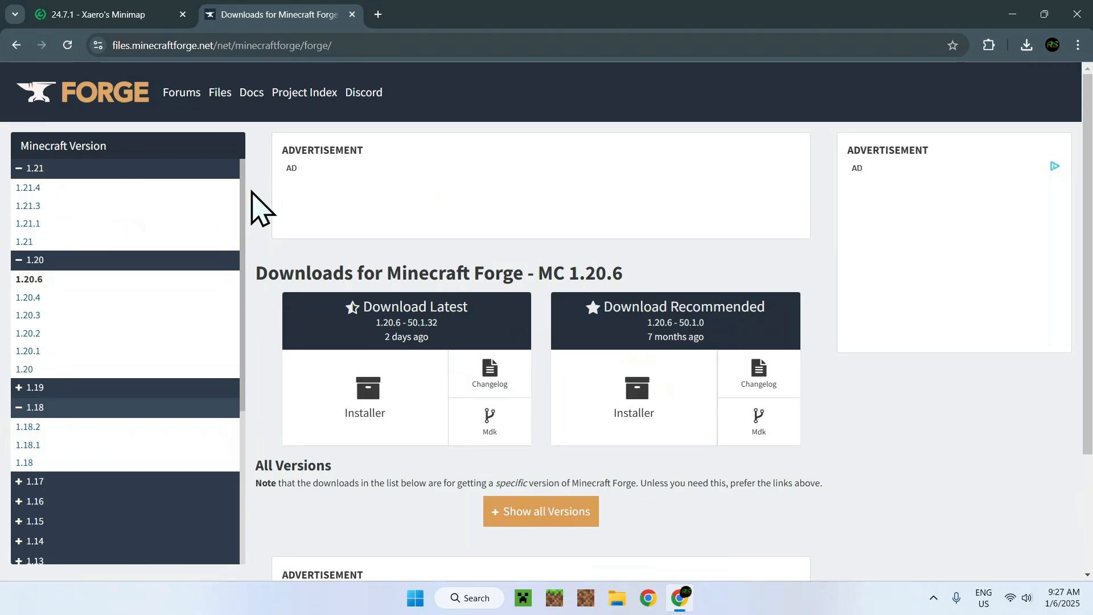
- Select Minecraft 1.21.4 and request the latest Forge Installer, reaching the AdFoc countdown
click(28, 187)
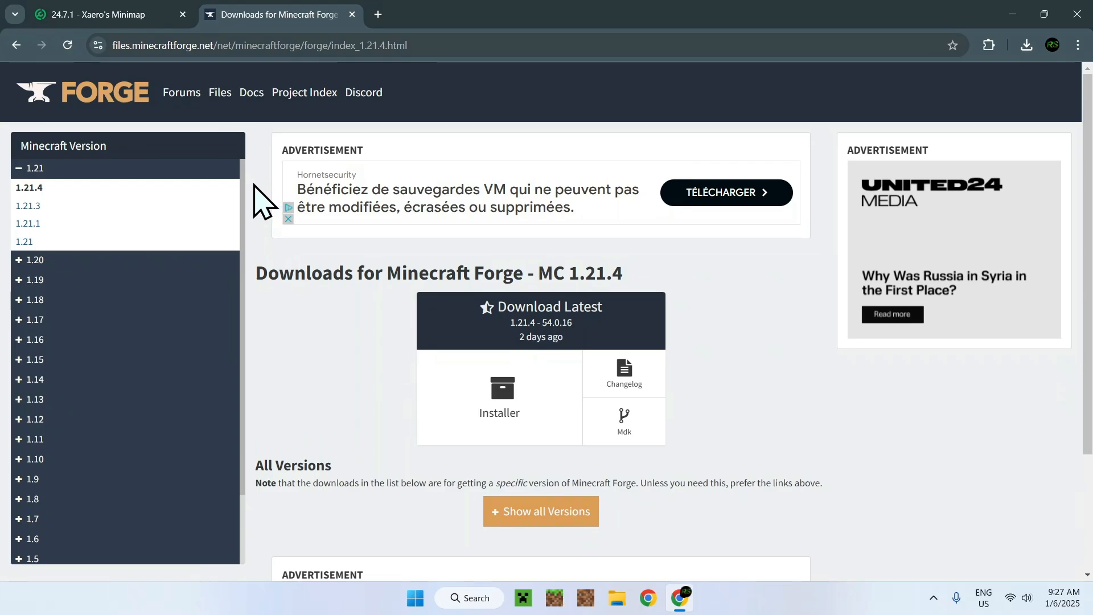
mouse_move(259, 279)
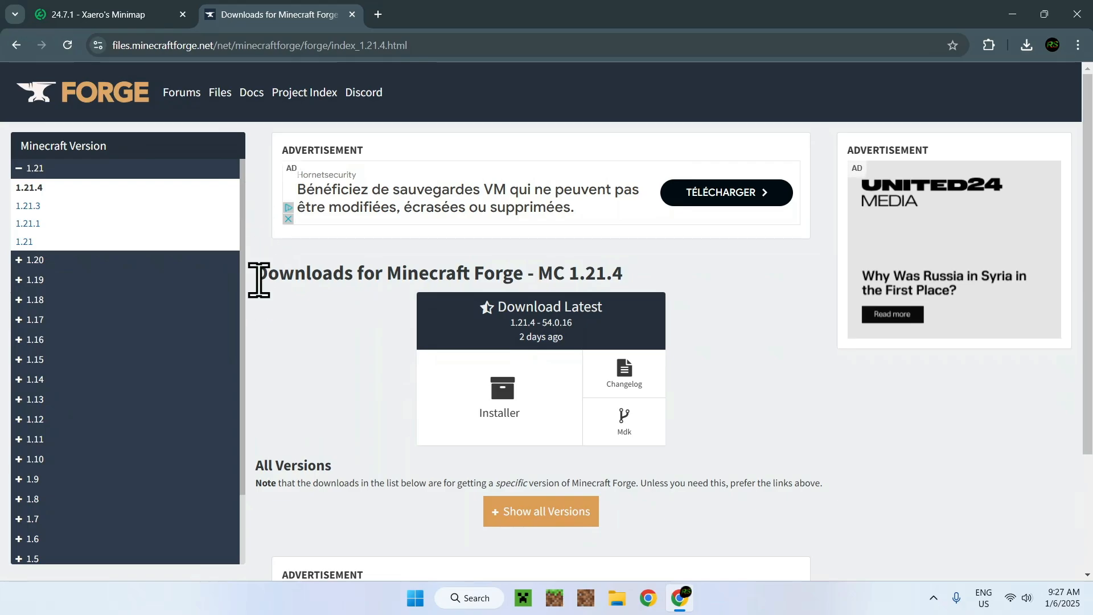
mouse_move(563, 277)
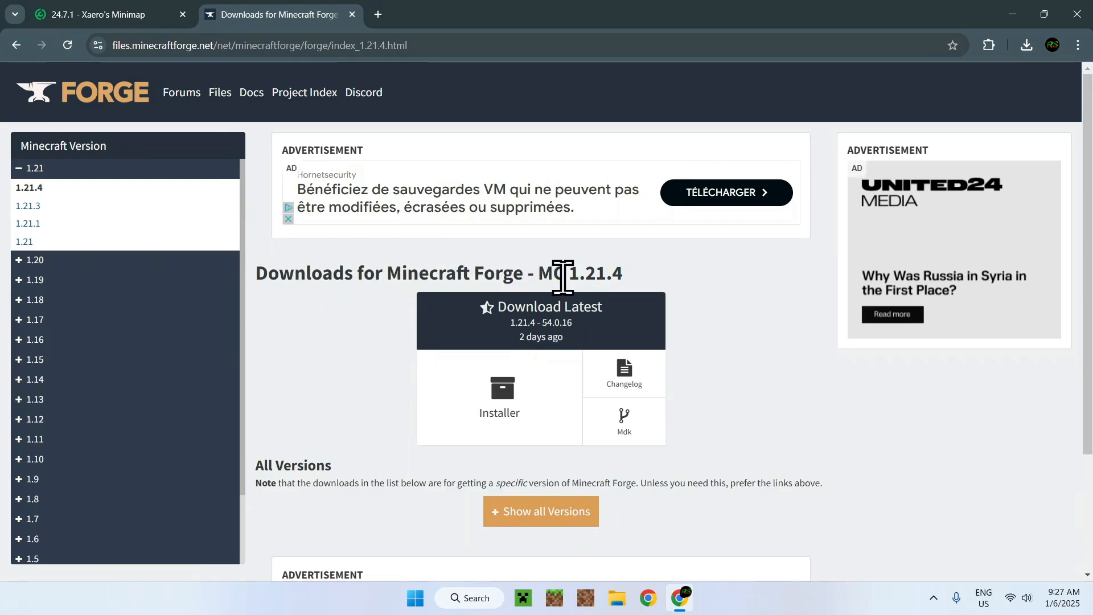
mouse_move(601, 277)
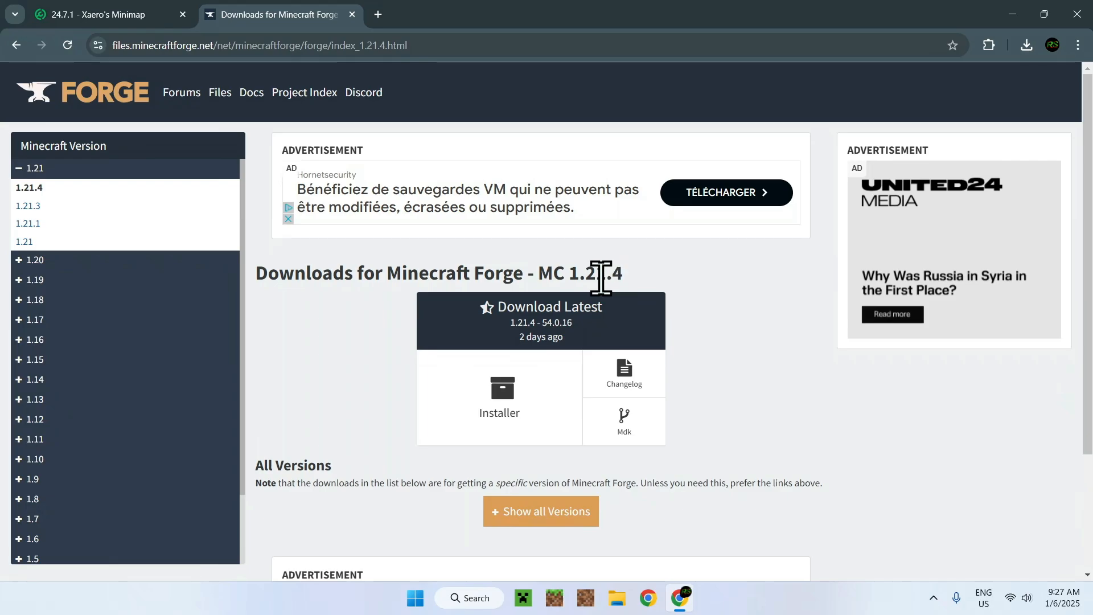
mouse_move(509, 406)
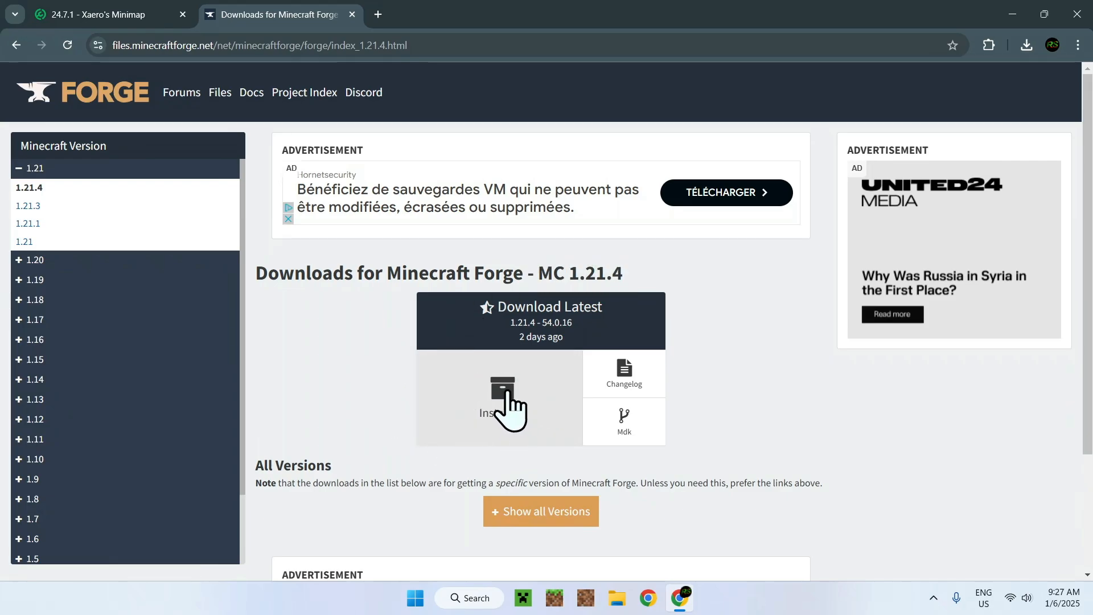
click(501, 401)
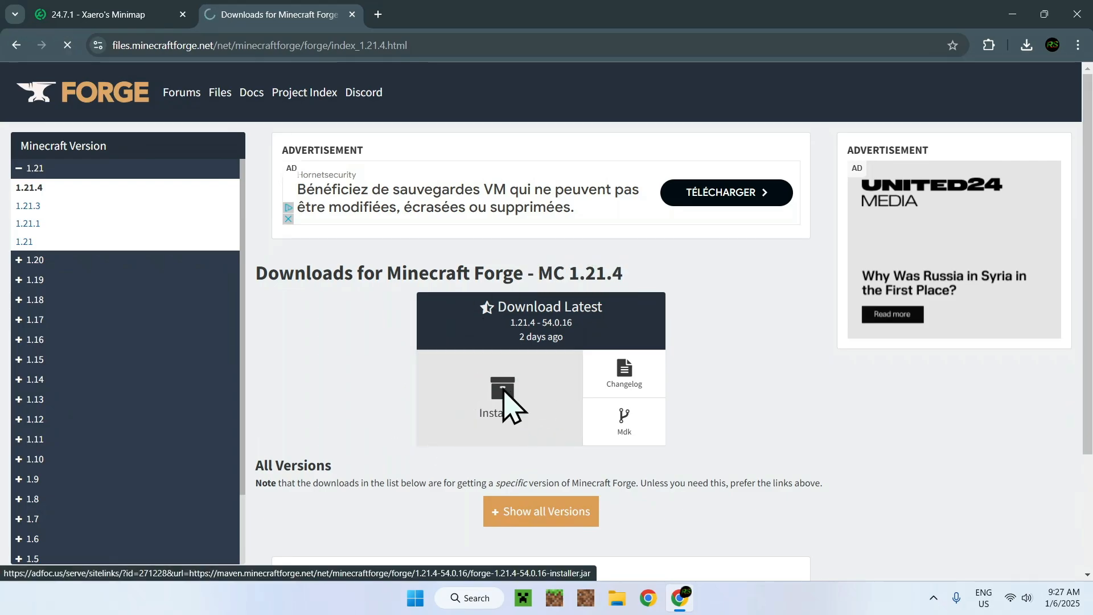
click(498, 397)
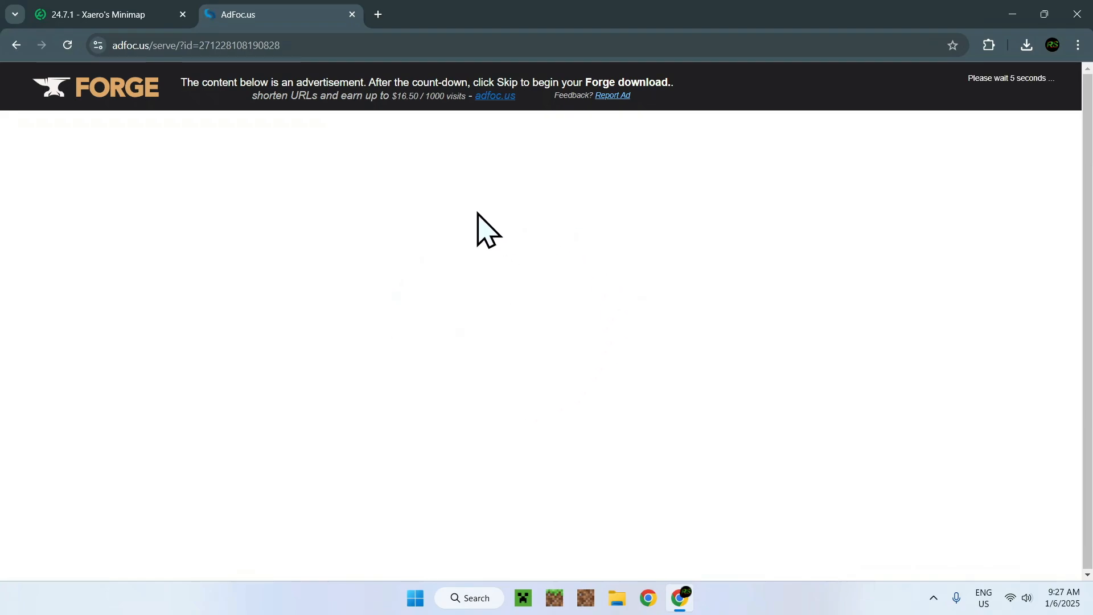
mouse_move(517, 275)
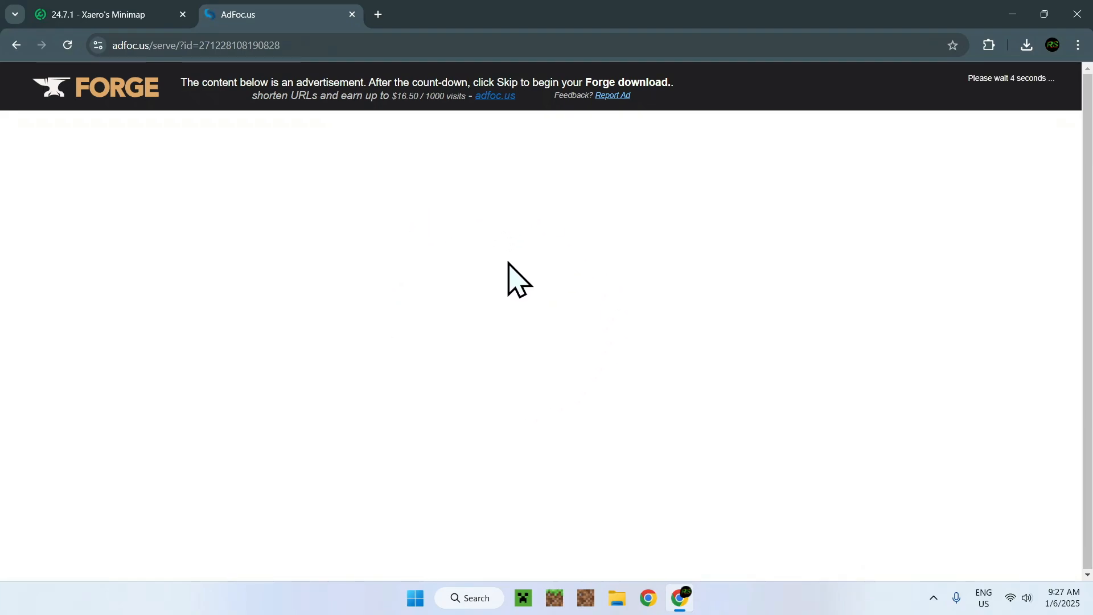
mouse_move(978, 138)
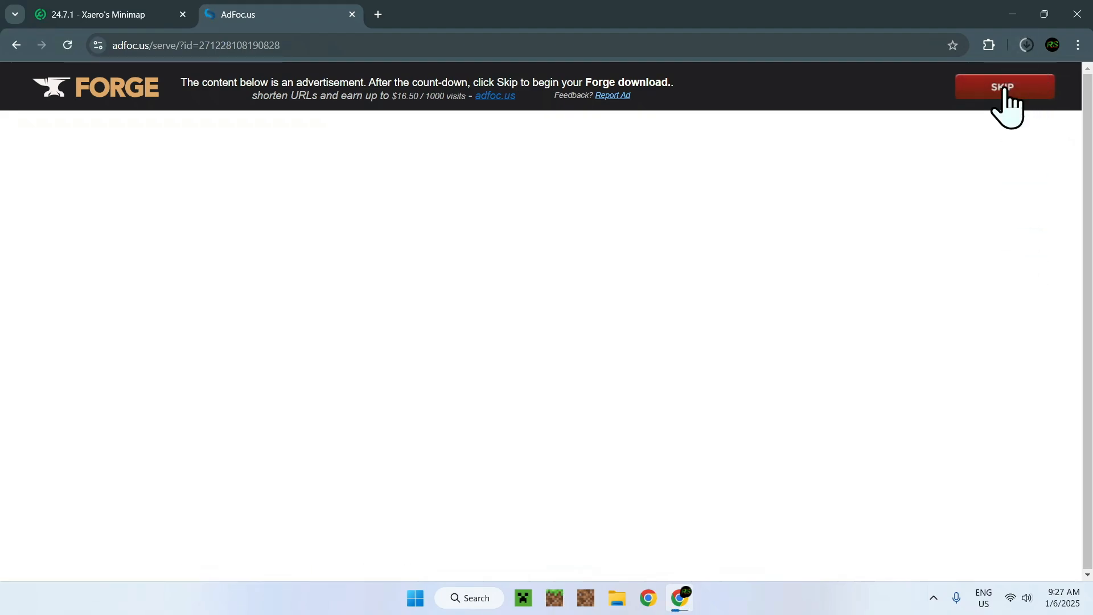
- Skip the AdFoc ad so the Forge 1.21.4-54.0.16 installer downloads
click(1025, 44)
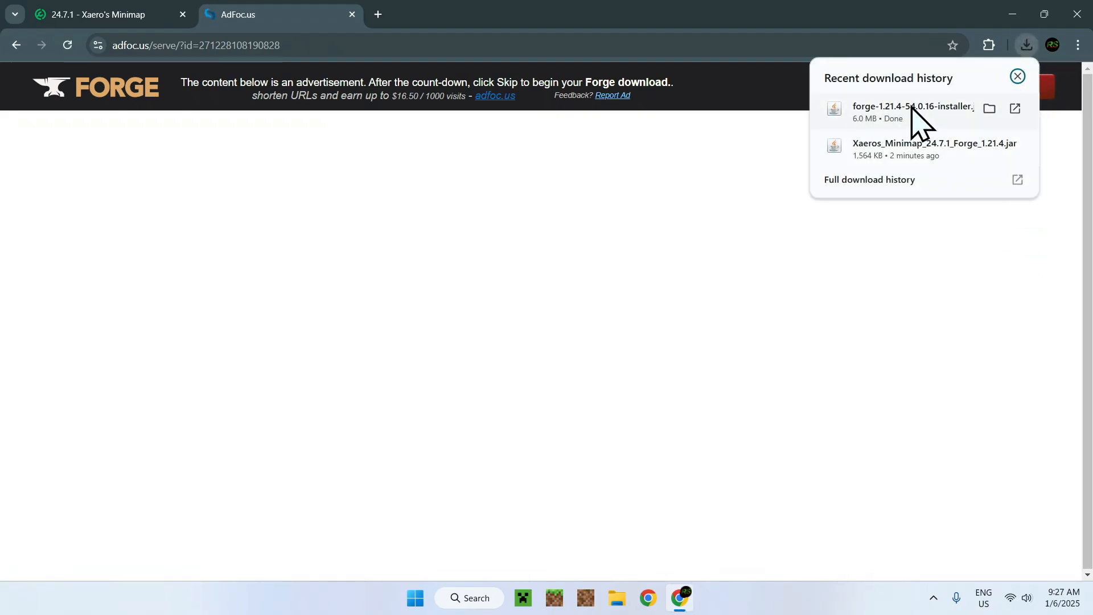
mouse_move(882, 123)
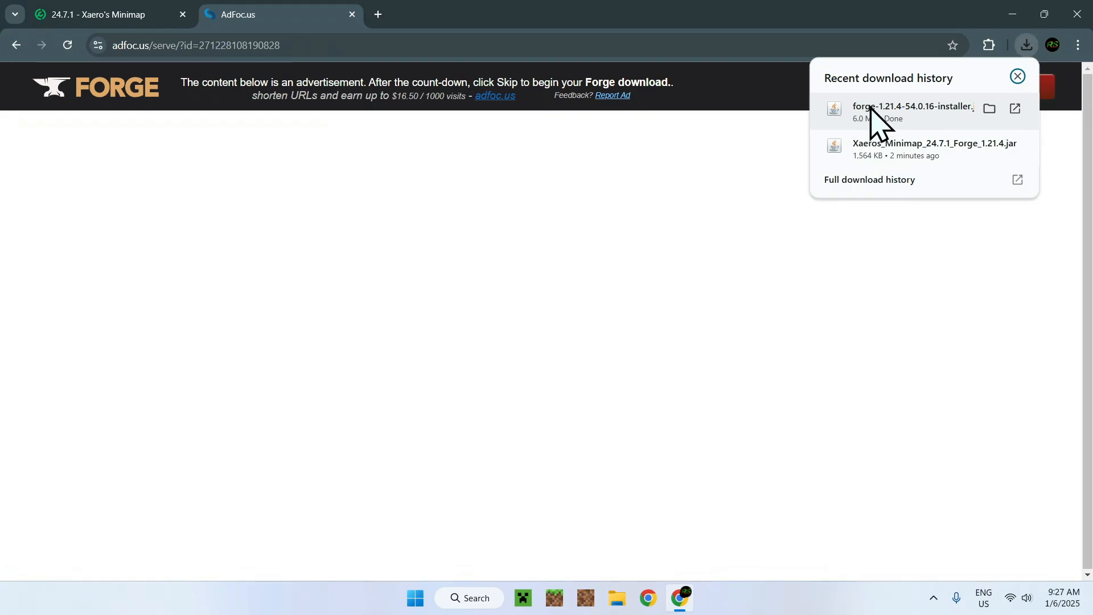
mouse_move(880, 157)
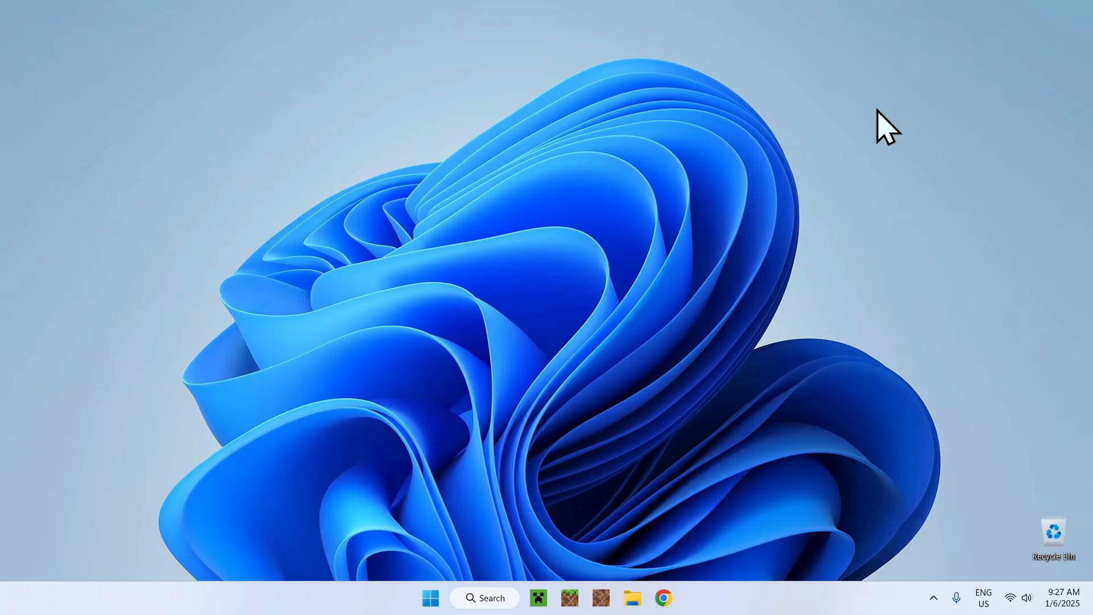
mouse_move(642, 582)
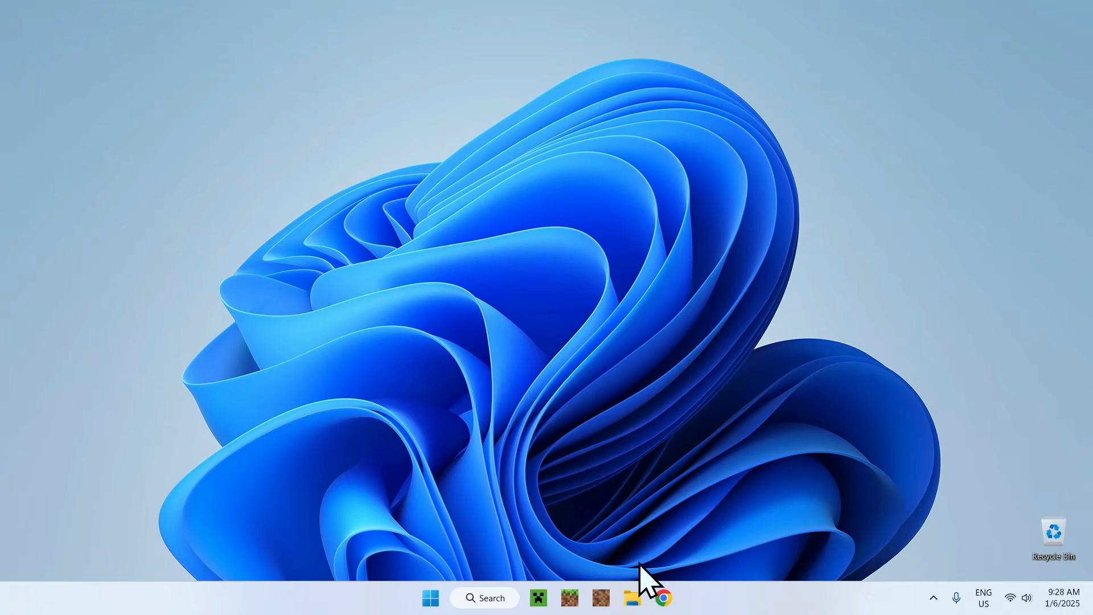
- Open File Explorer on the Downloads folder holding the Forge installer and Xaero's Minimap jar
click(630, 597)
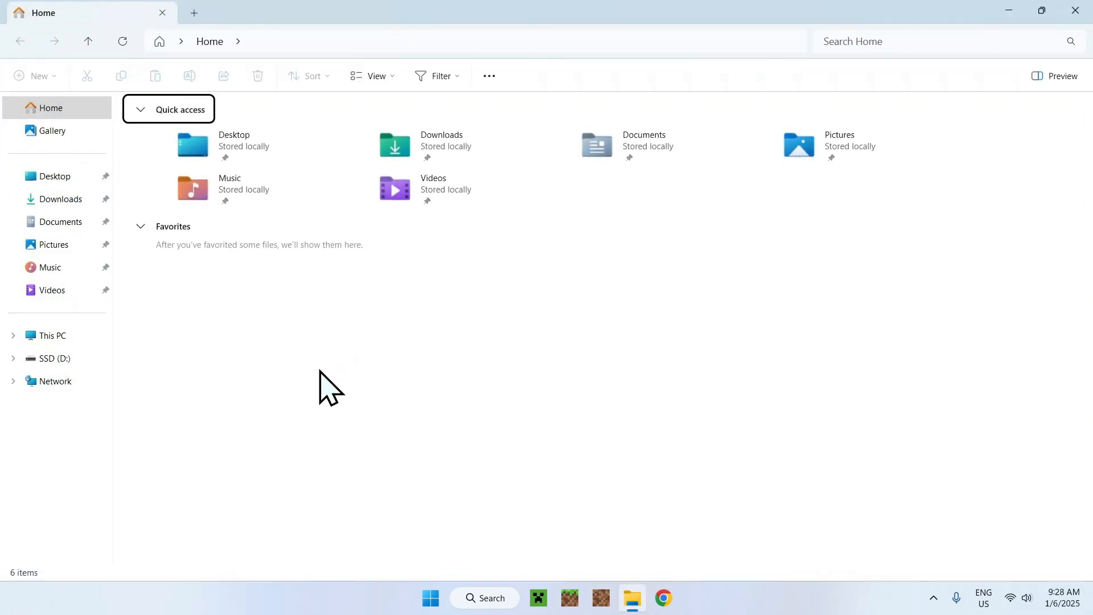
mouse_move(289, 342)
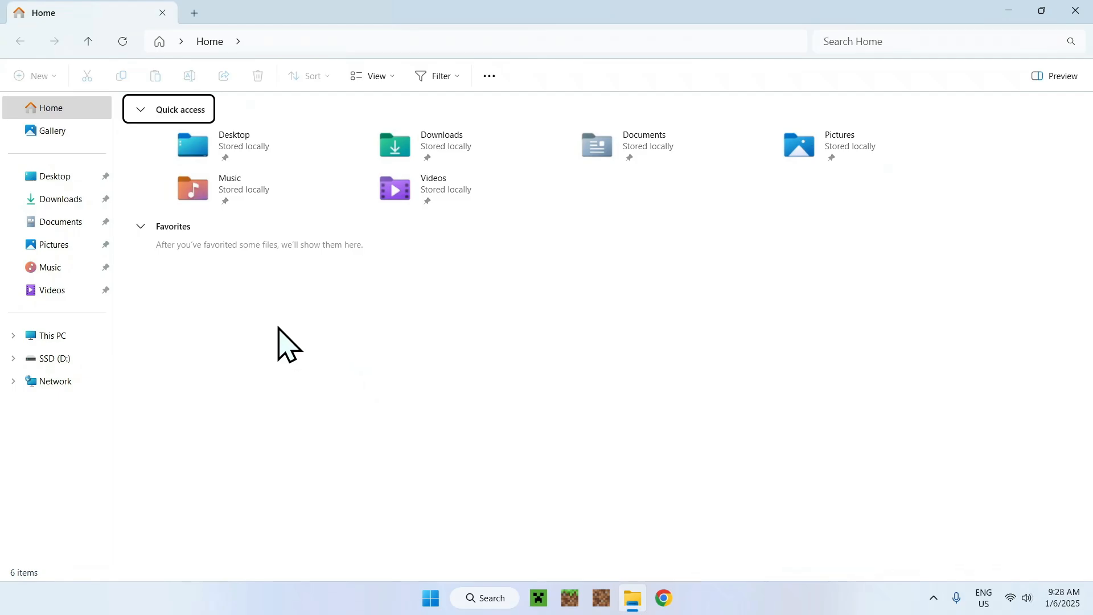
click(60, 199)
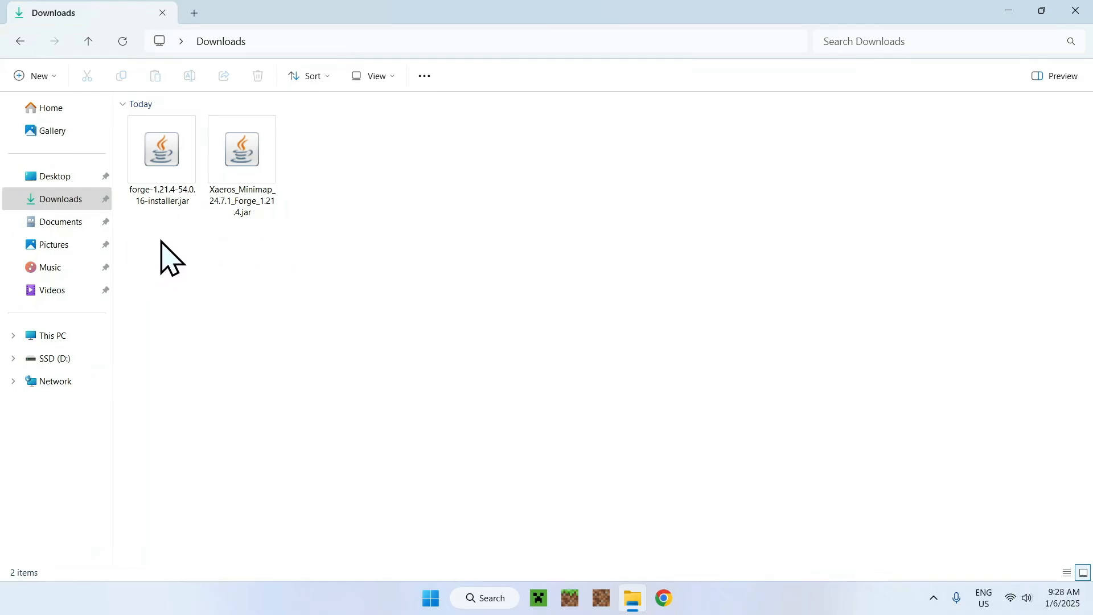
mouse_move(186, 366)
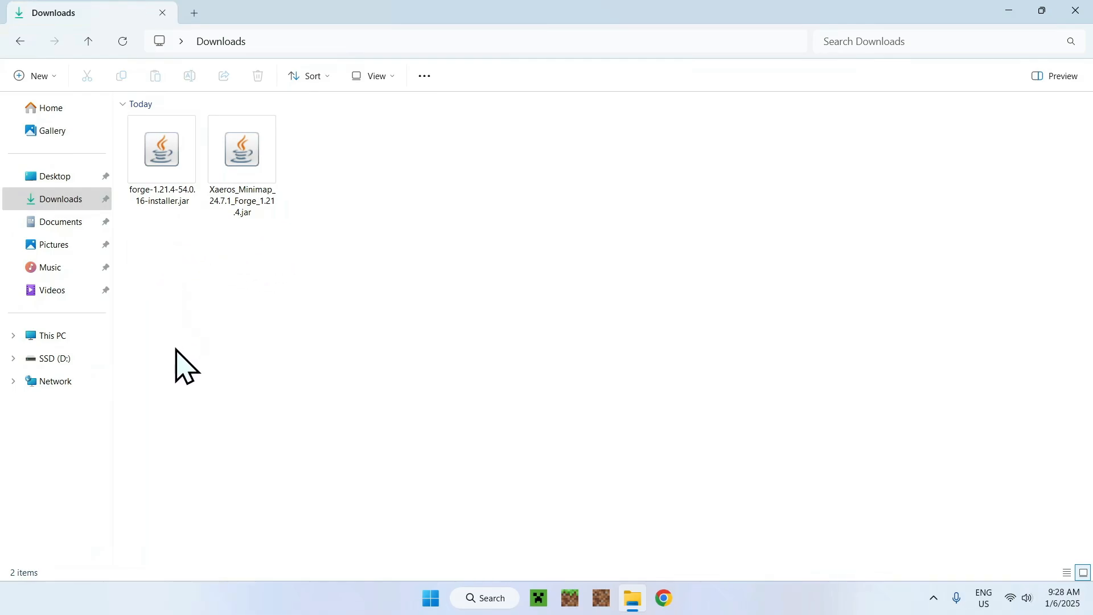
mouse_move(159, 342)
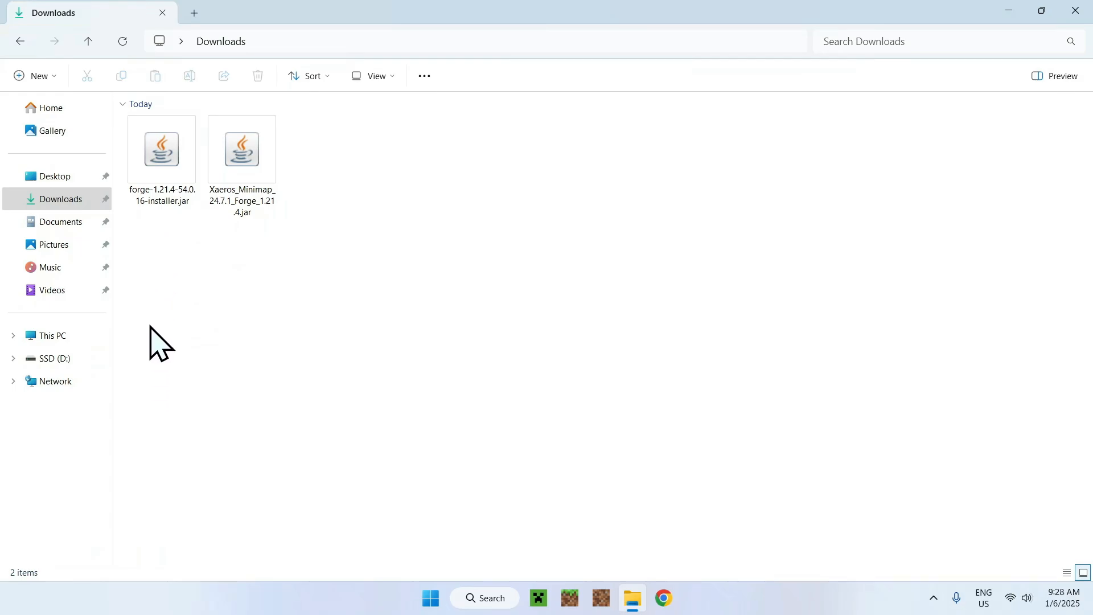
mouse_move(160, 258)
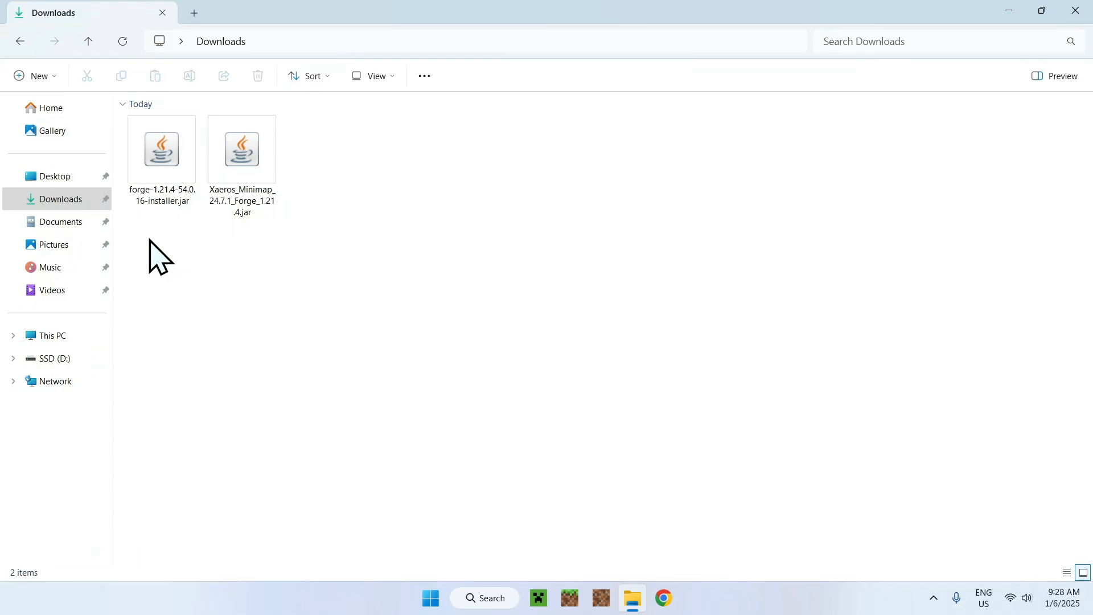
mouse_move(203, 245)
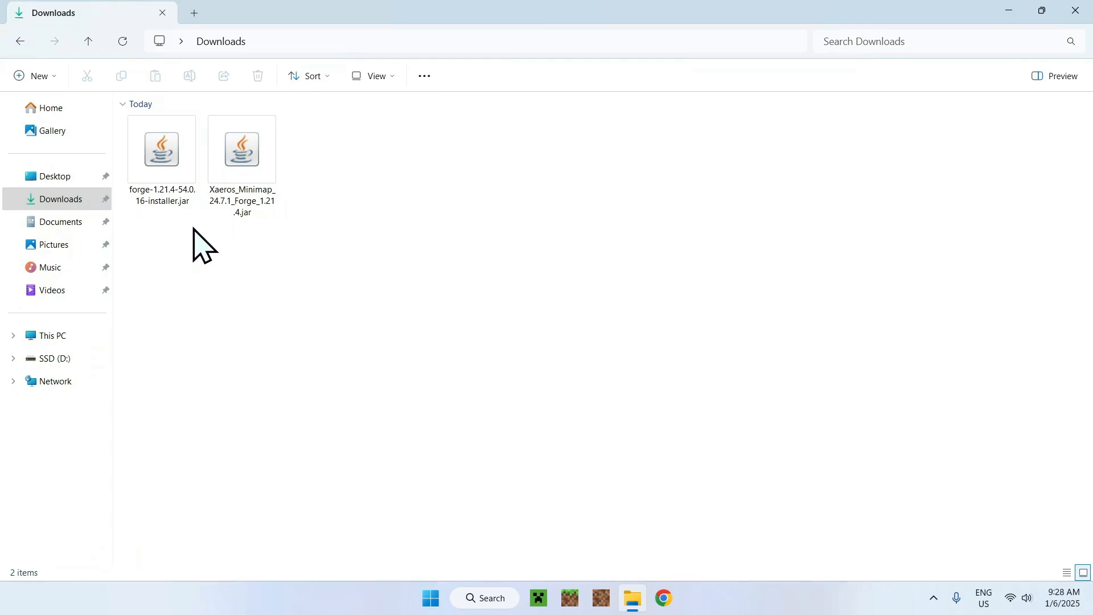
mouse_move(200, 244)
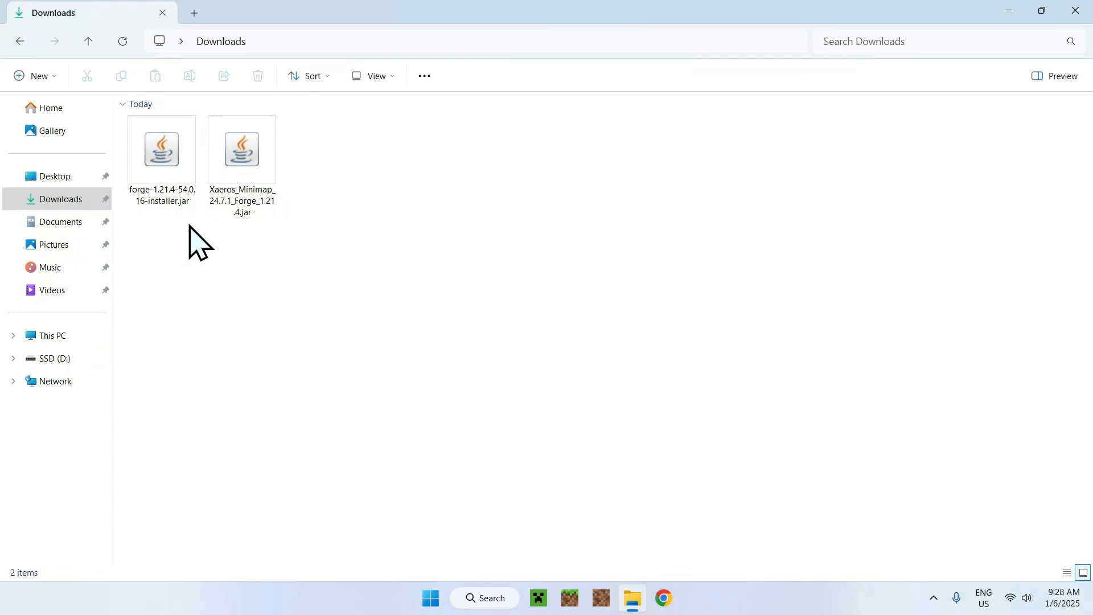
mouse_move(322, 165)
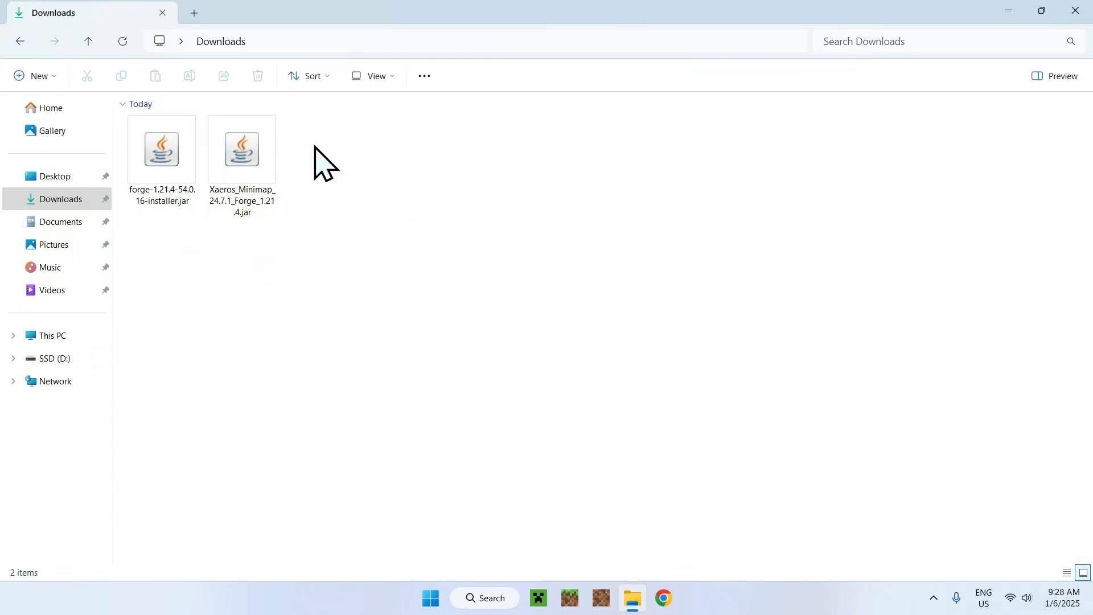
mouse_move(321, 261)
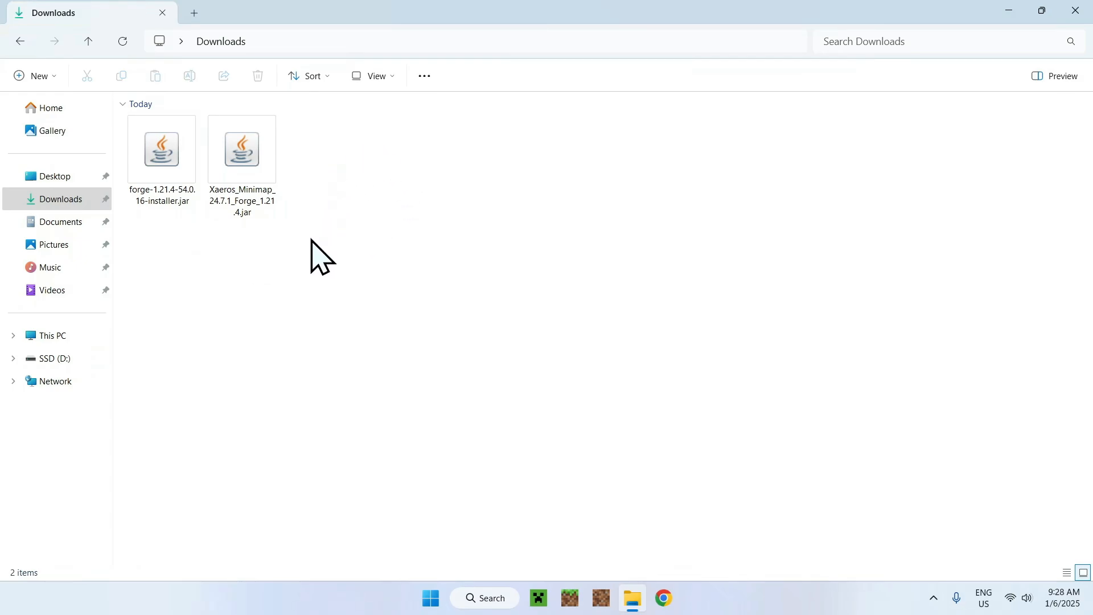
mouse_move(170, 260)
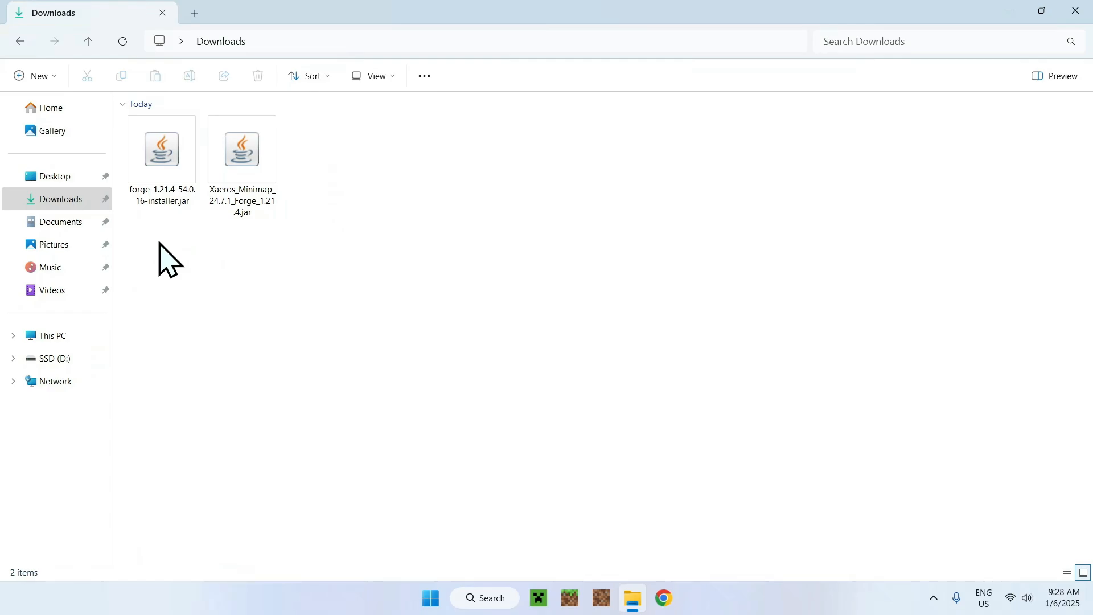
mouse_move(171, 255)
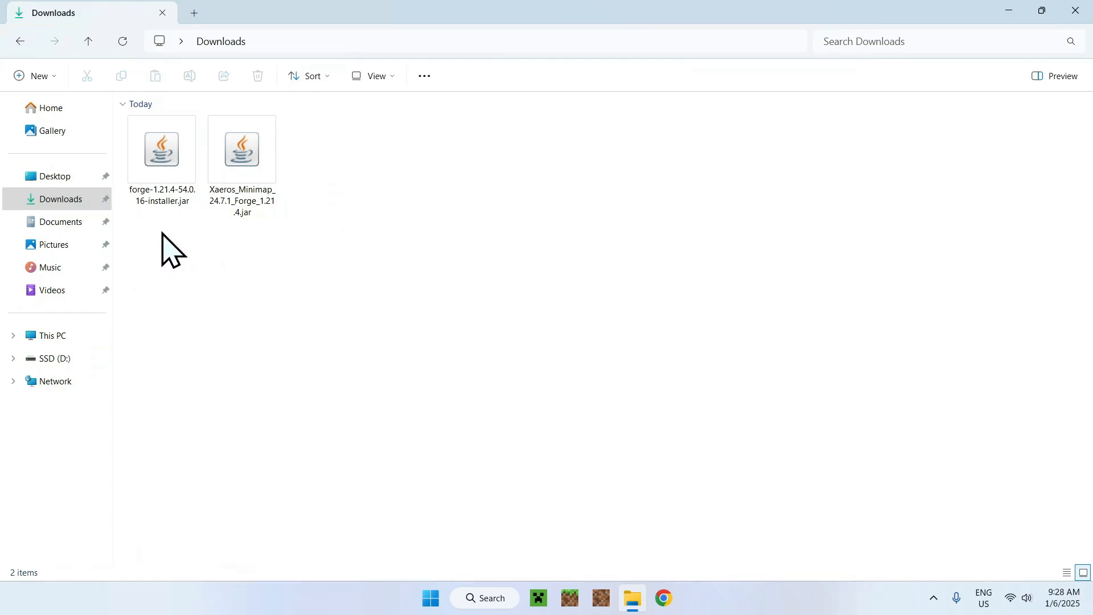
mouse_move(157, 265)
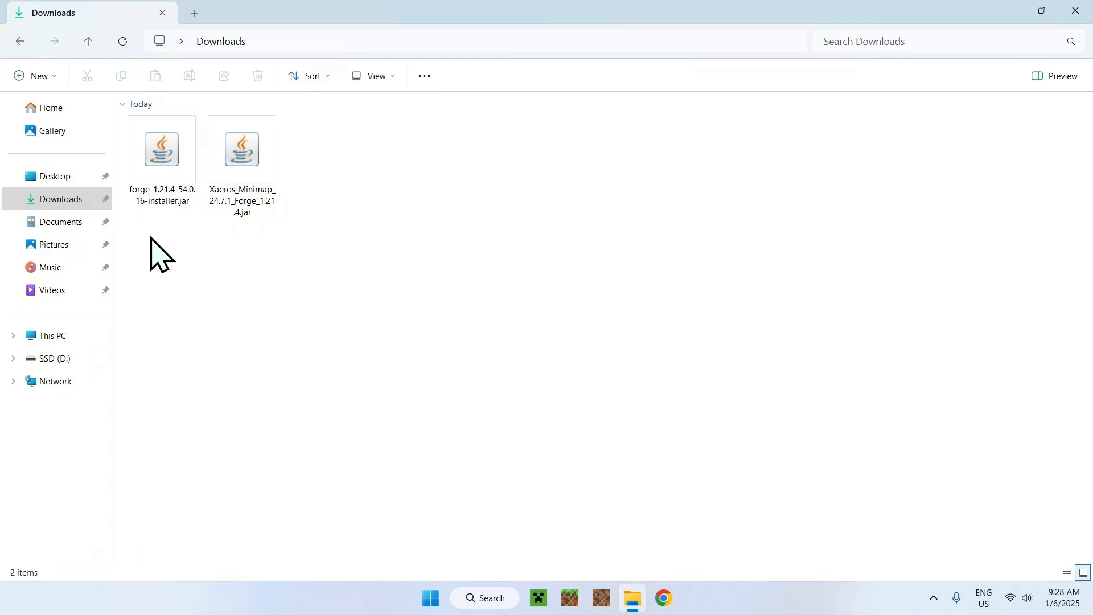
mouse_move(182, 281)
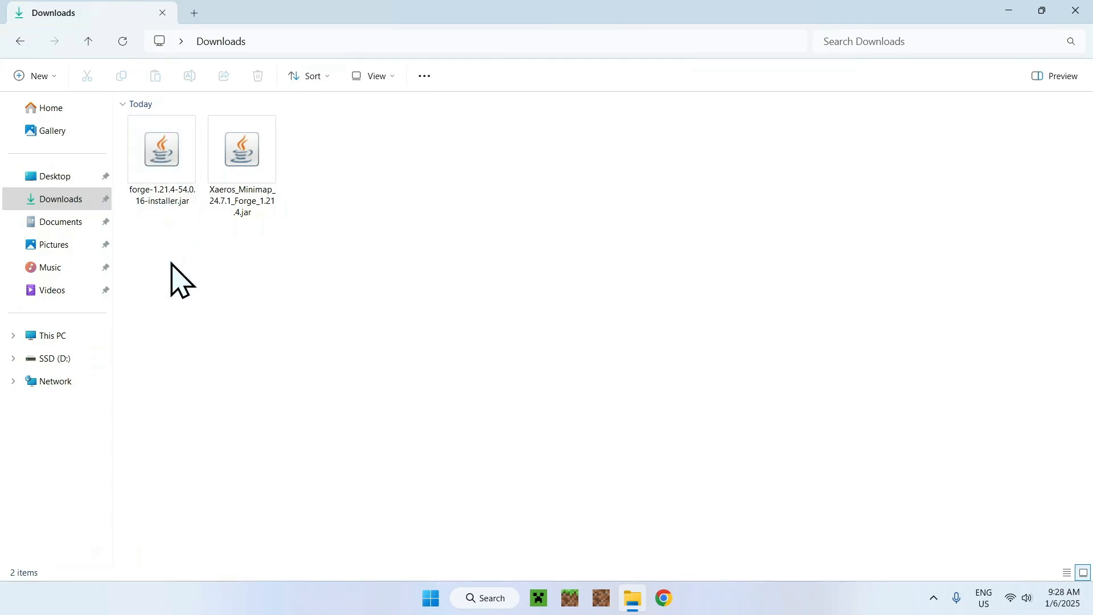
- Run the Forge 1.21.4-54.0.16 installer, install the client, and dismiss the completion message
click(161, 149)
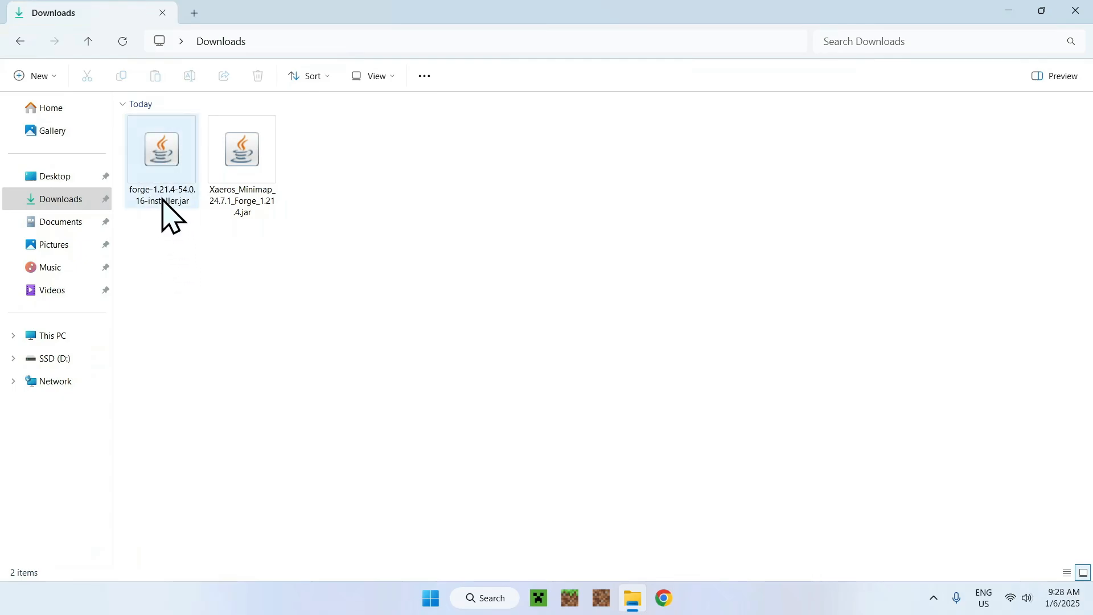
double_click(161, 148)
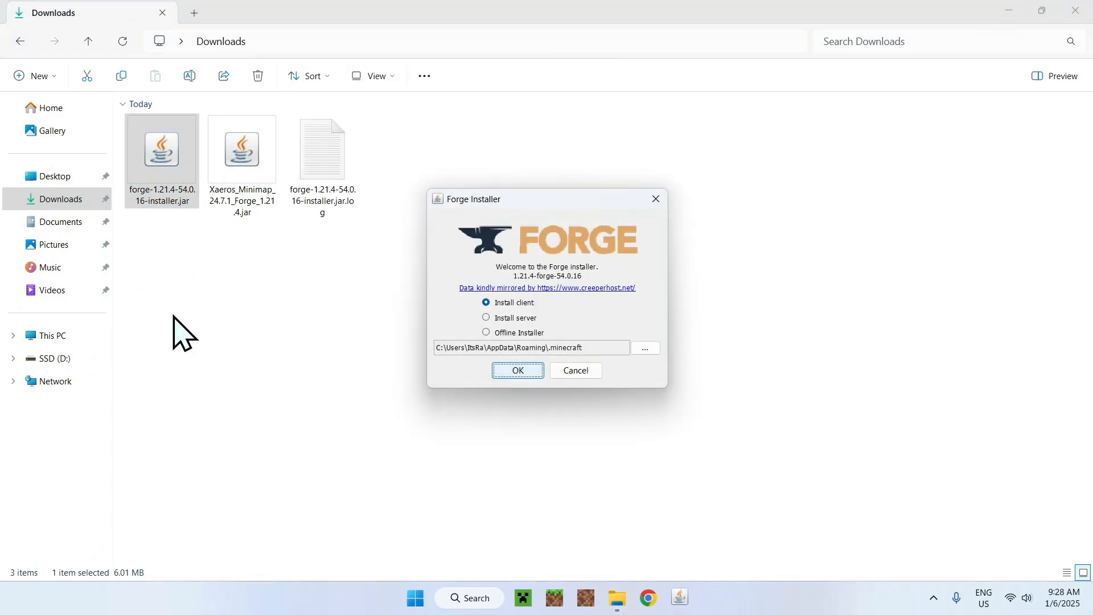
mouse_move(373, 410)
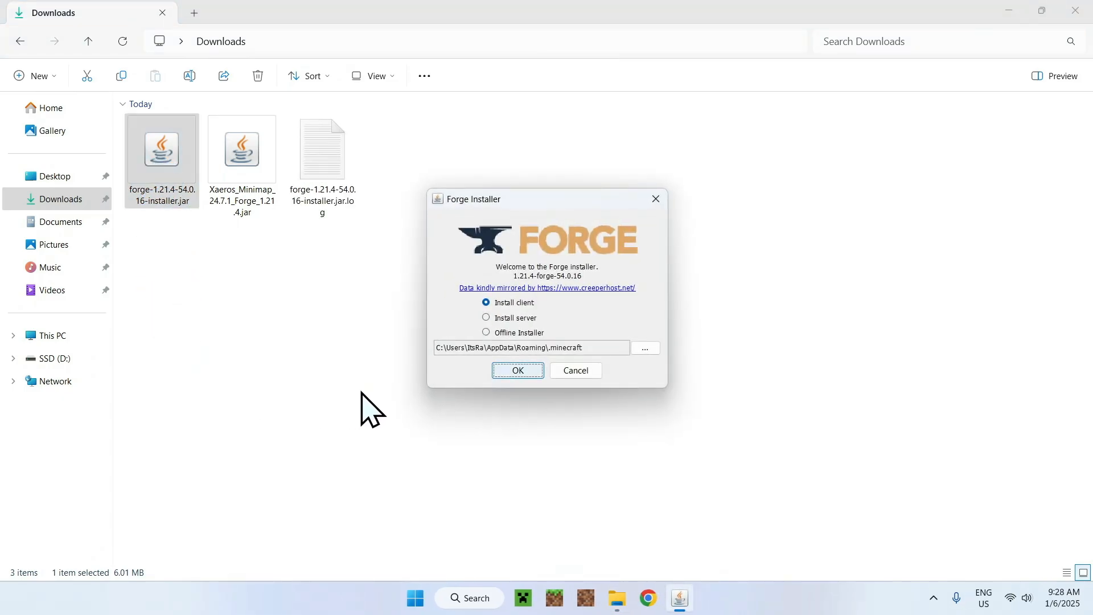
mouse_move(474, 334)
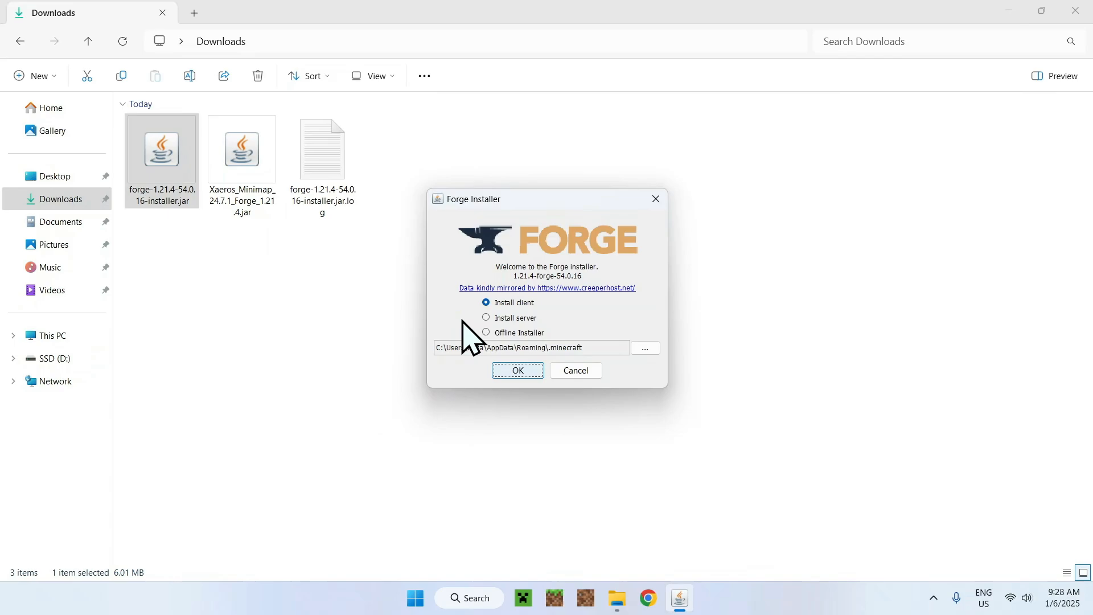
mouse_move(336, 317)
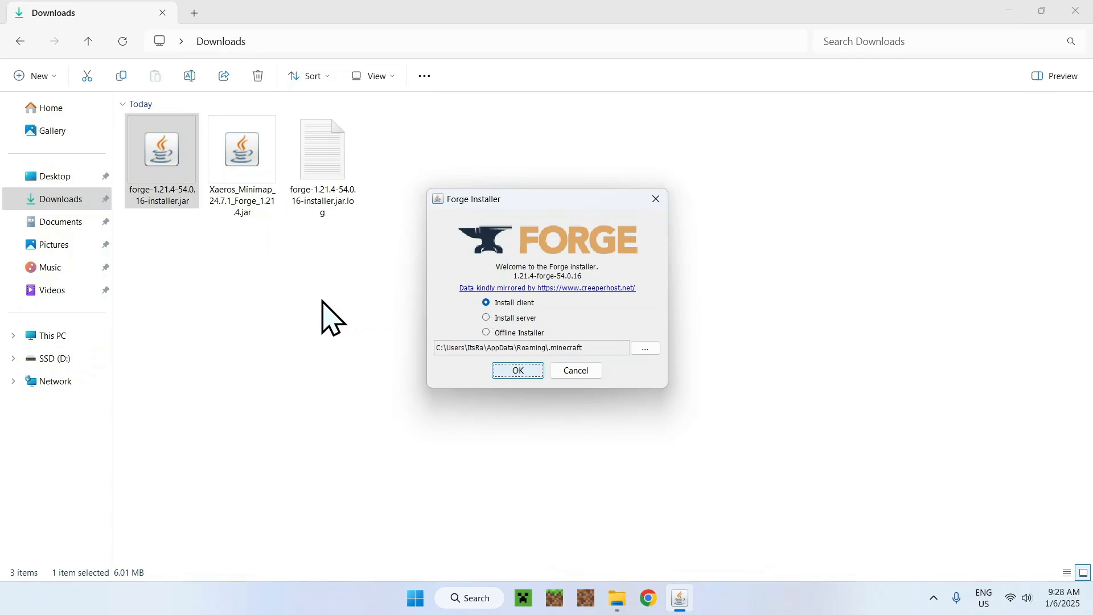
mouse_move(543, 296)
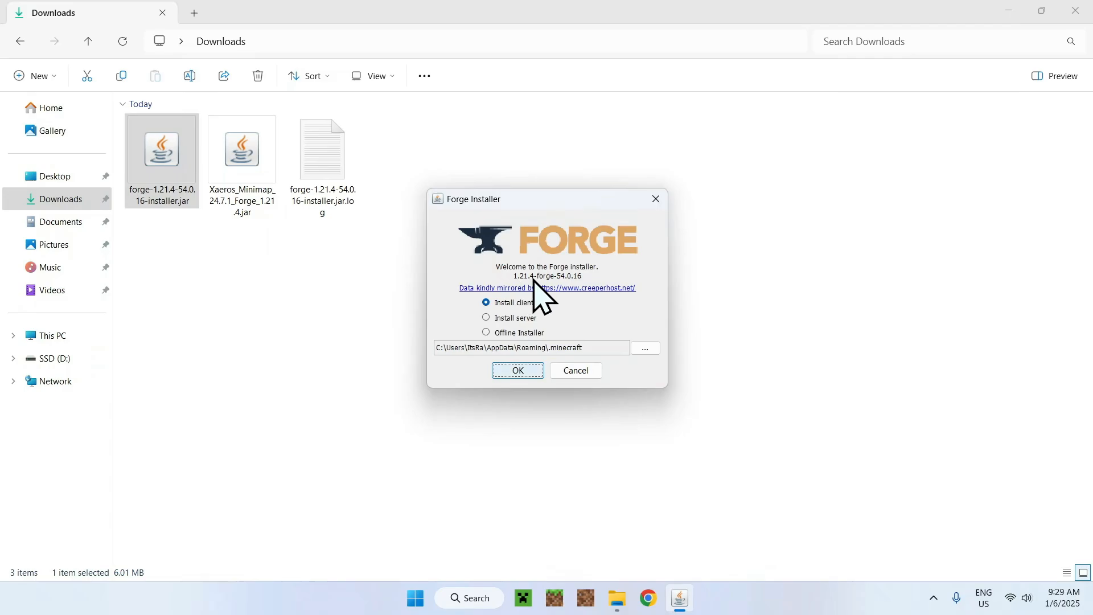
click(518, 370)
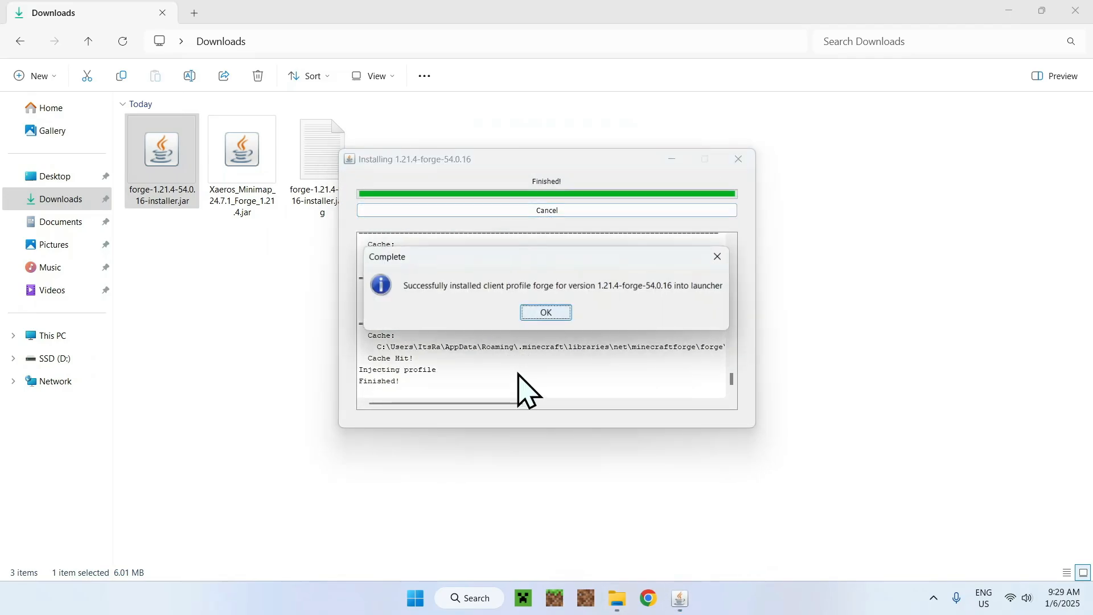
mouse_move(261, 401)
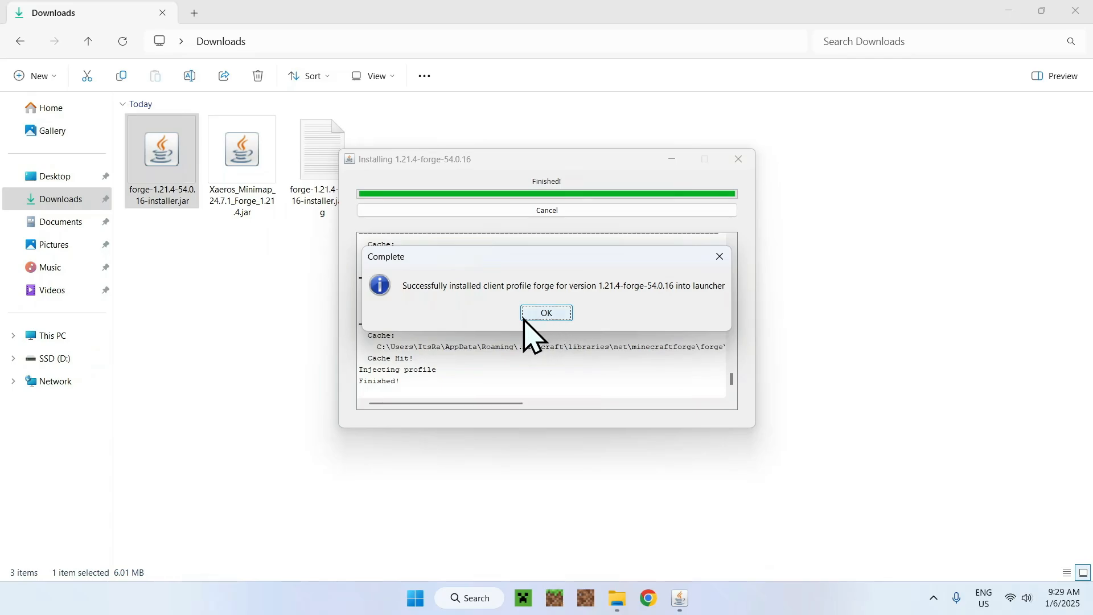
click(546, 313)
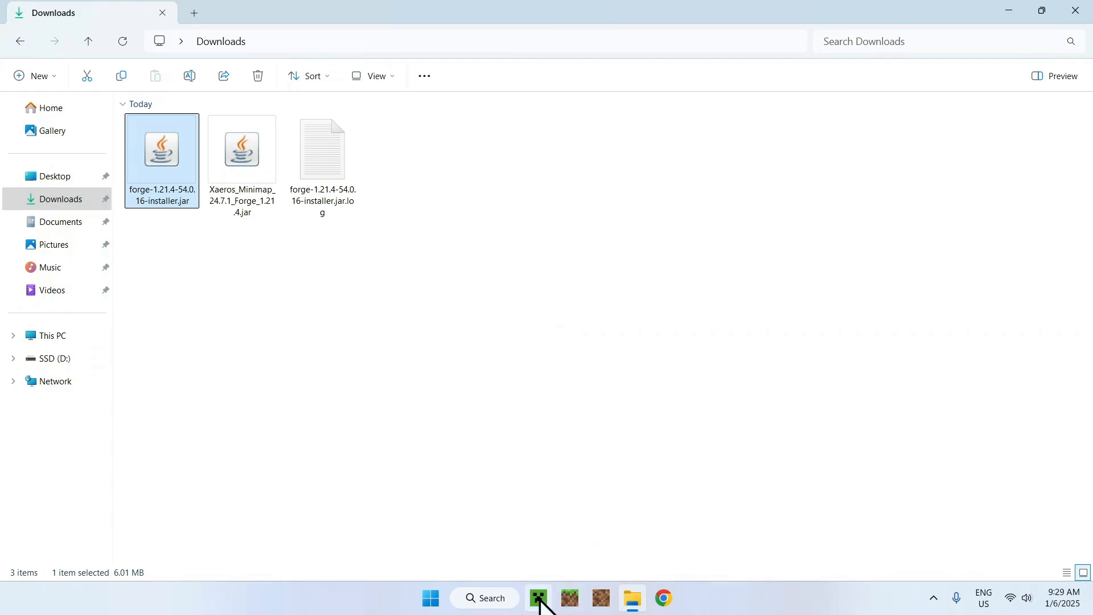
- Open the Minecraft Launcher on the Java Edition Play tab with the forge profile selected
click(537, 597)
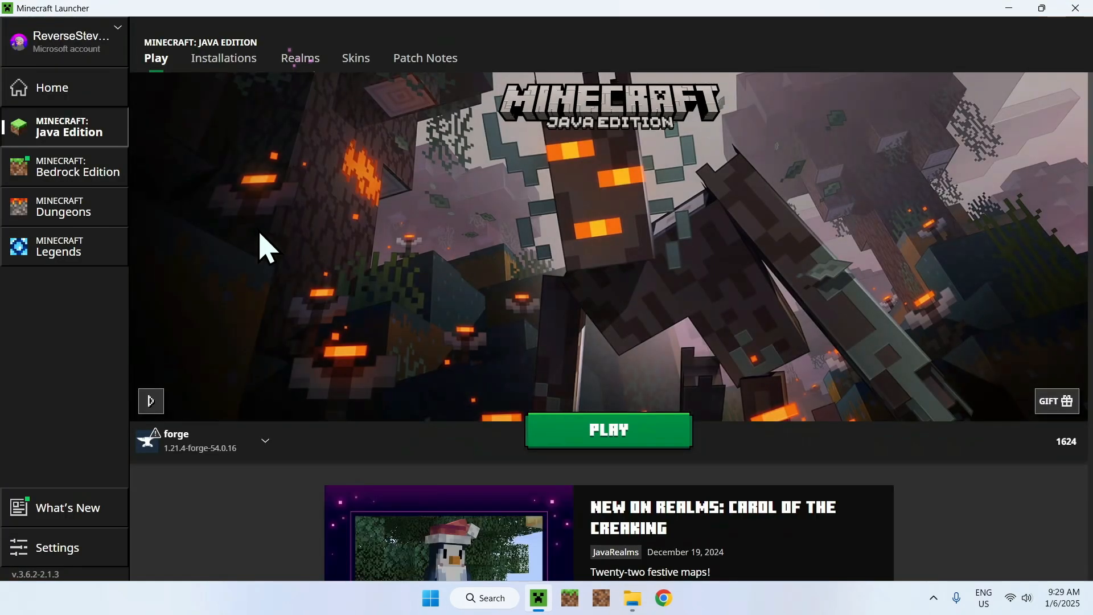
mouse_move(359, 446)
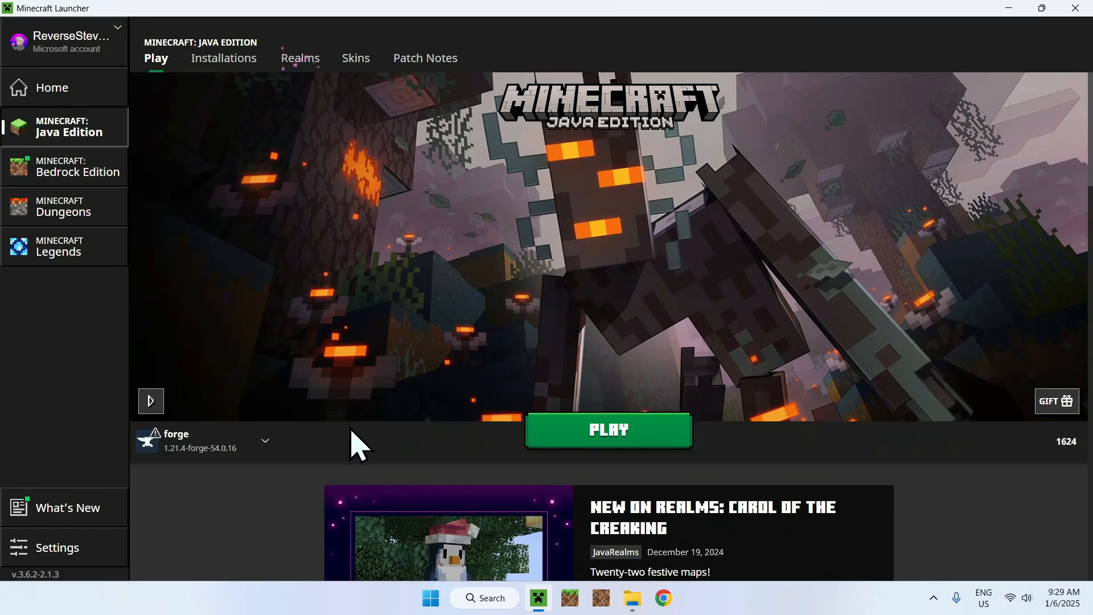
mouse_move(348, 373)
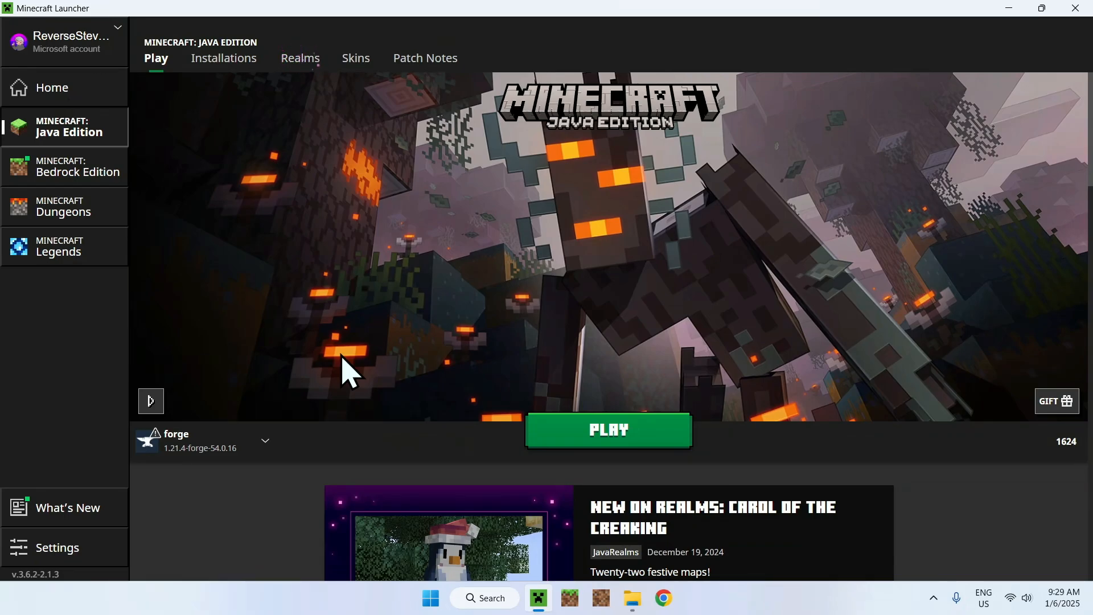
- Open the forge installation's .minecraft game folder from the Installations list
click(223, 58)
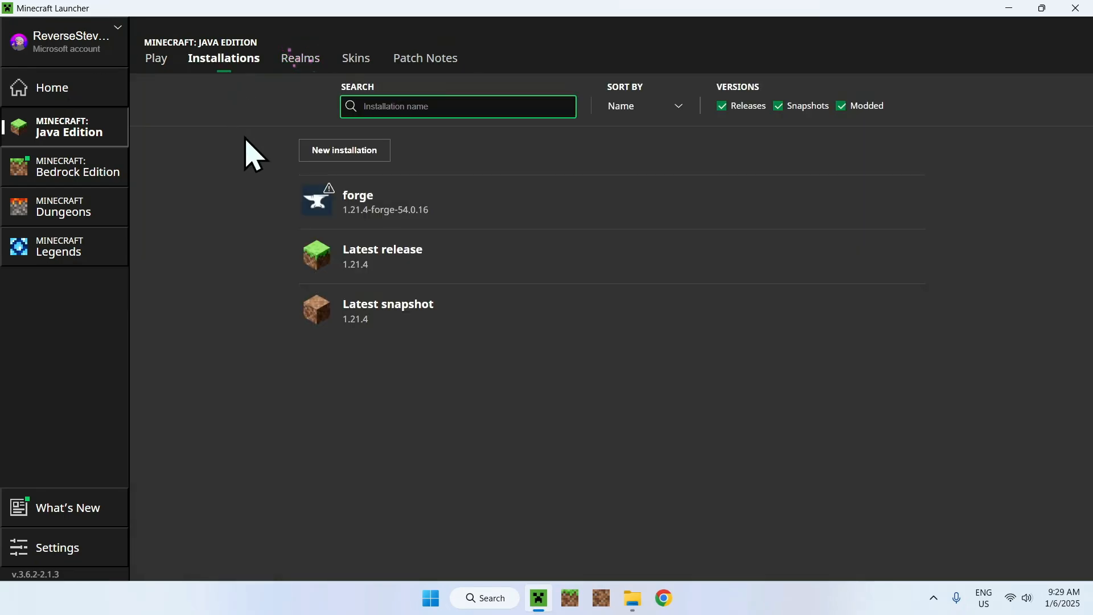
mouse_move(880, 202)
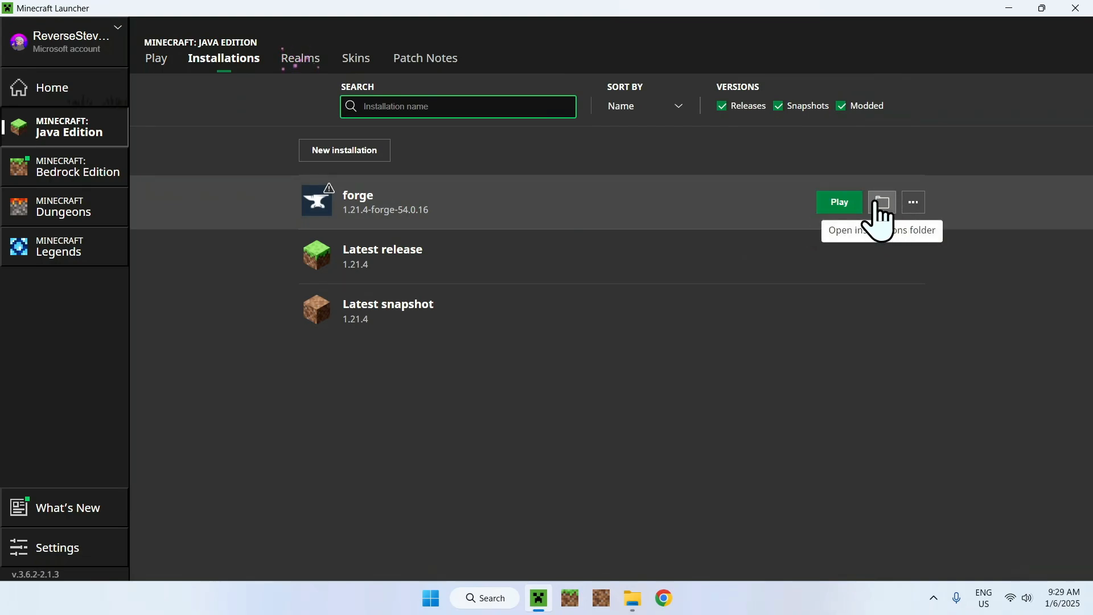
mouse_move(753, 212)
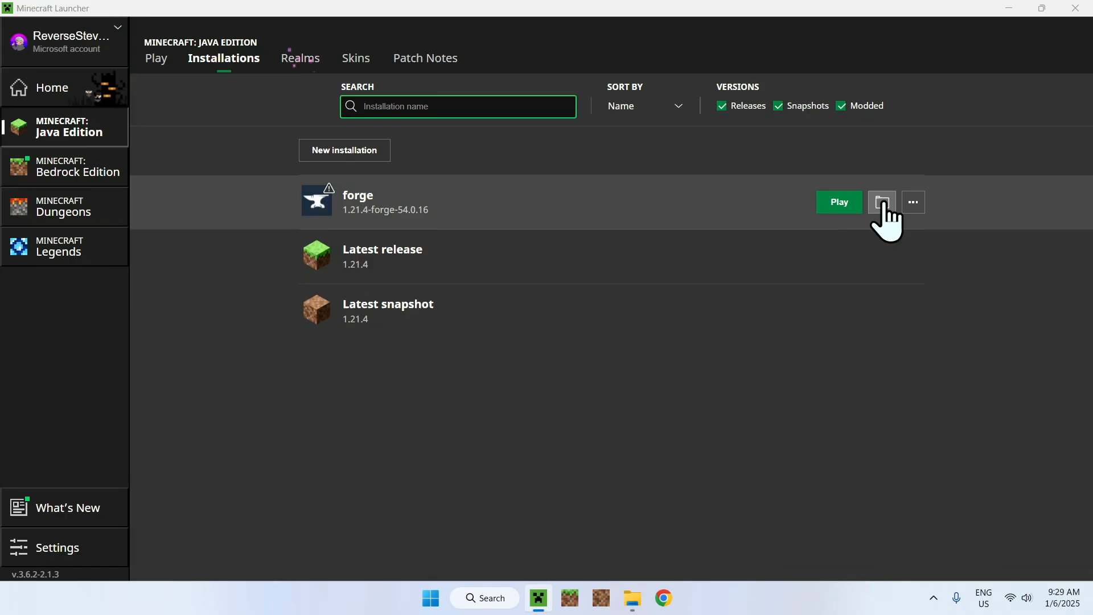
click(881, 202)
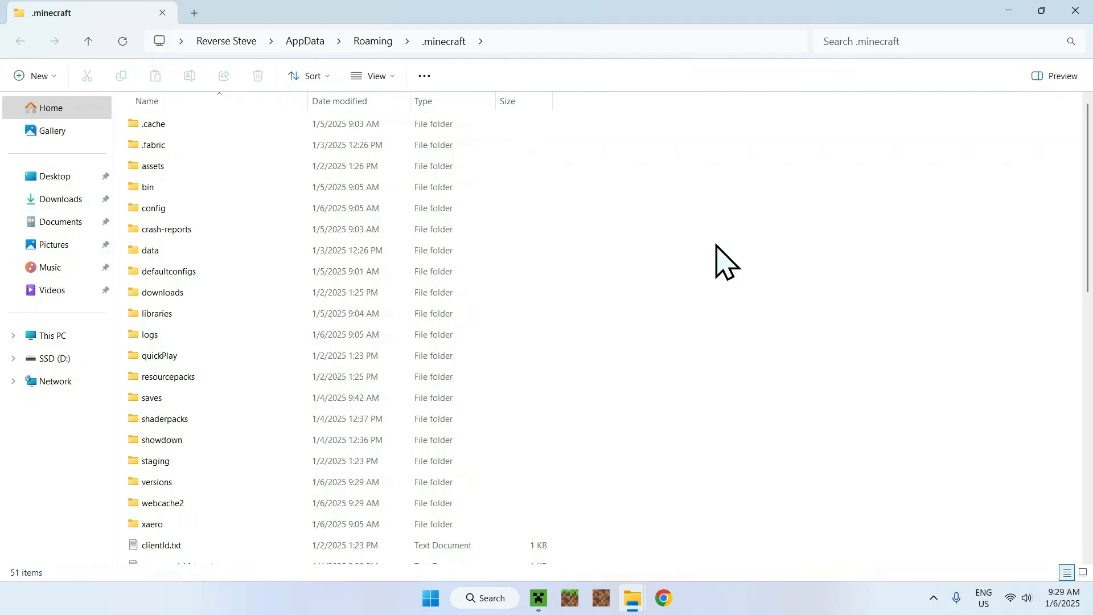
- Create a new mods folder inside .minecraft and select it
right_click(724, 261)
text(mods)
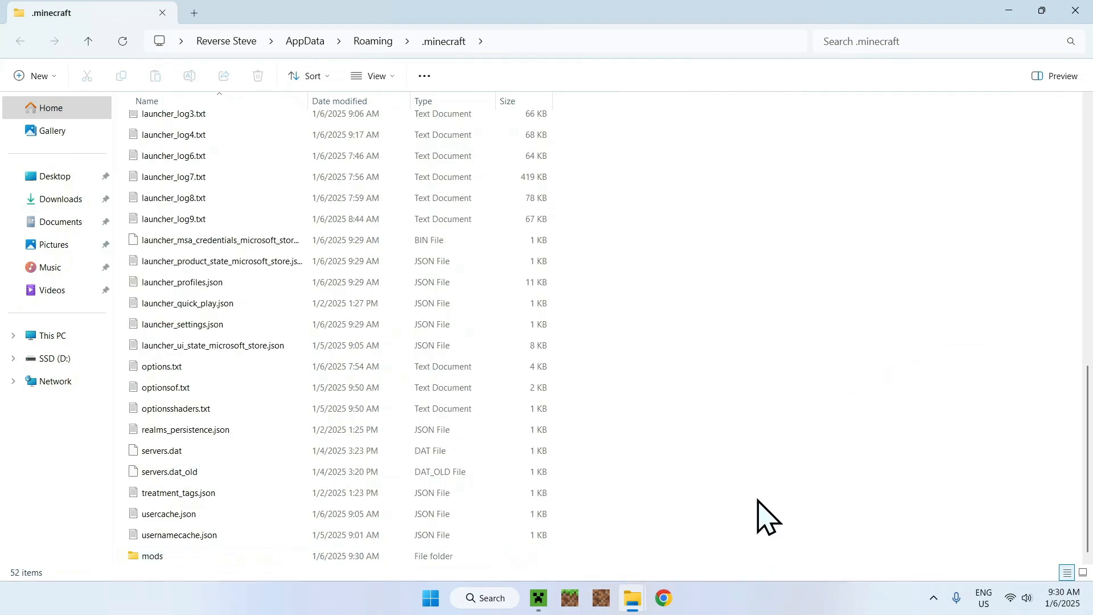
mouse_move(745, 538)
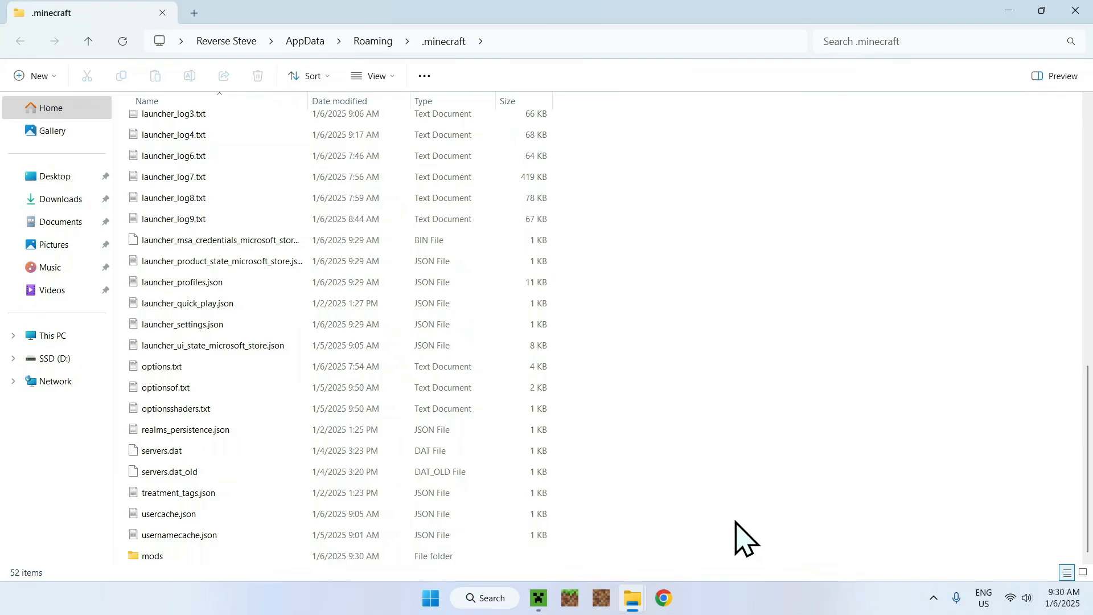
mouse_move(682, 543)
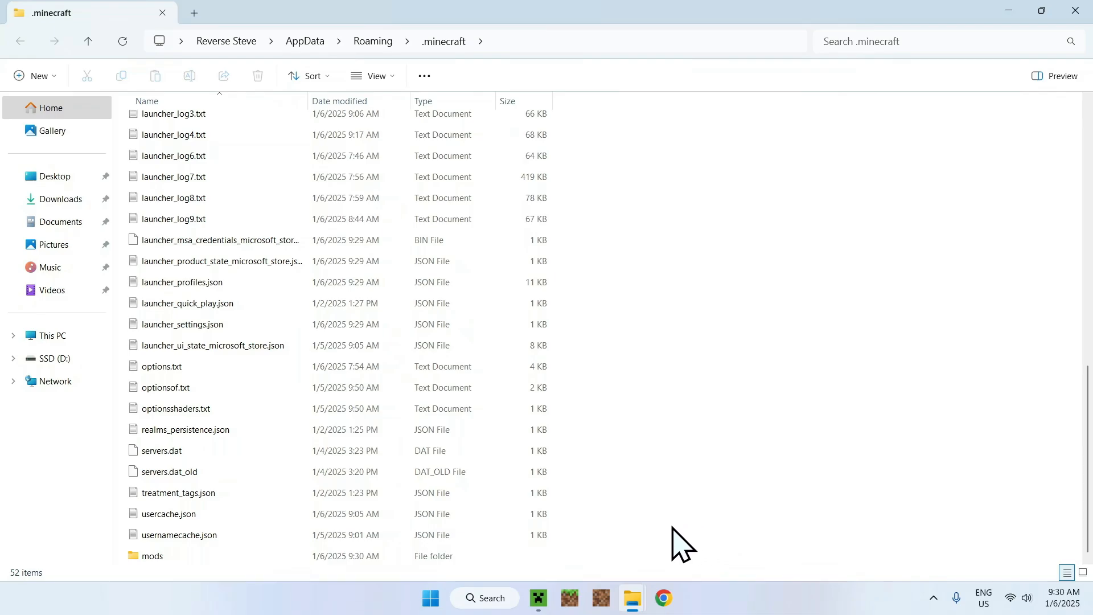
click(151, 555)
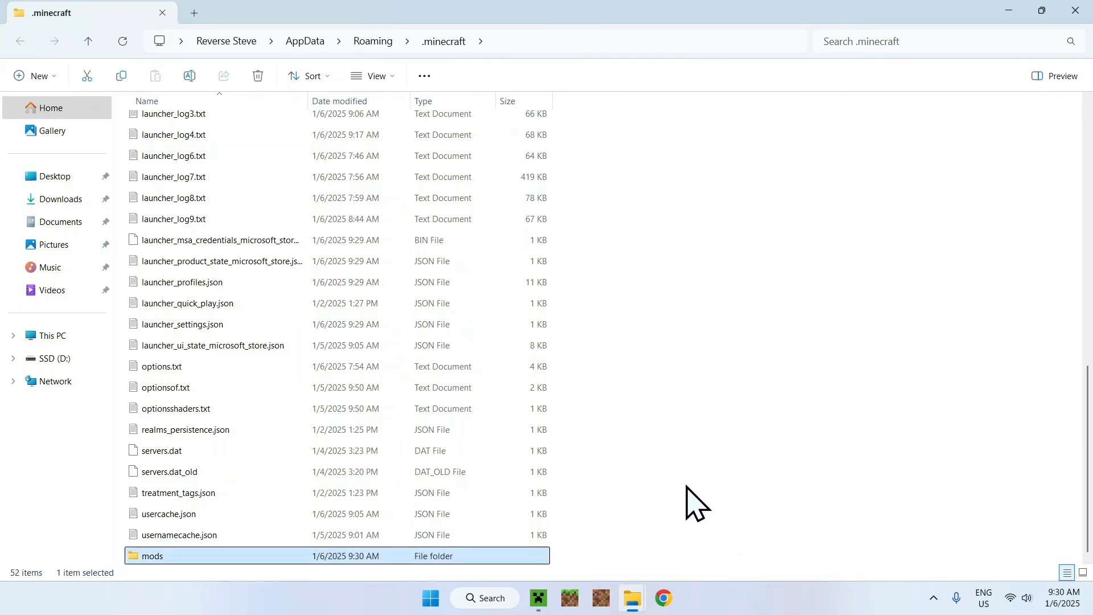
mouse_move(533, 571)
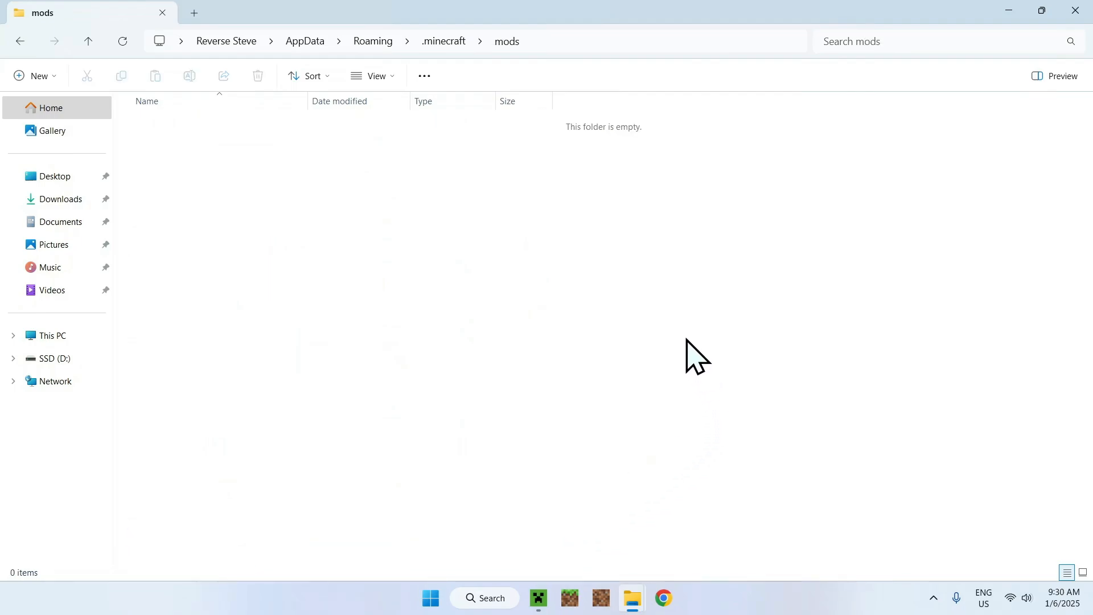
- Copy Xaeros_Minimap_24.7.1_Forge_1.21.4.jar from Downloads and paste it into mods
click(61, 198)
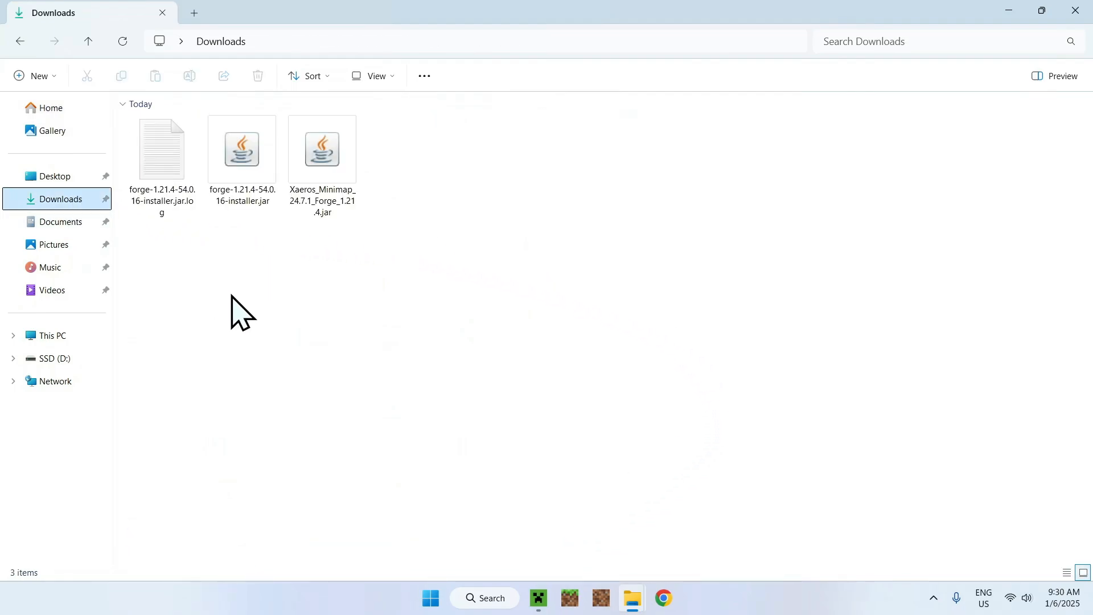
click(322, 149)
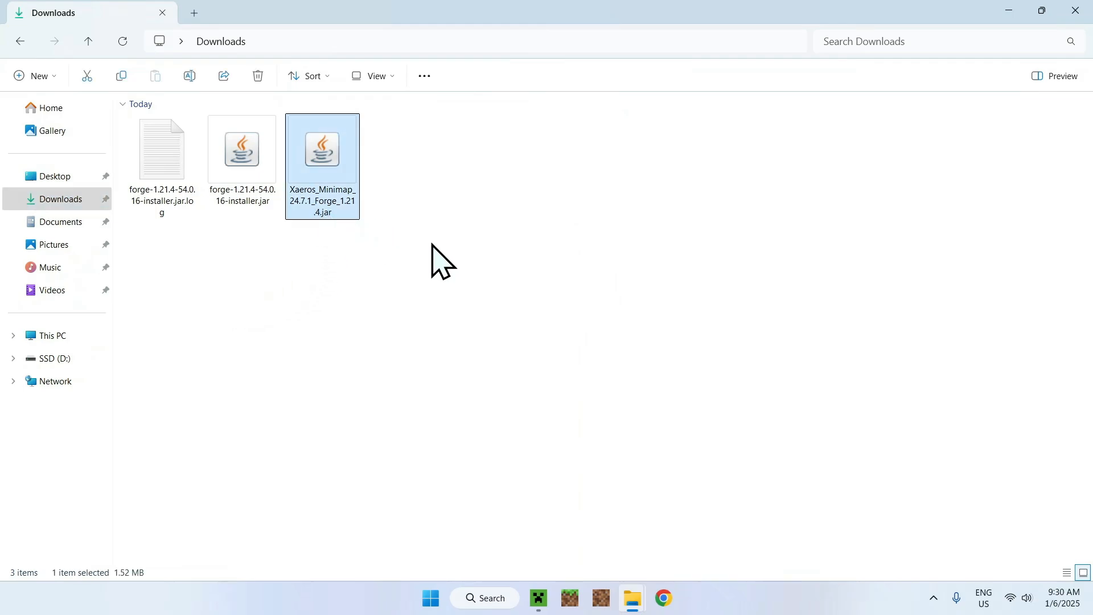
mouse_move(338, 157)
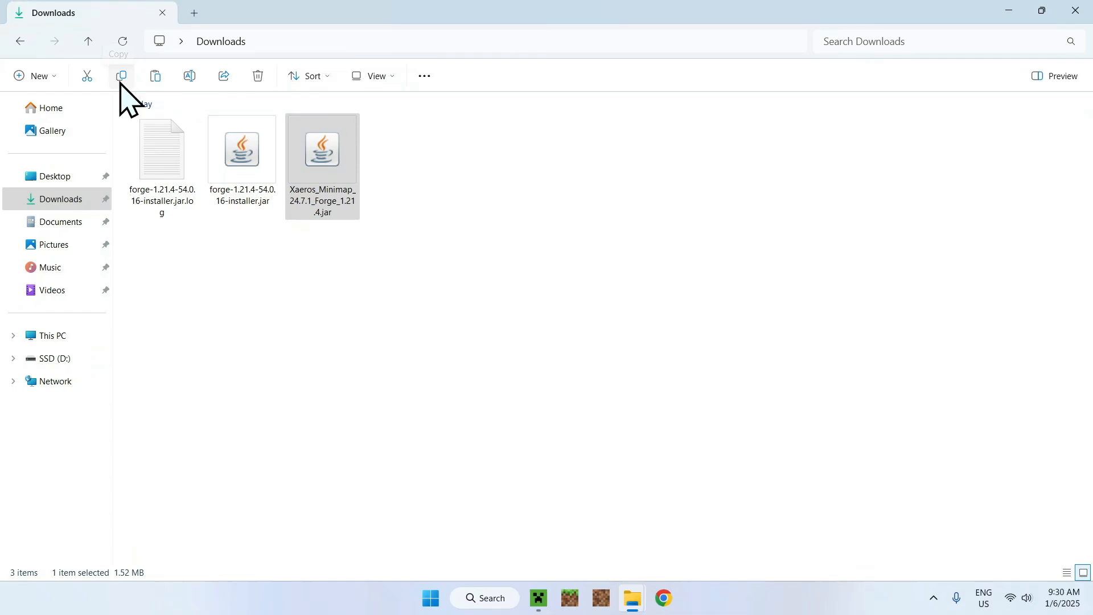
mouse_move(21, 40)
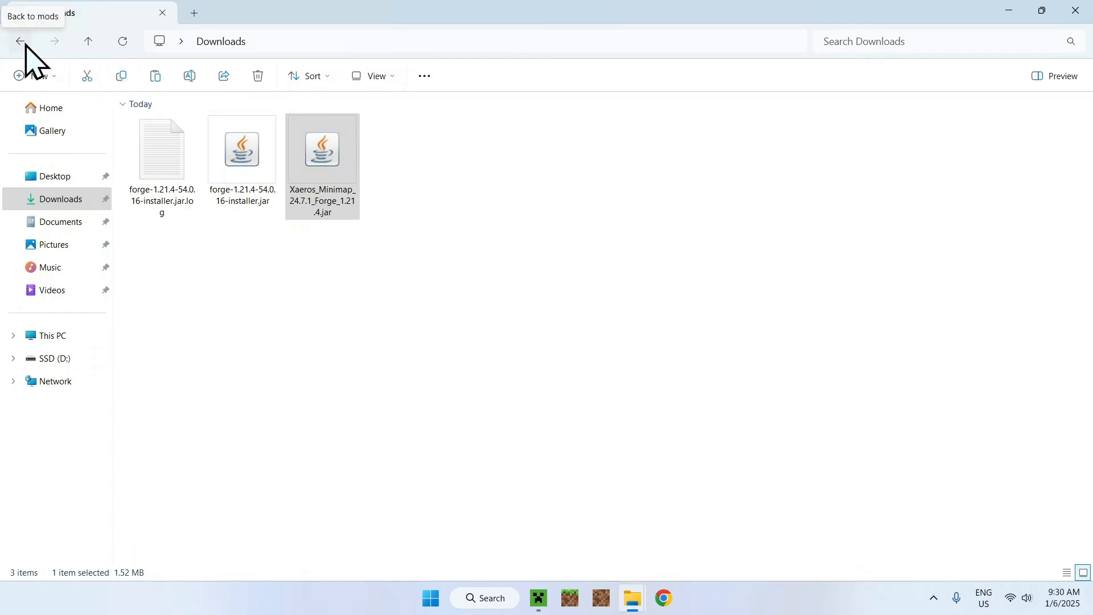
click(19, 40)
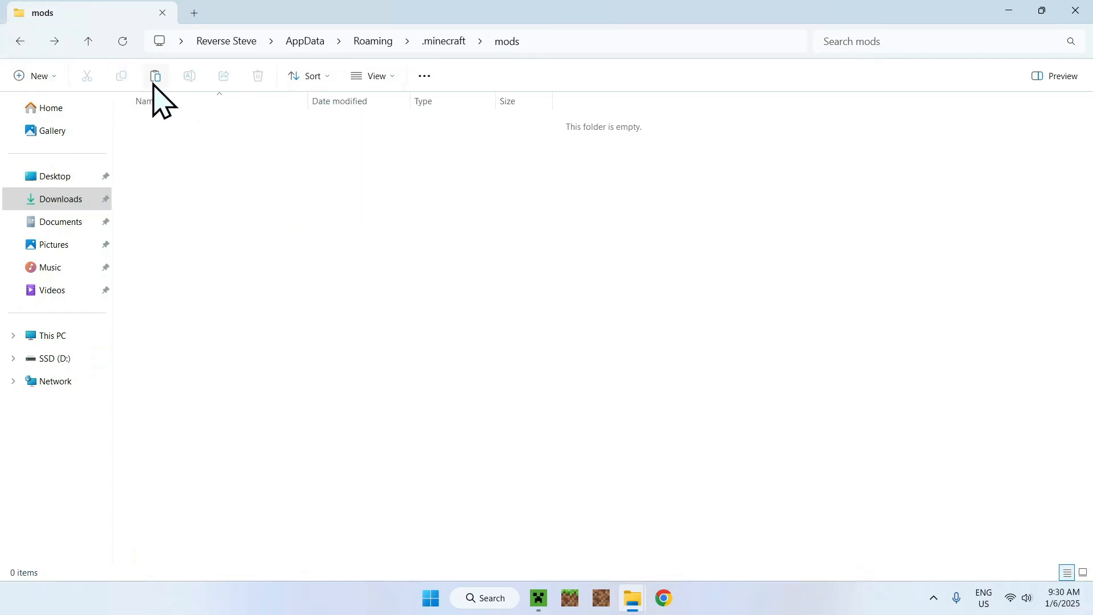
click(155, 75)
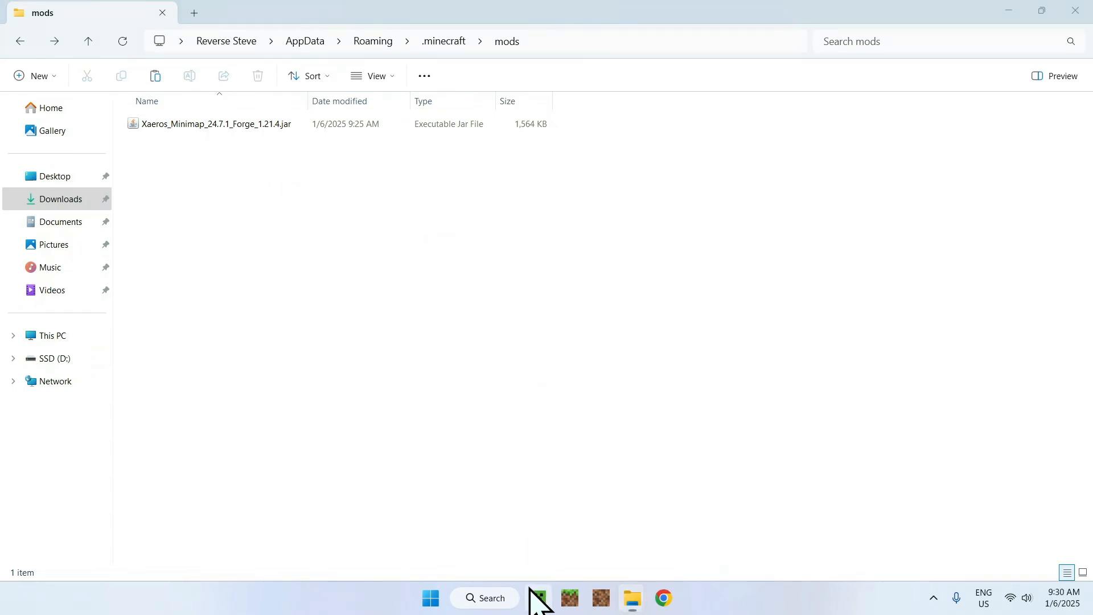
- Launch Minecraft with the forge 1.21.4 profile from the launcher
click(537, 597)
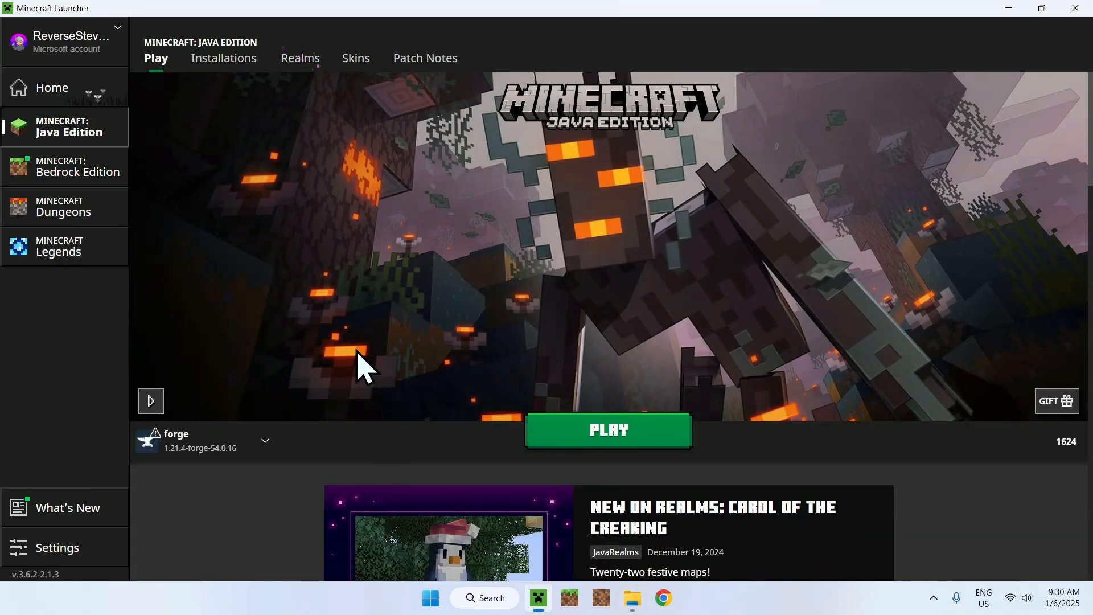
mouse_move(609, 430)
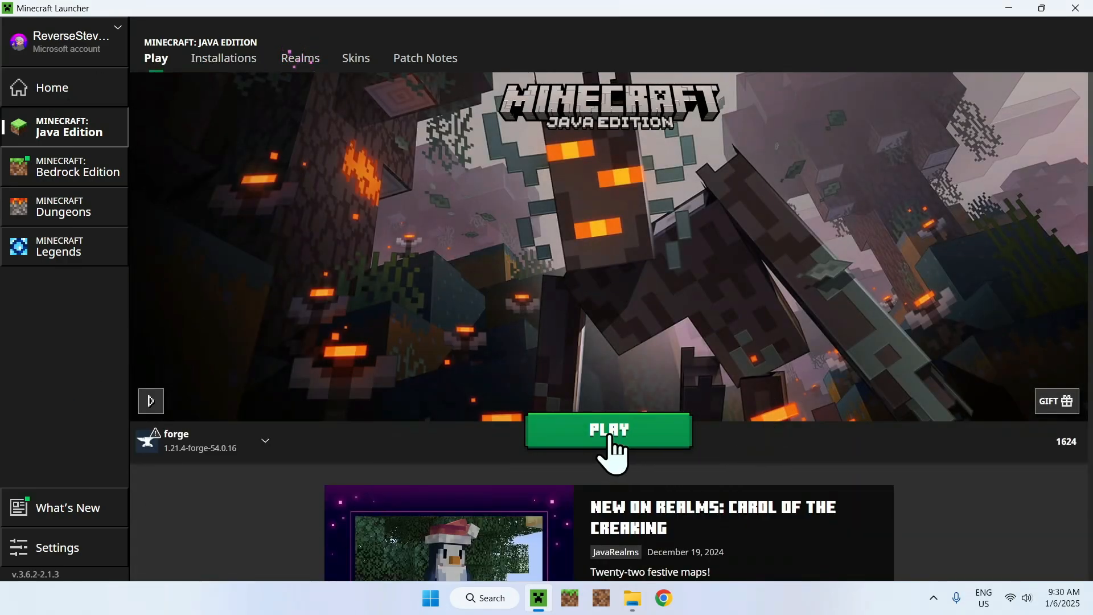
click(608, 429)
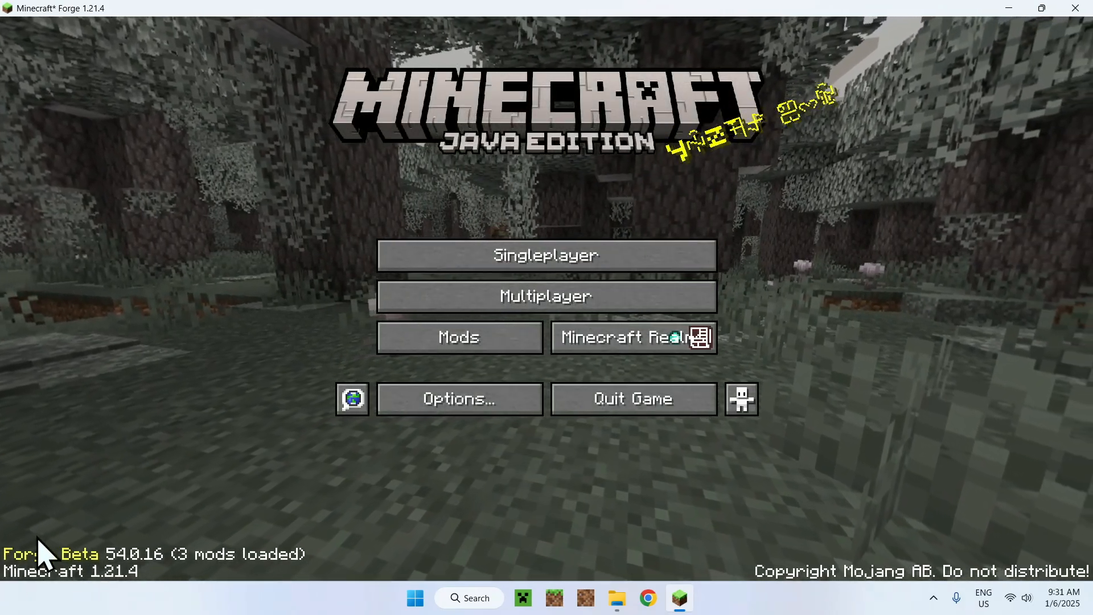
mouse_move(174, 558)
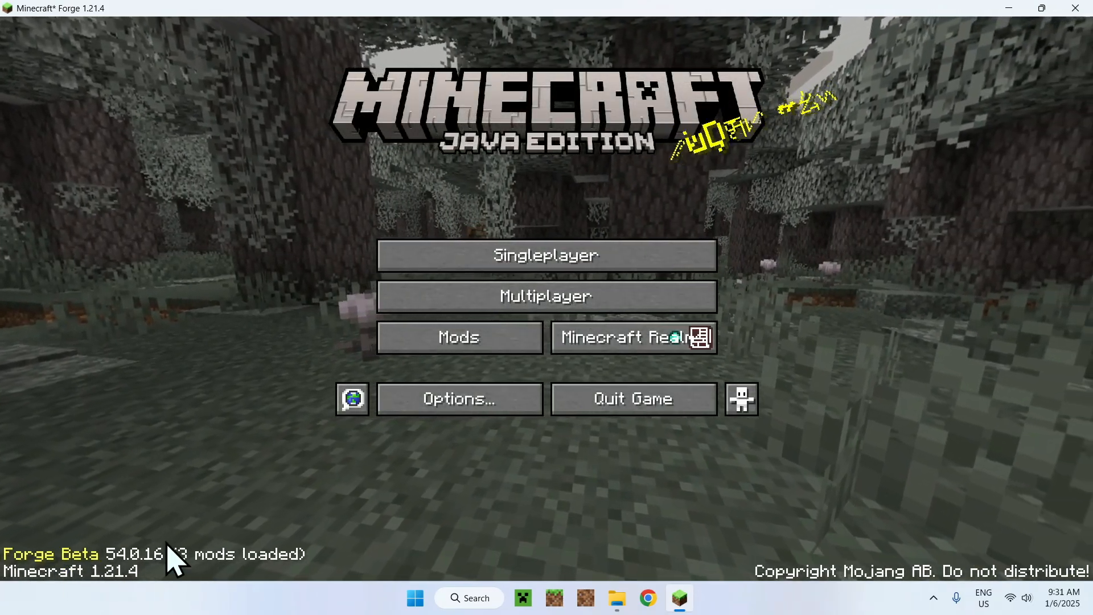
mouse_move(119, 443)
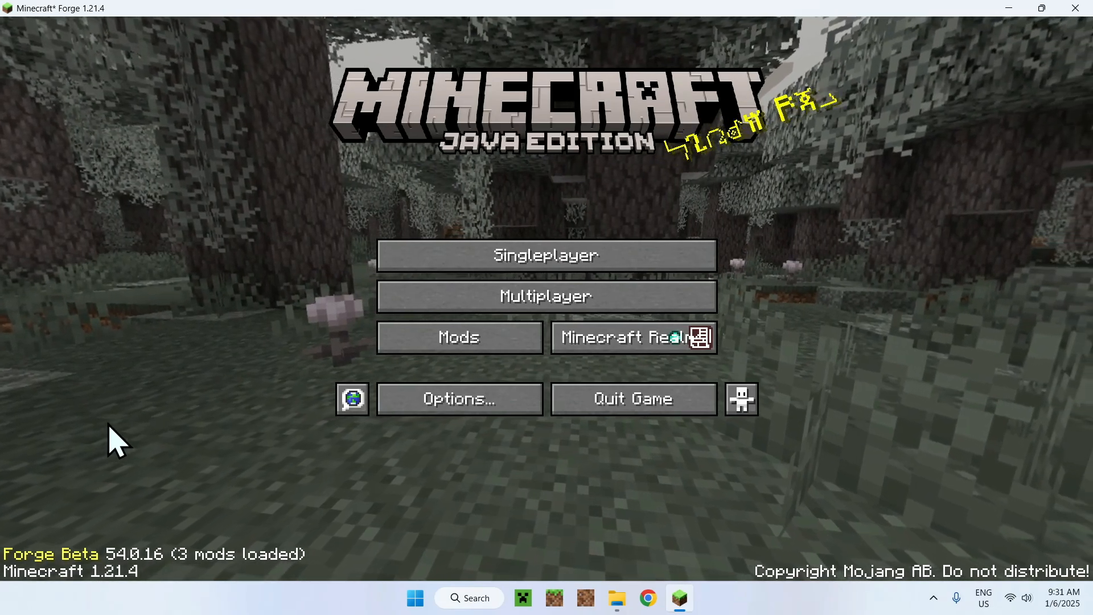
click(459, 336)
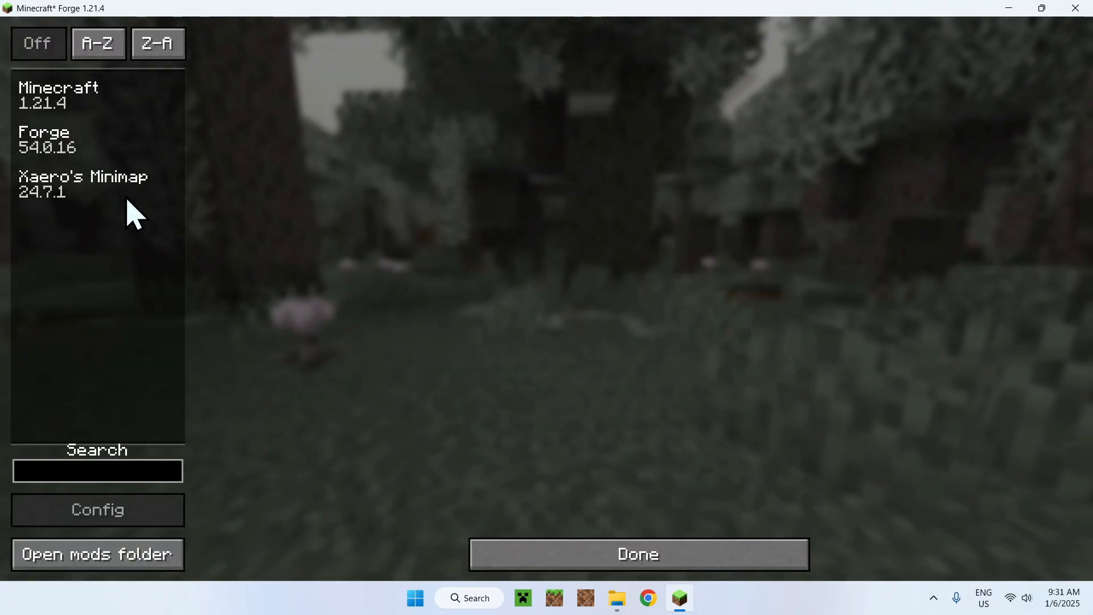
mouse_move(265, 236)
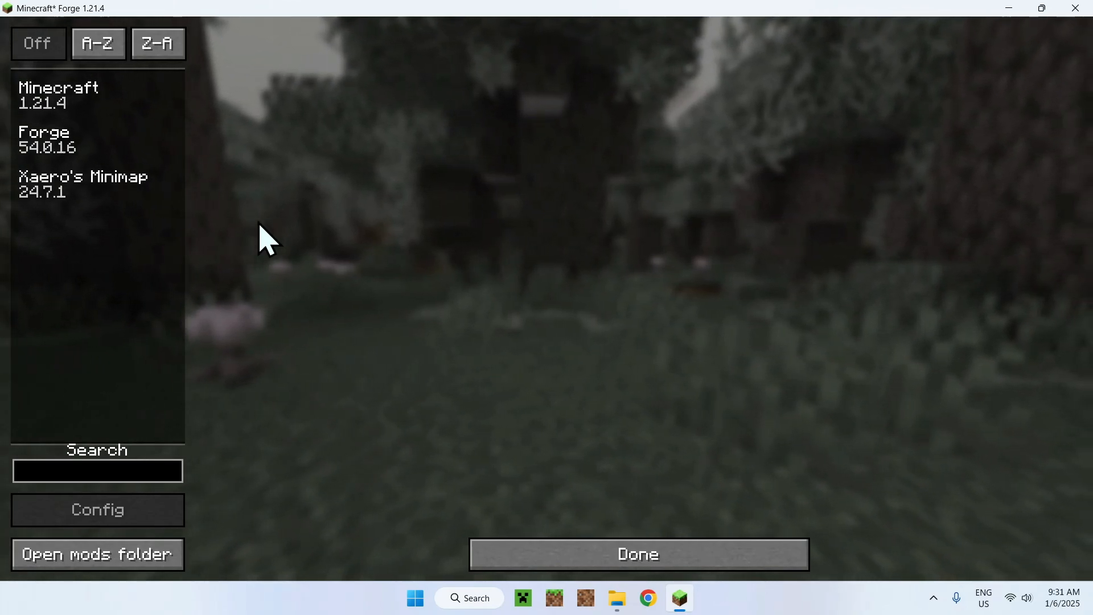
mouse_move(233, 195)
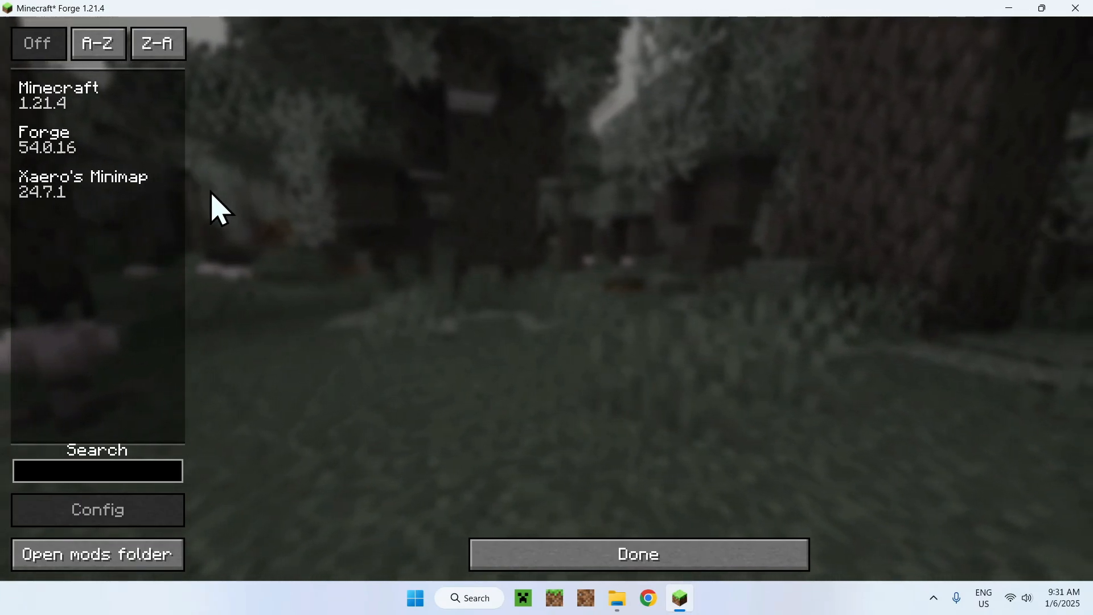
mouse_move(338, 355)
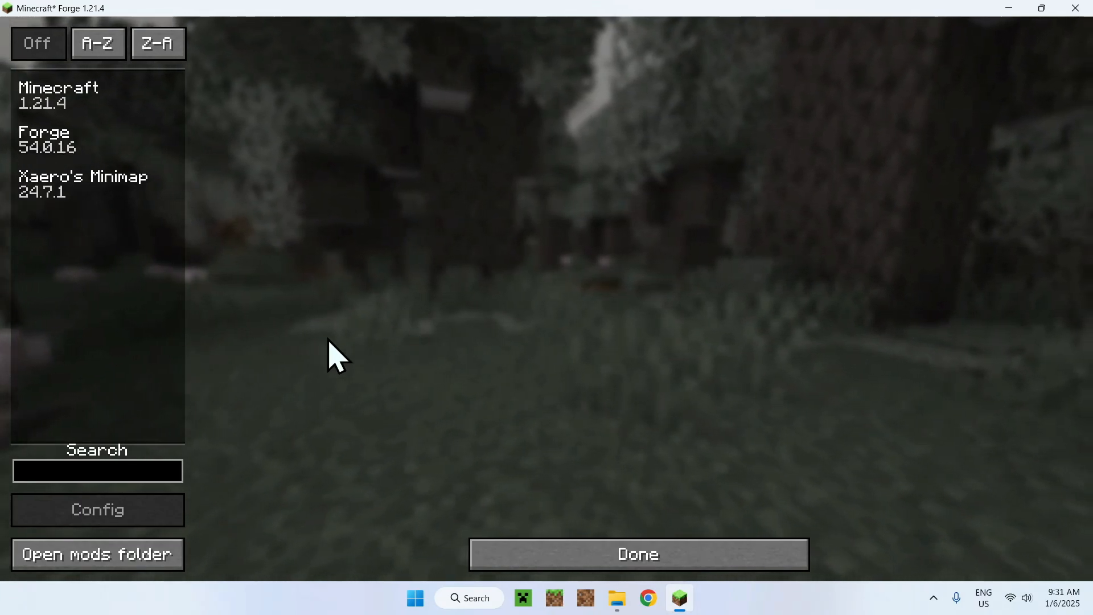
click(637, 553)
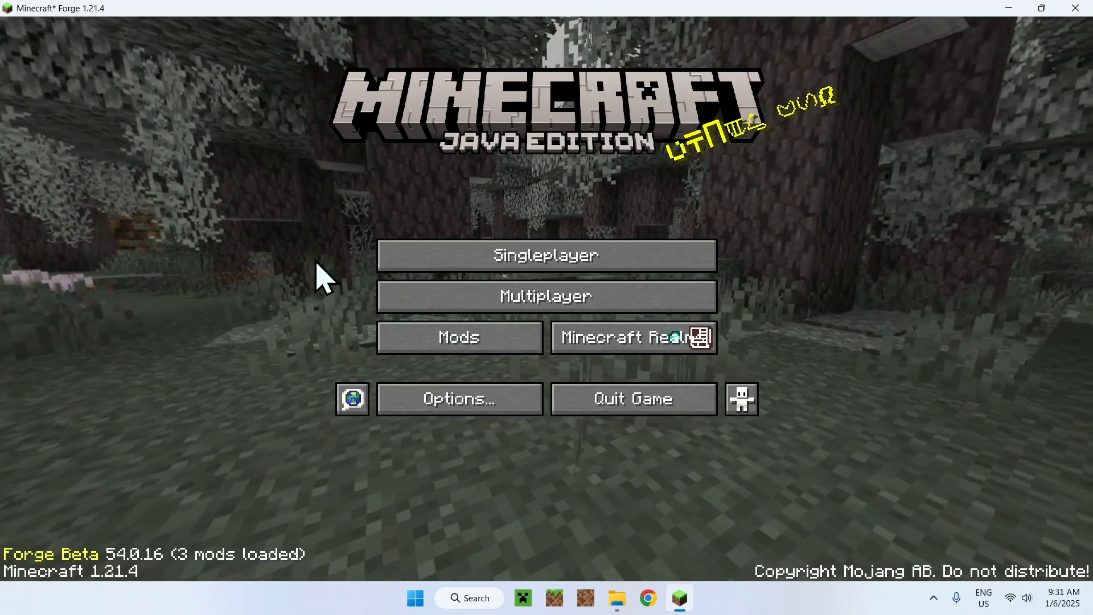
mouse_move(362, 303)
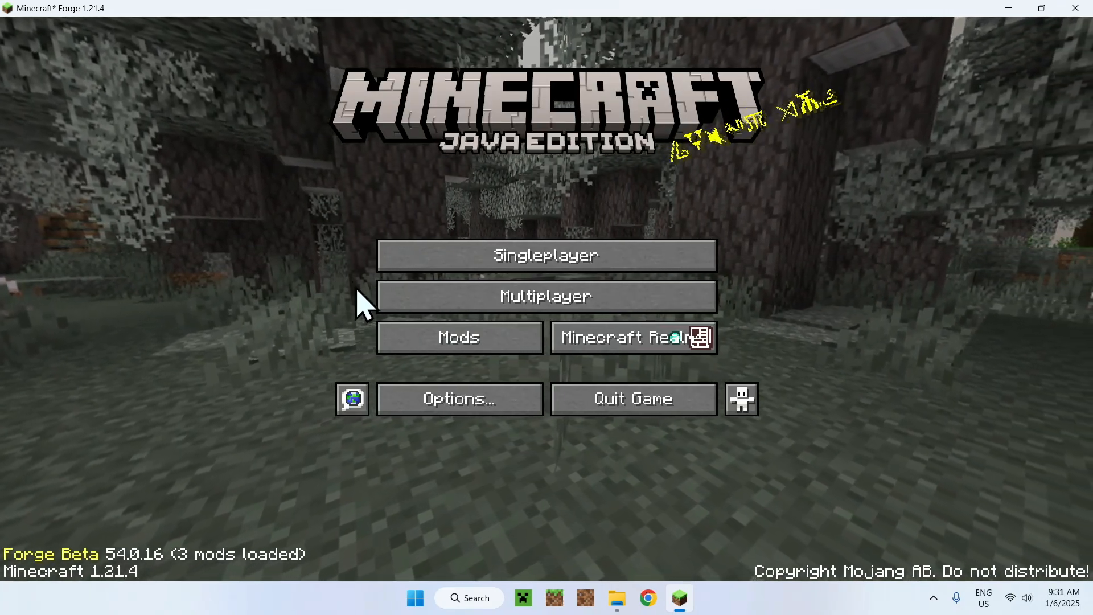
mouse_move(753, 307)
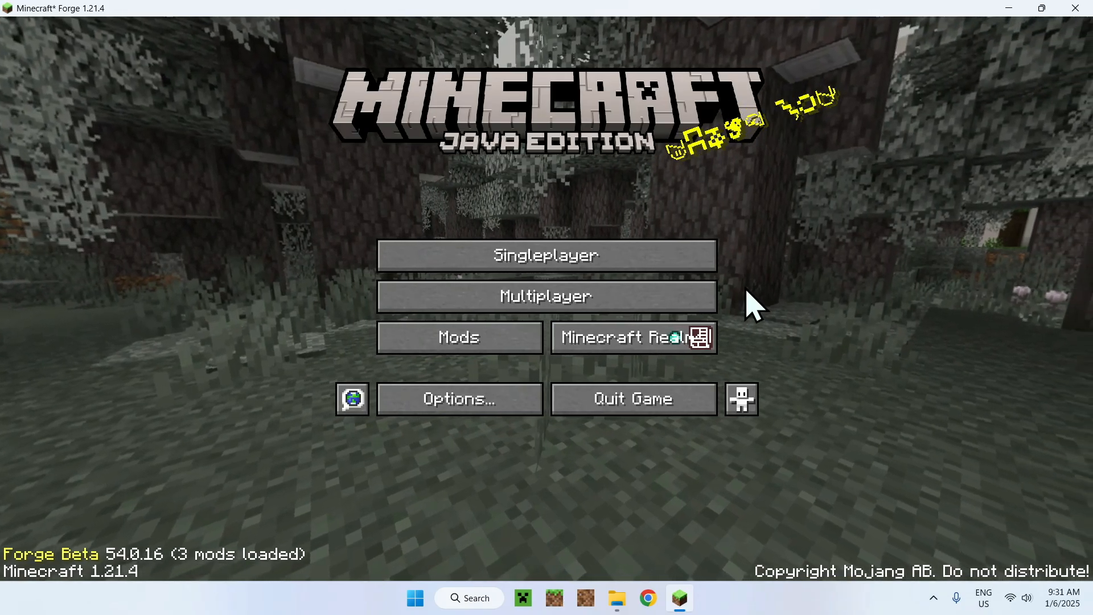
mouse_move(637, 213)
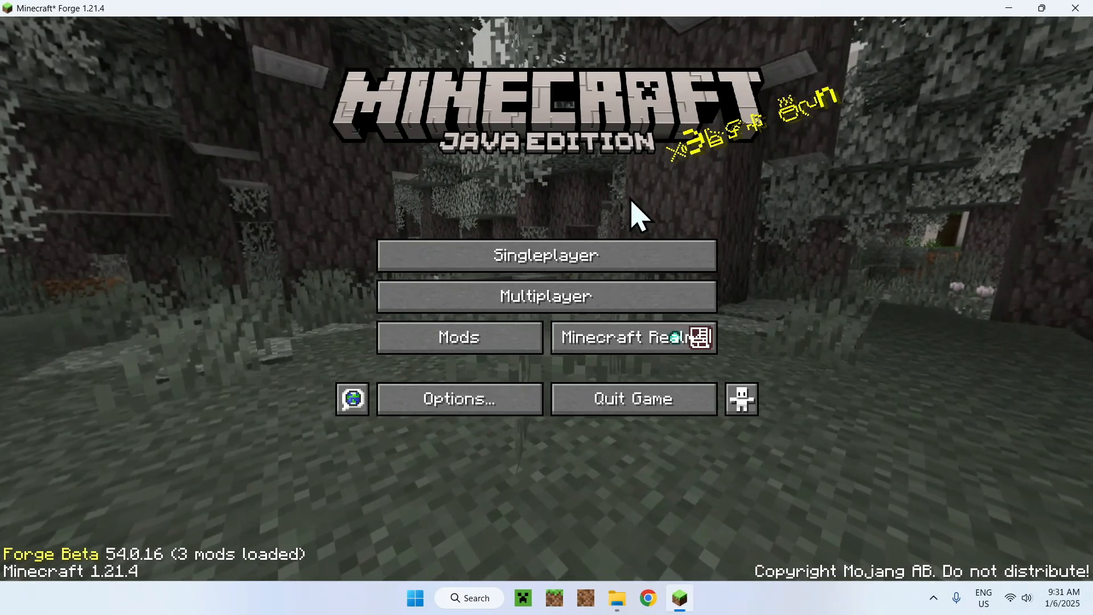
- Load a singleplayer world and walk around to confirm Xaero's Minimap shows top-left
click(546, 255)
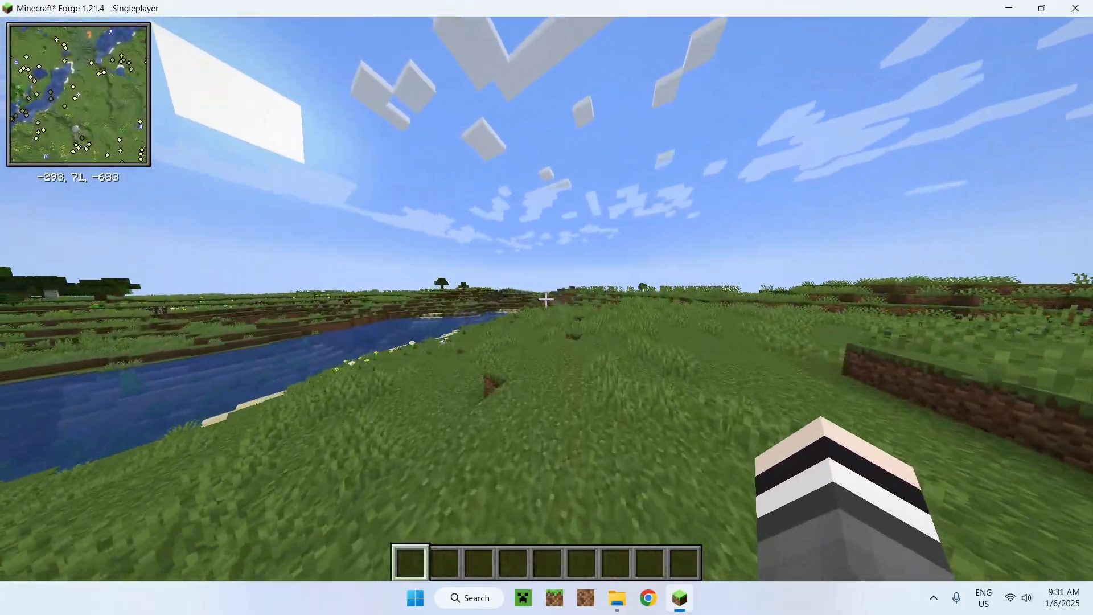
key(w)
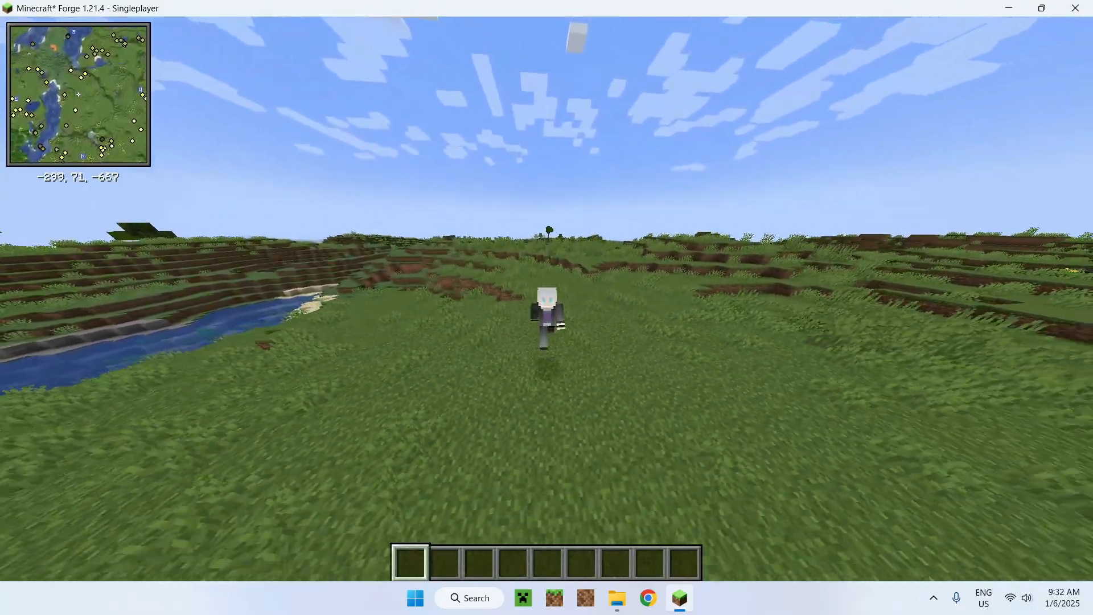
key(w)
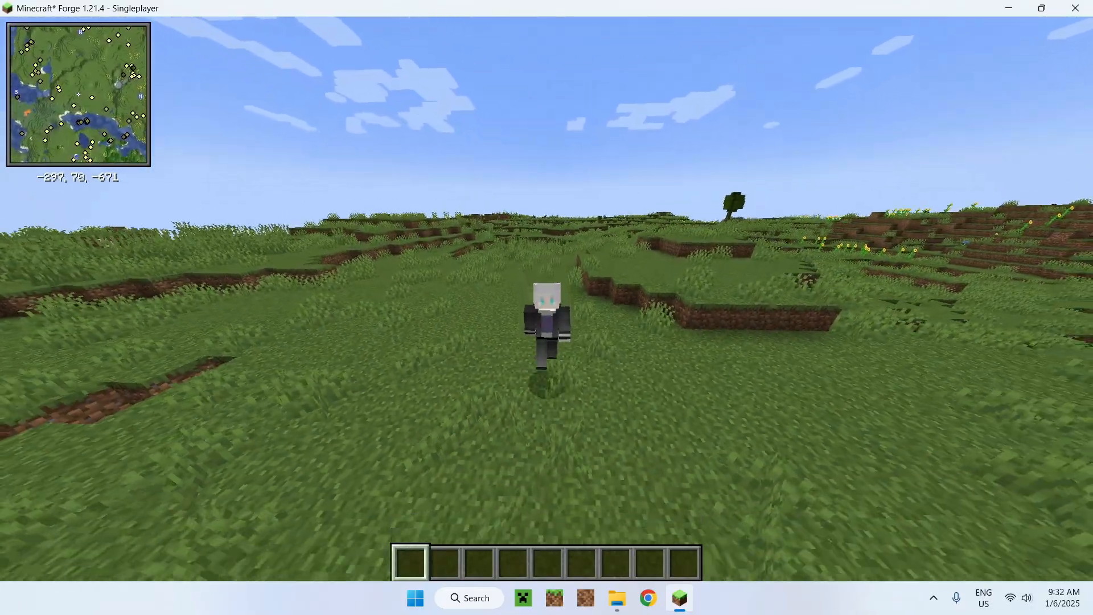